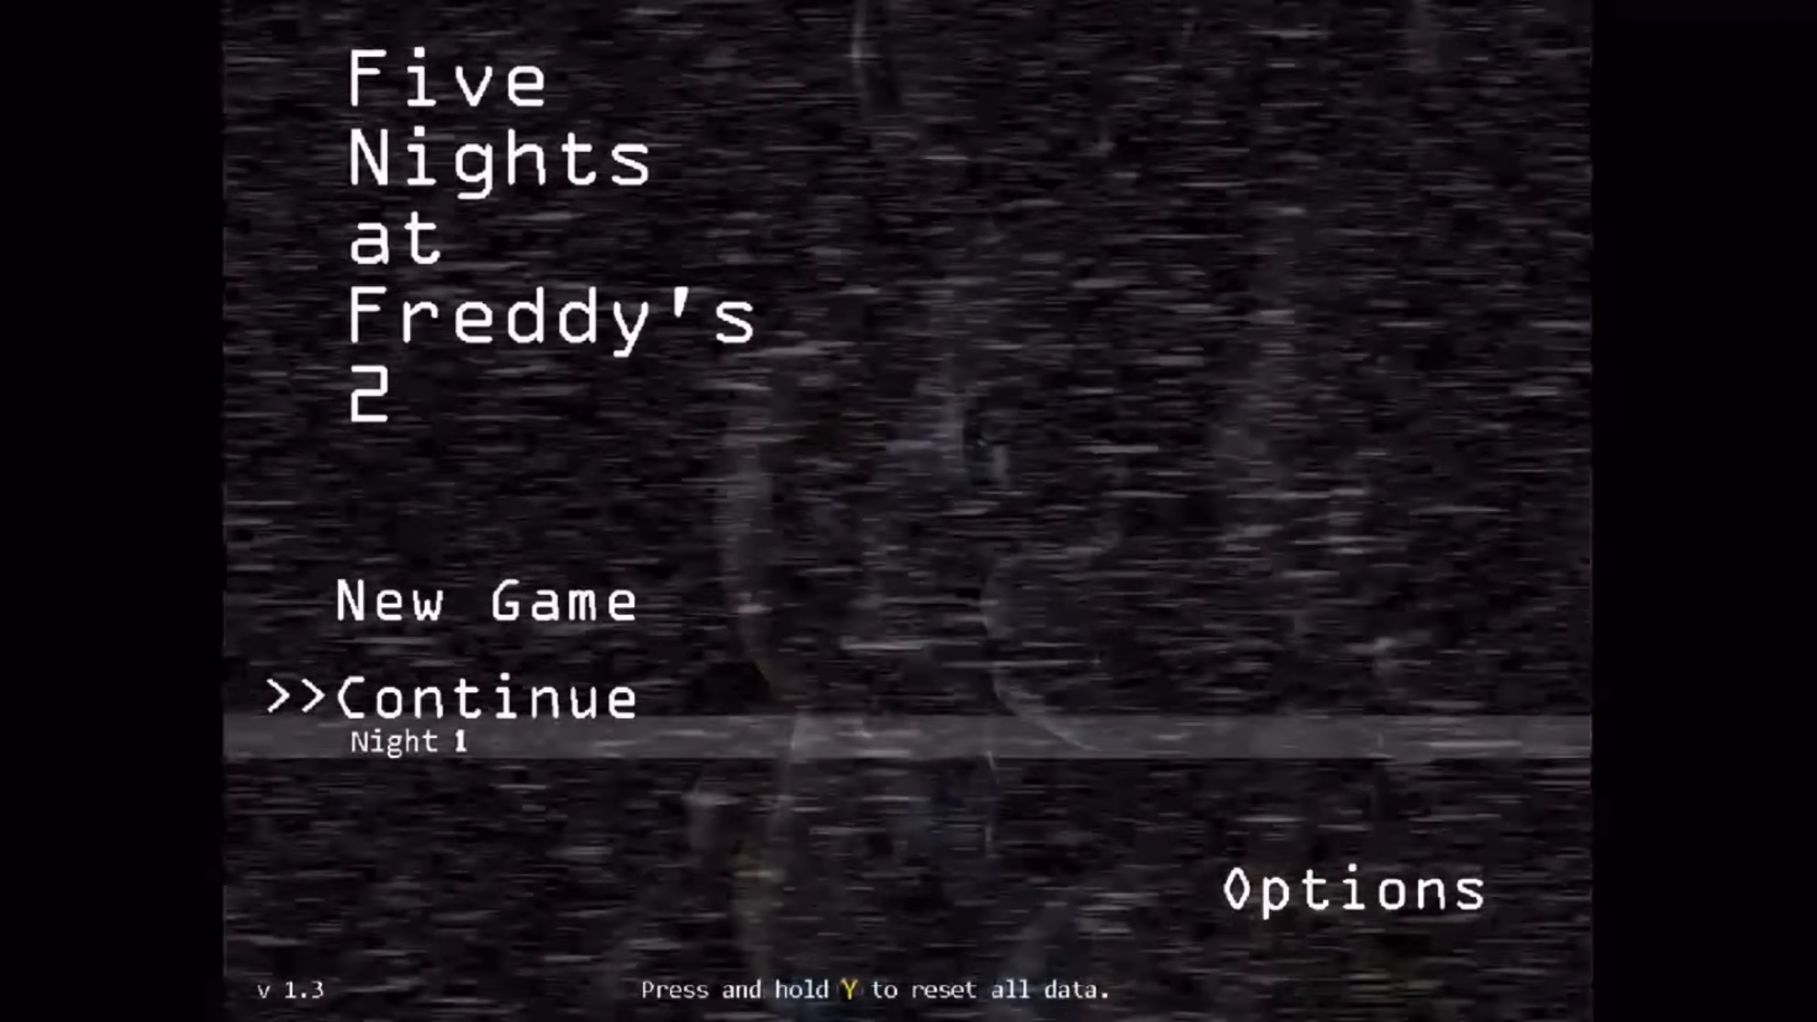
# - Continue the saved game on Night 1 and bring up the CAM 09 Show Stage feed at 12 AM
pyautogui.press('Down')
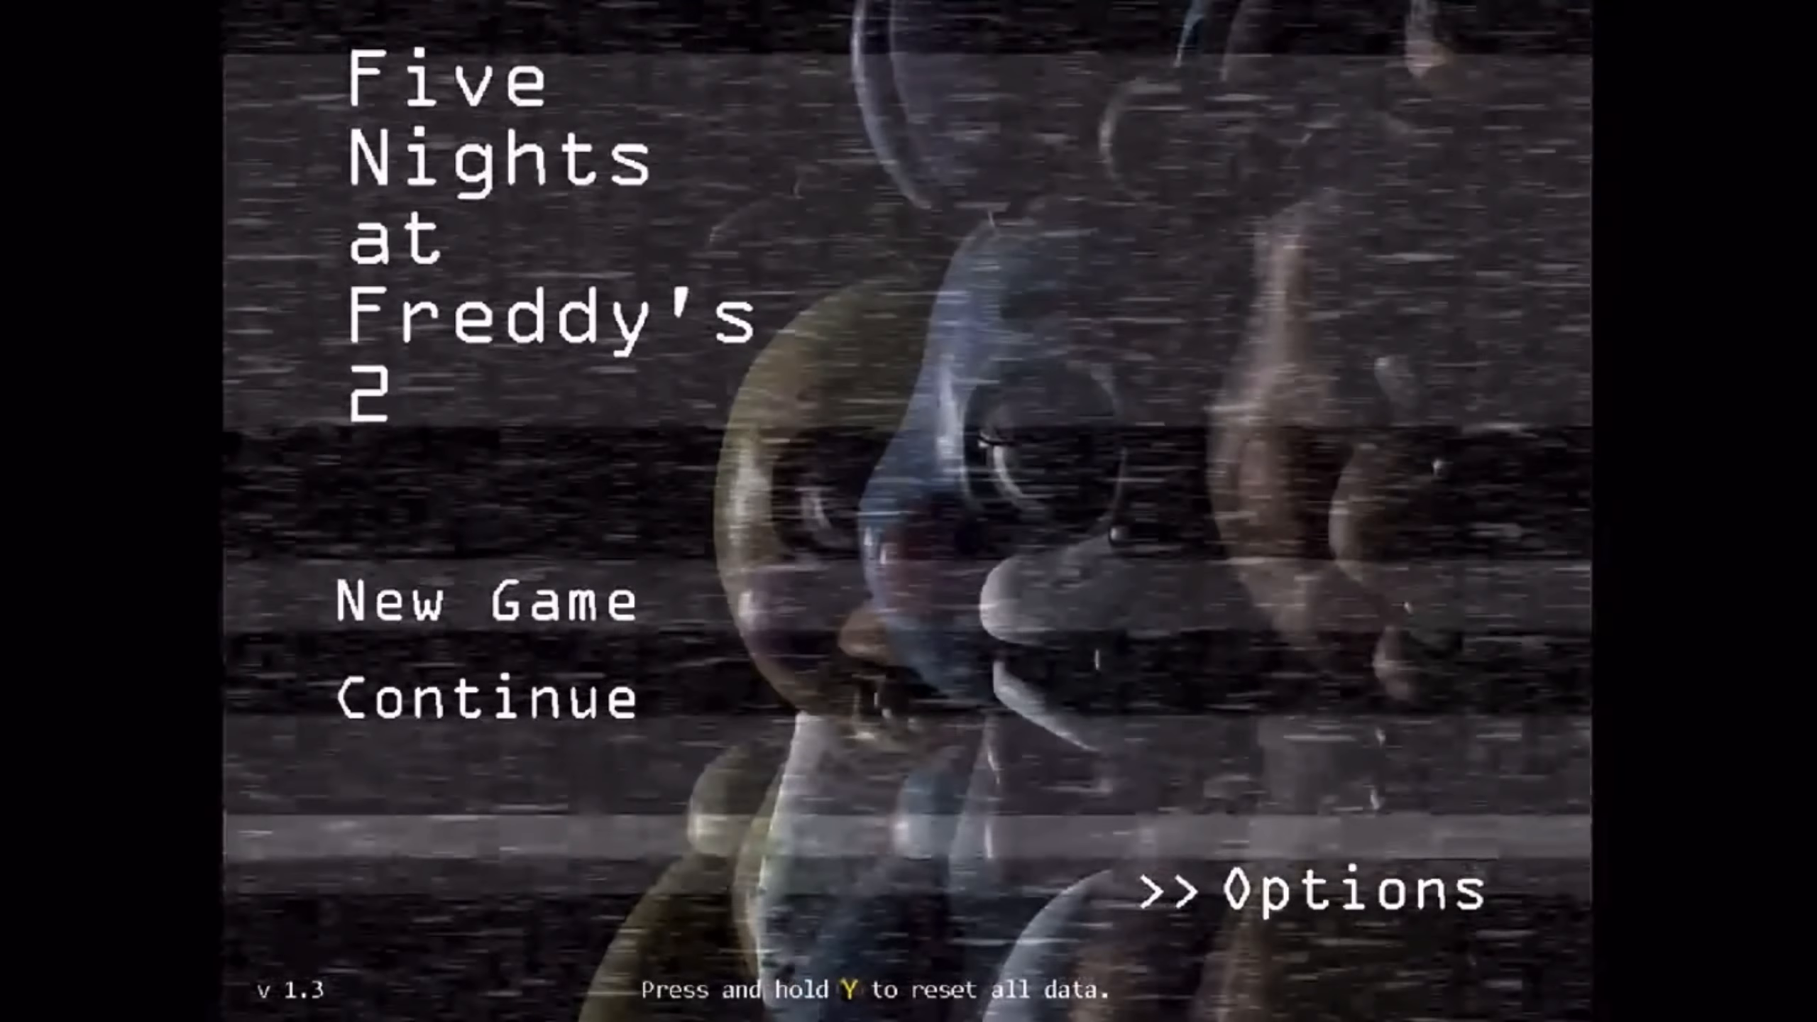
pyautogui.click(484, 599)
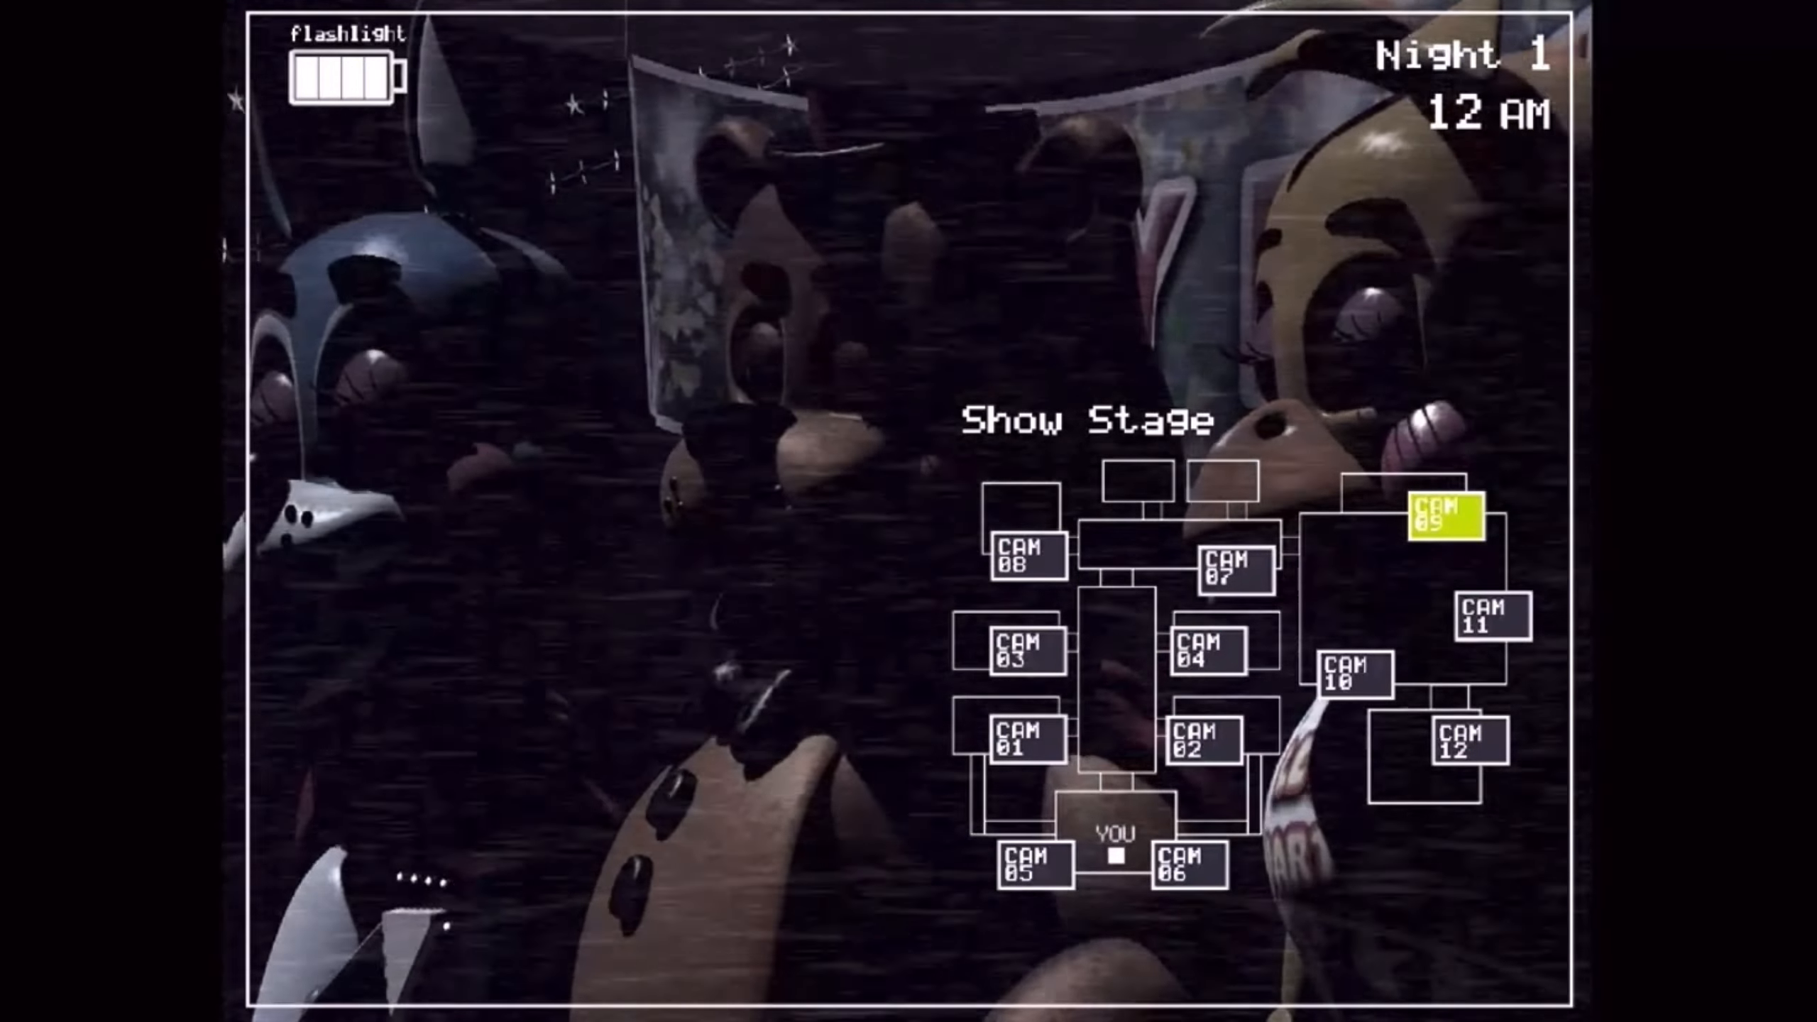
# - Cycle the feed through Party Room 4 and the Main Hall, ending on Kid's Cove as 1 AM arrives
pyautogui.click(1232, 565)
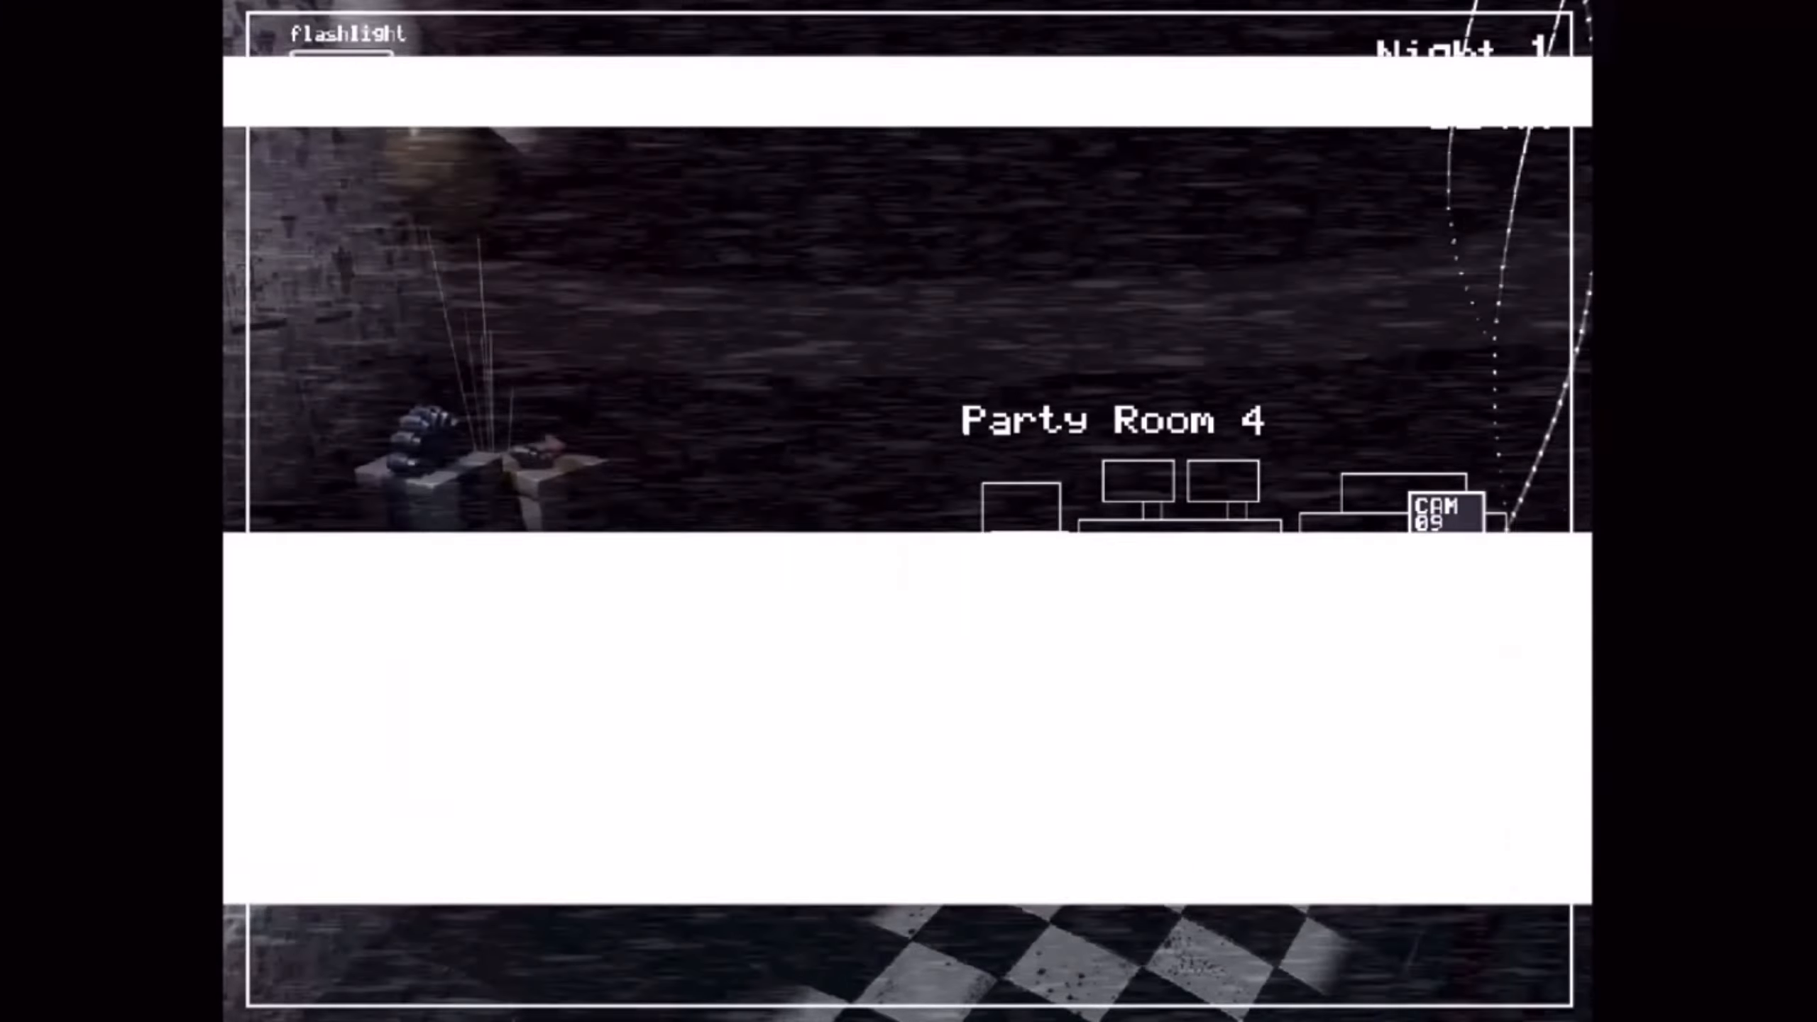
pyautogui.click(1238, 571)
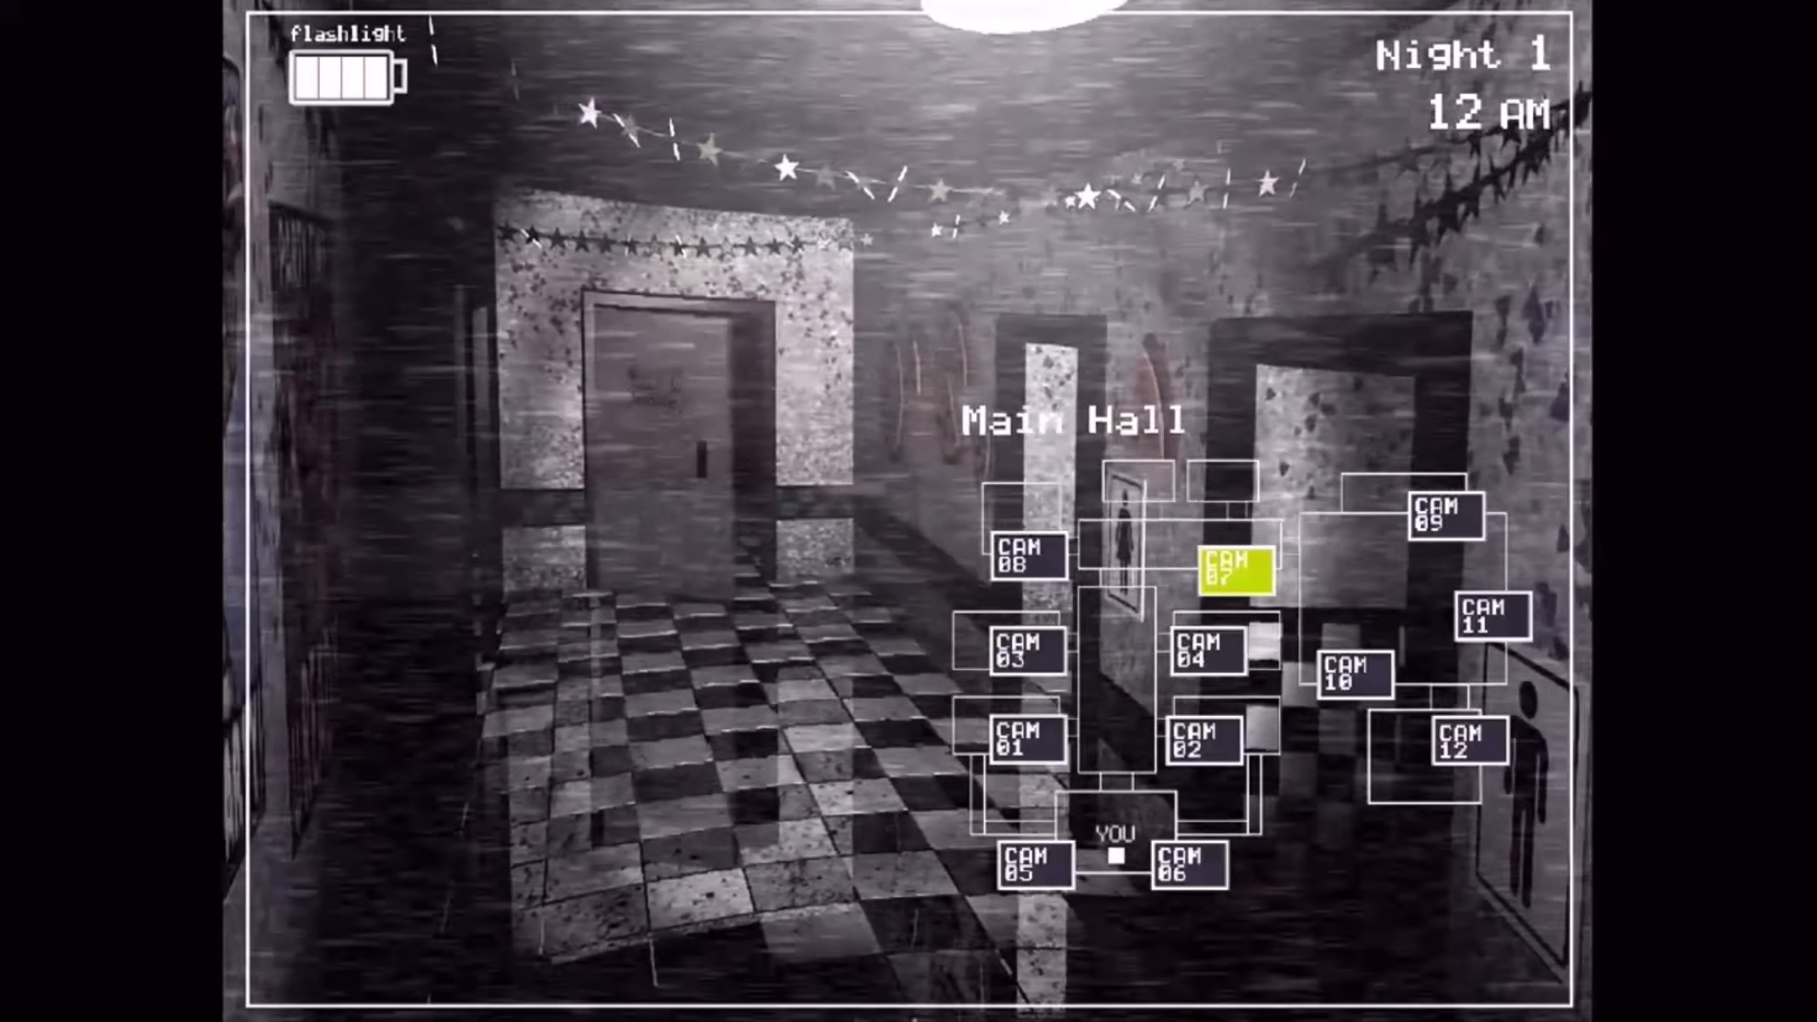
pyautogui.click(1481, 632)
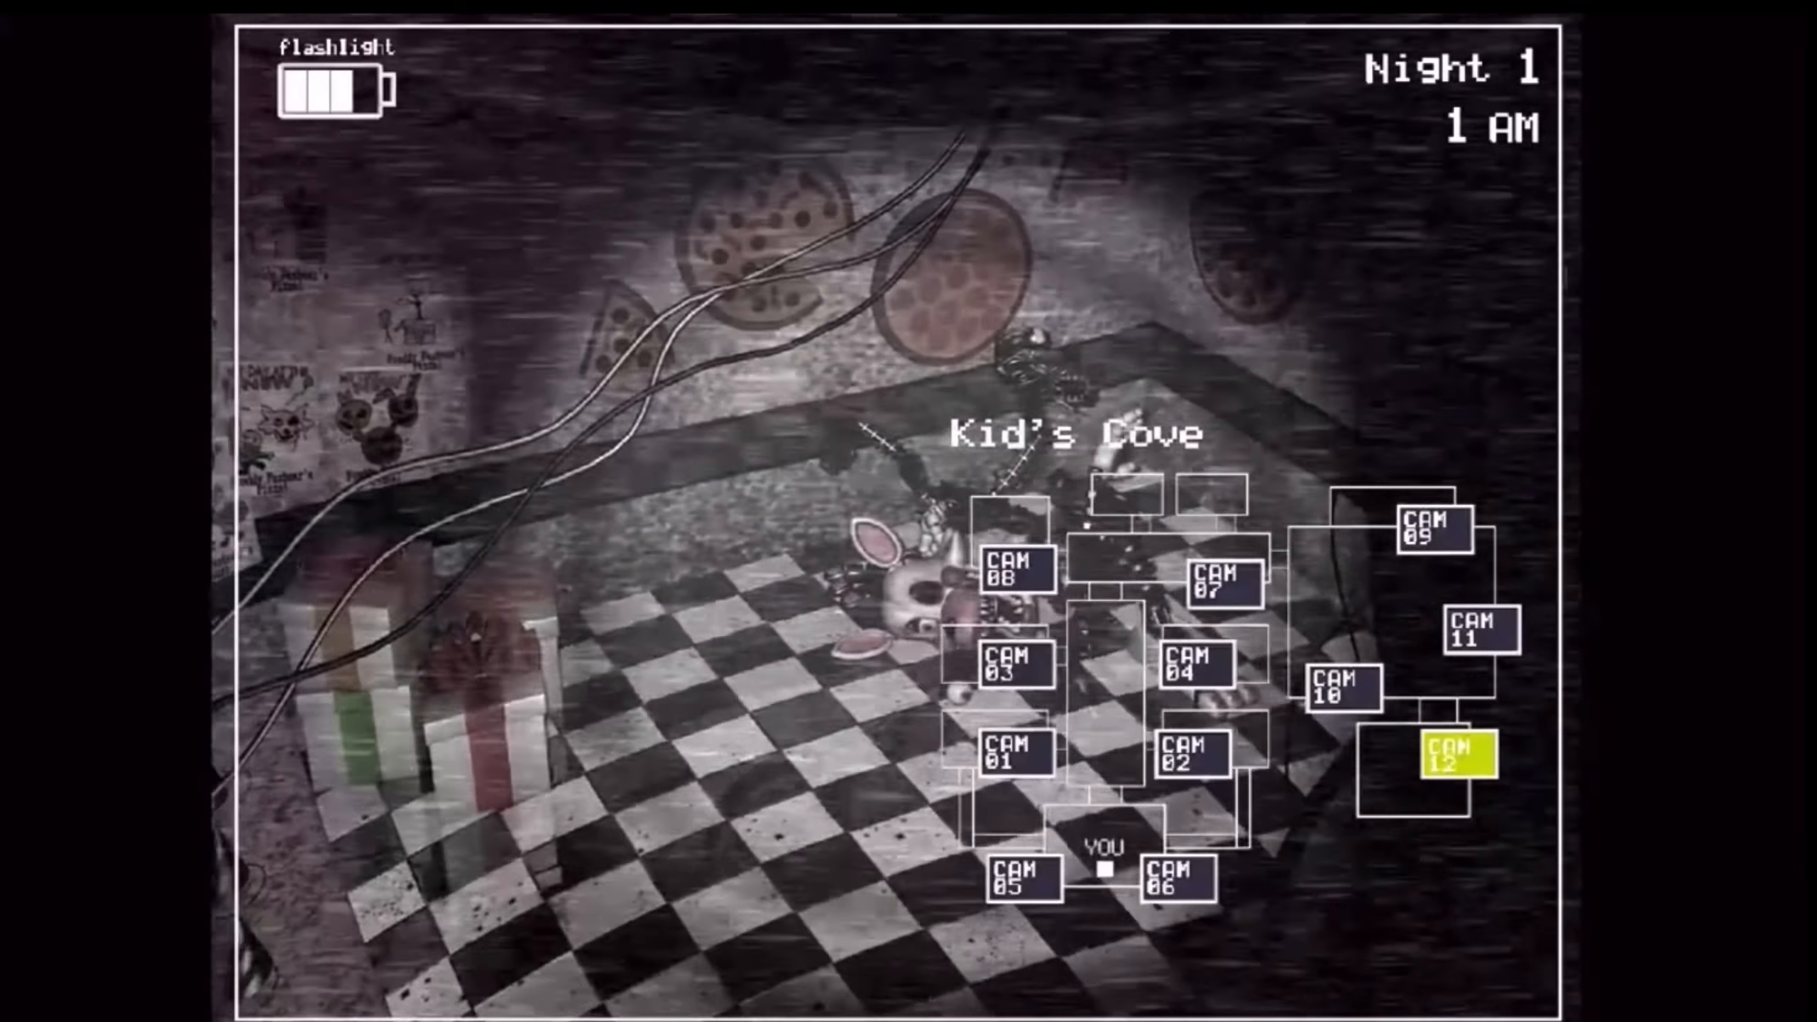
# - View the empty Right Air Vent, then Party Room 1 as the clock reaches 2 AM
pyautogui.click(1194, 751)
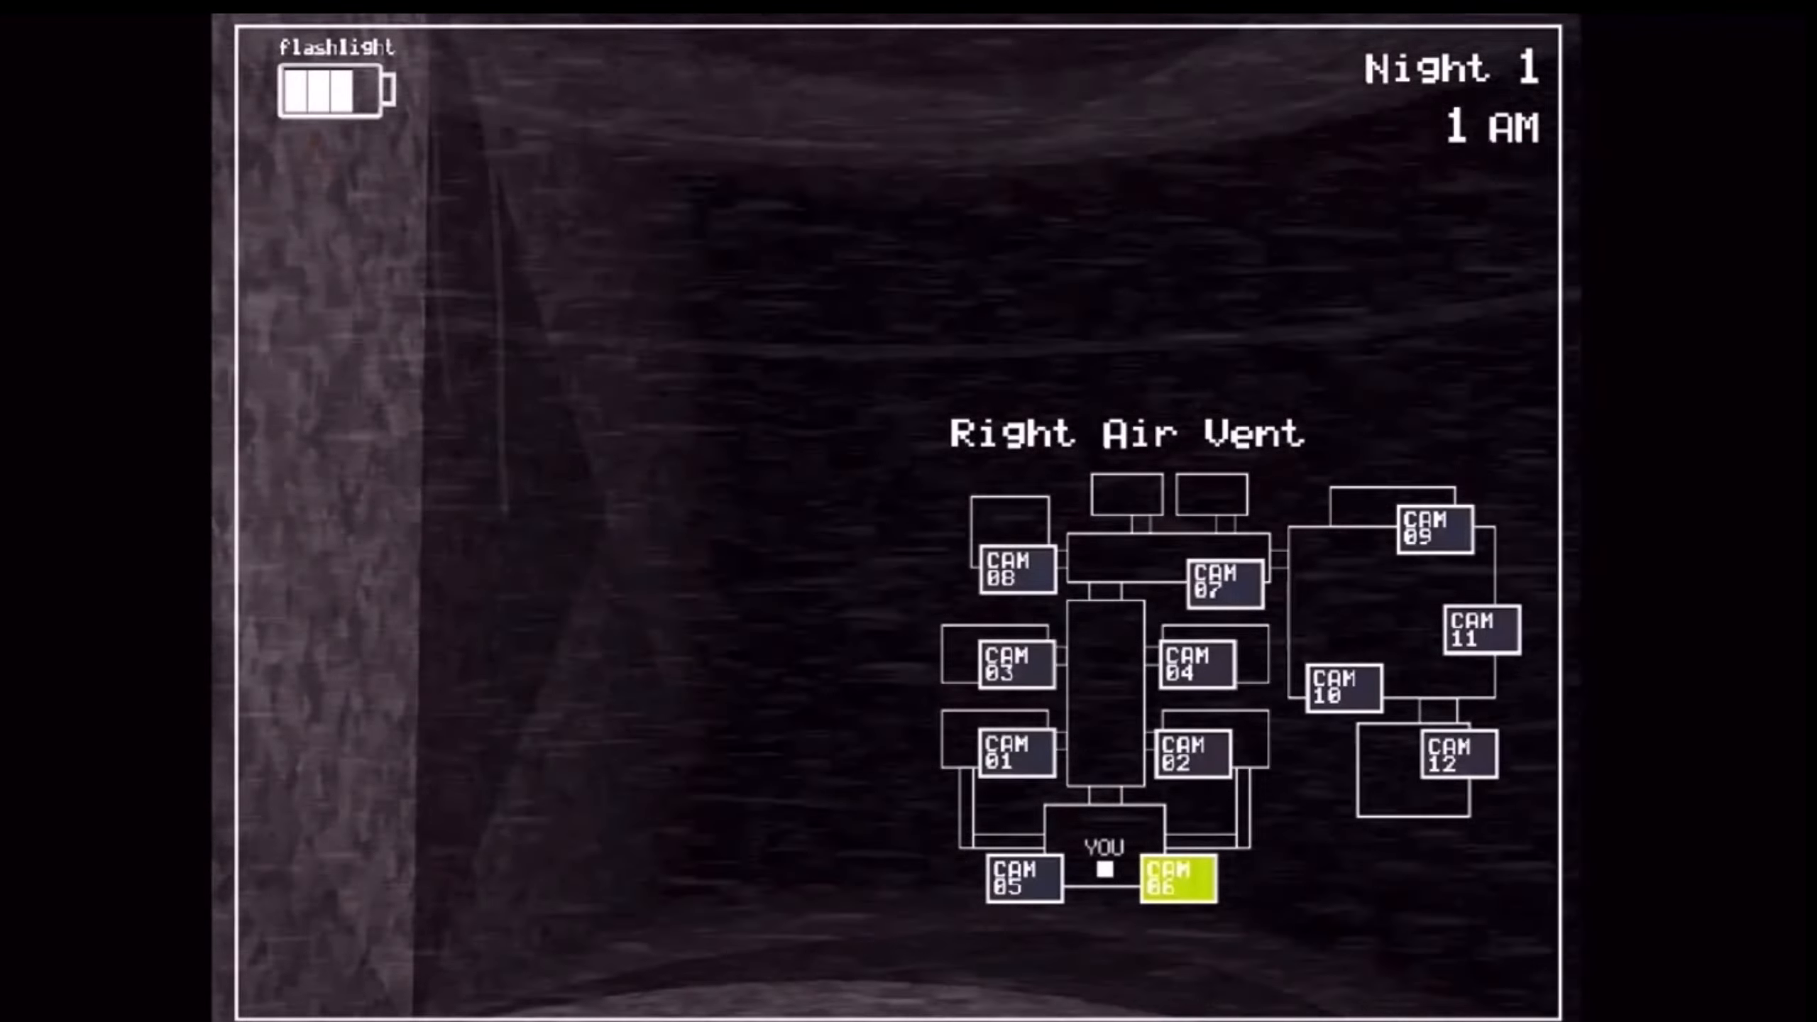
pyautogui.click(1025, 879)
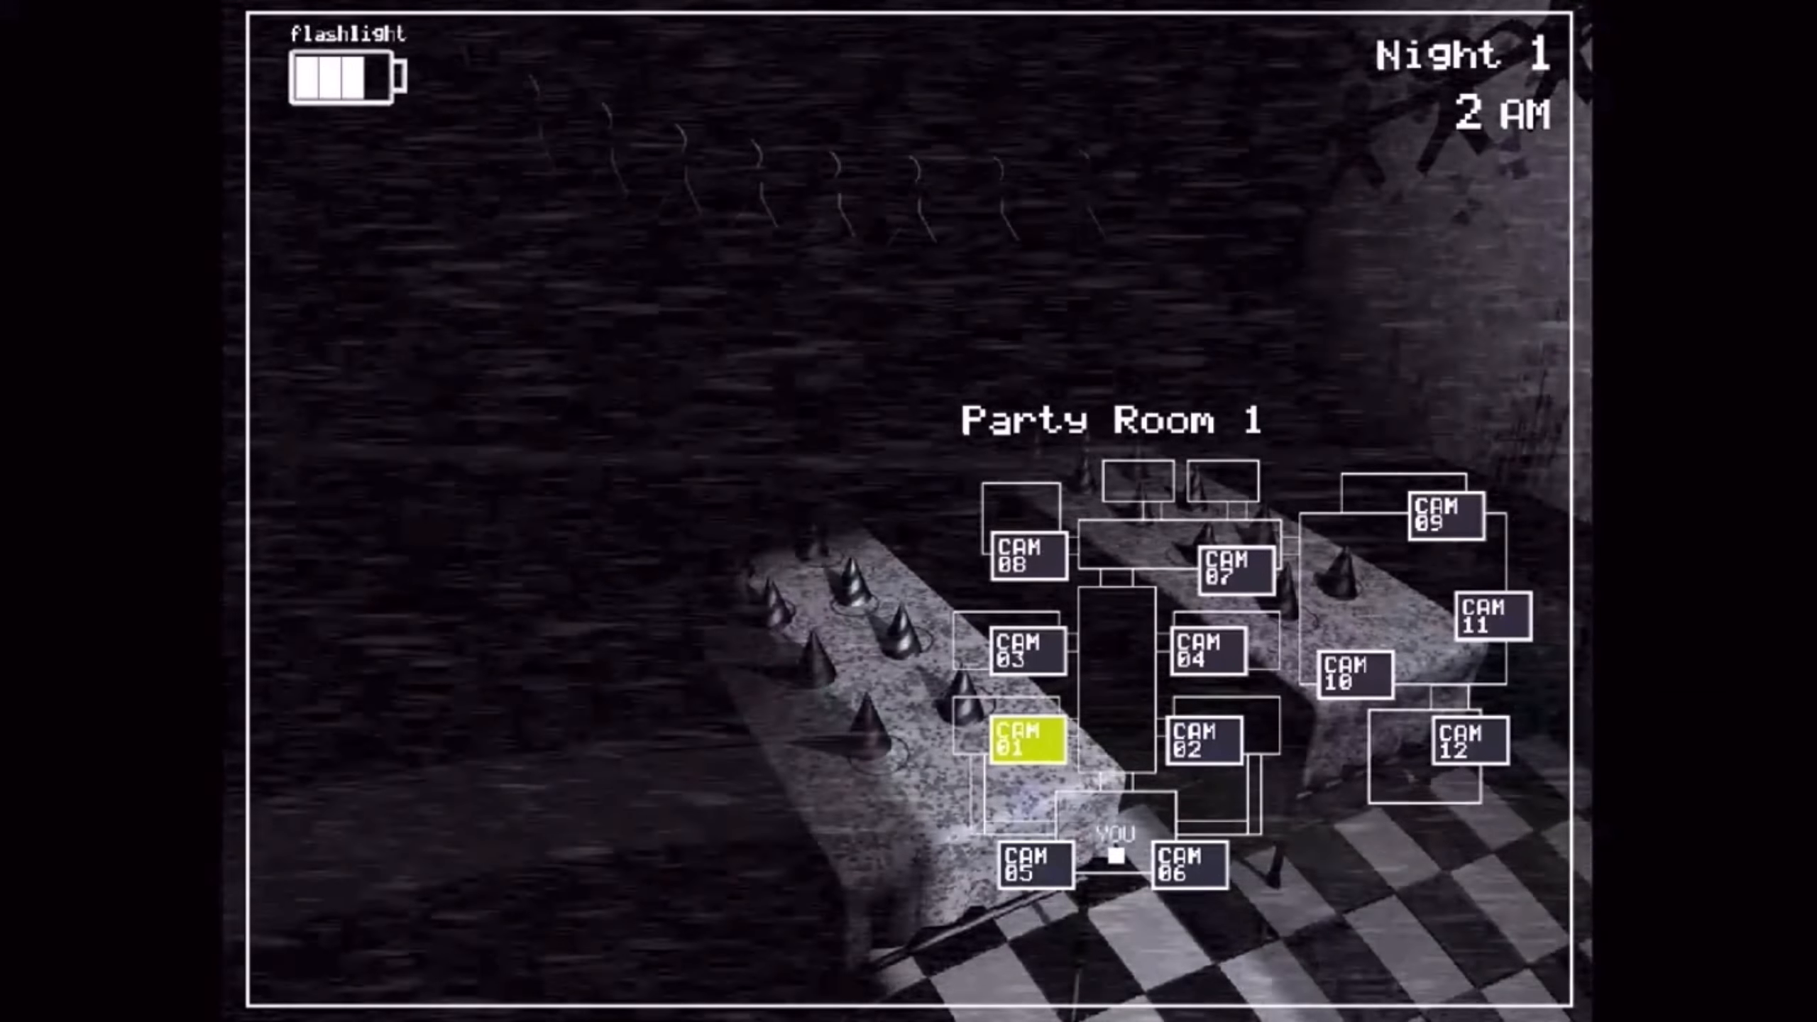
# - Cycle through Party Room 2, Party Room 4 and Parts/Service, then return to the Show Stage
pyautogui.click(1202, 745)
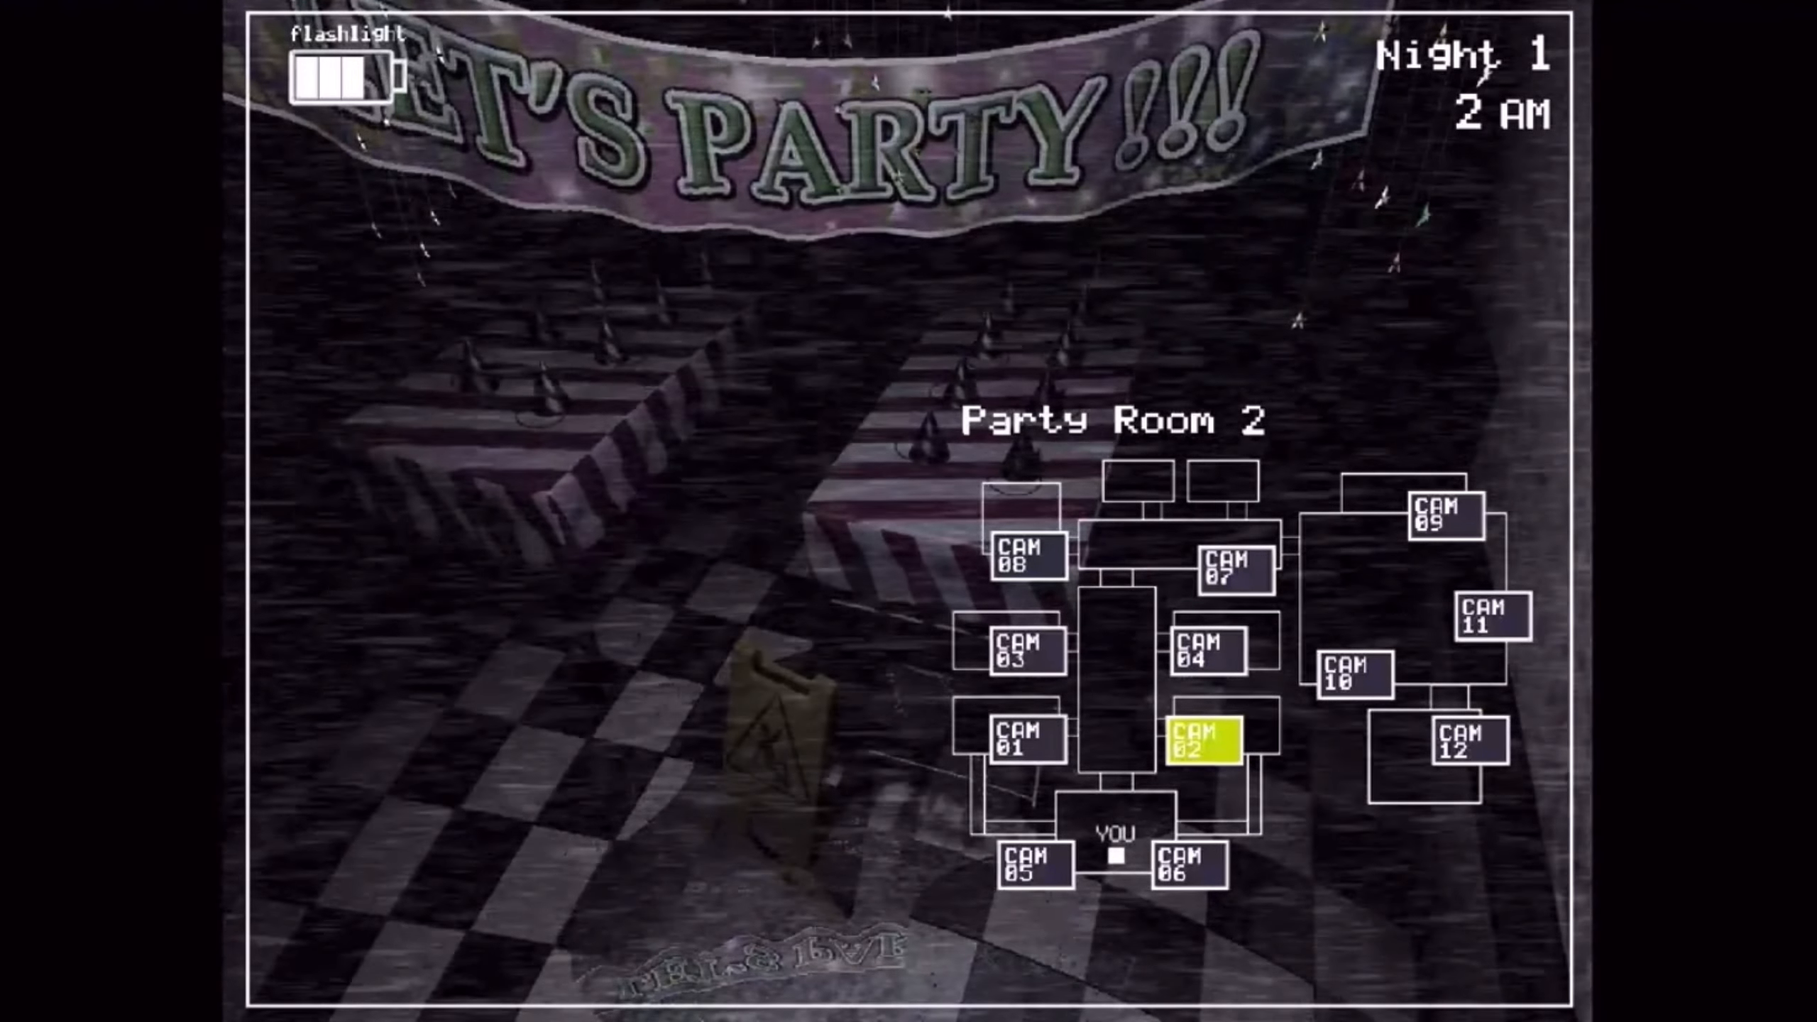
pyautogui.click(1211, 648)
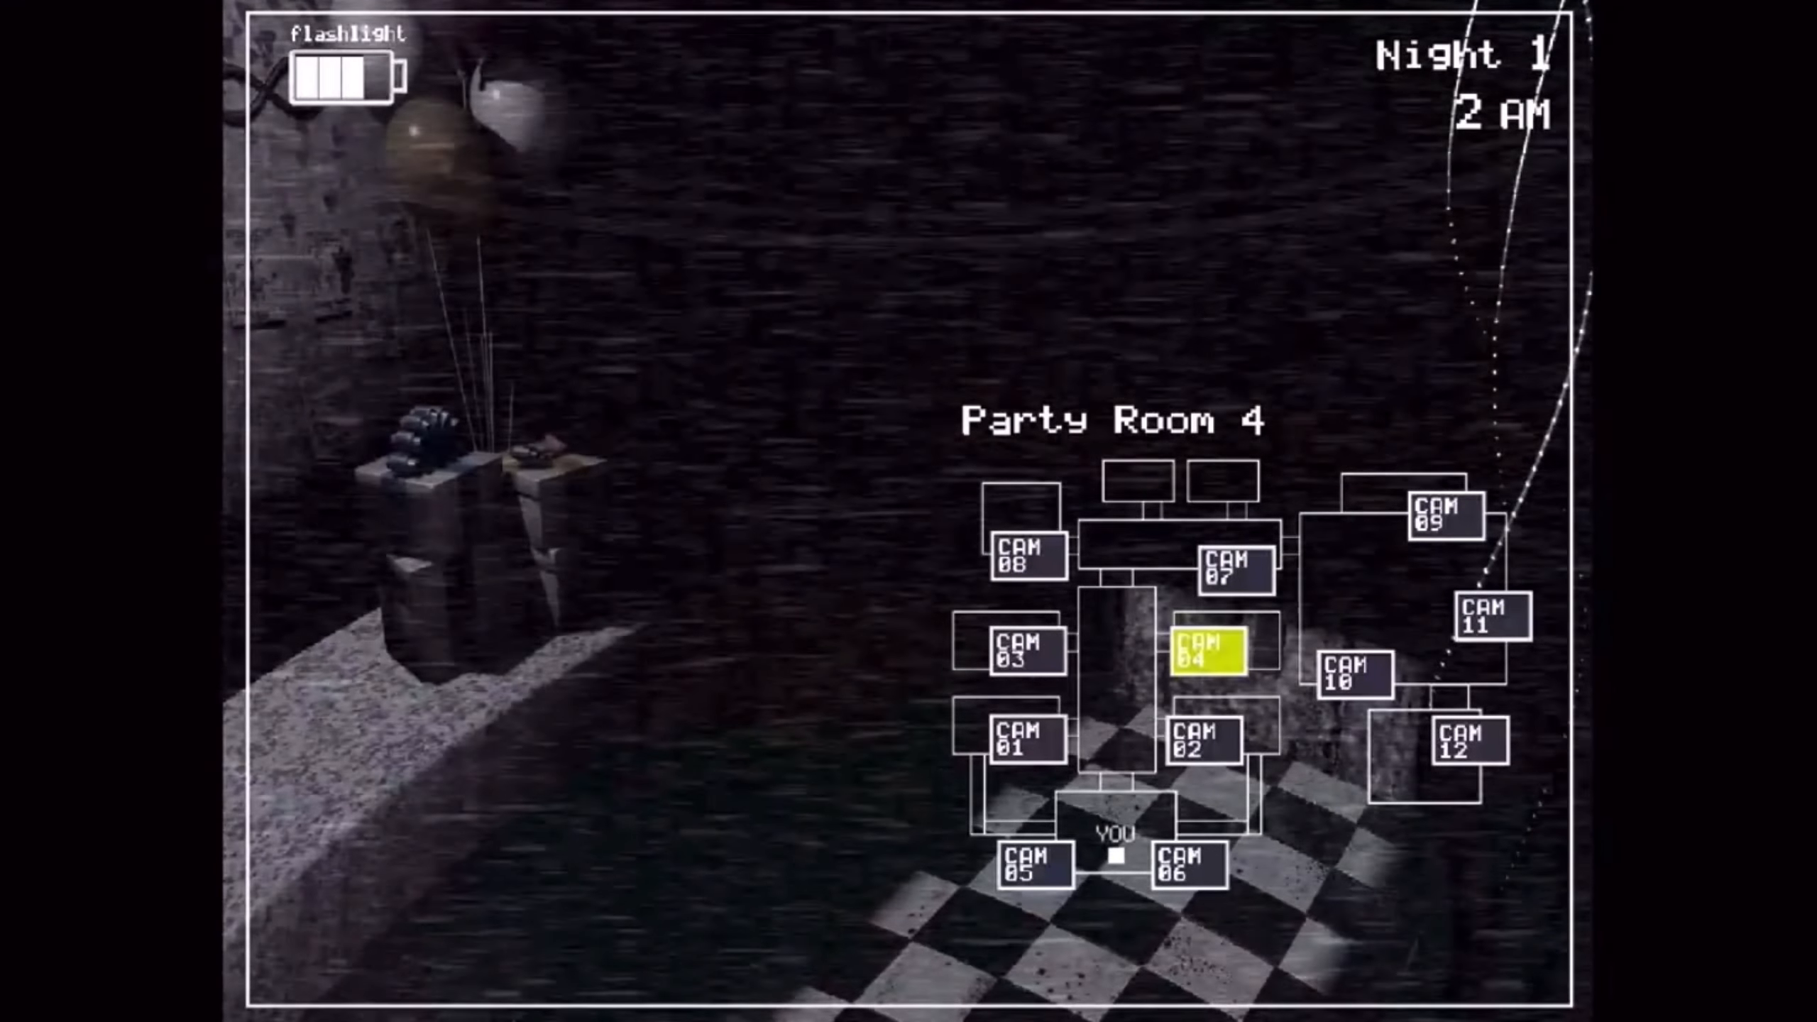
pyautogui.click(1025, 552)
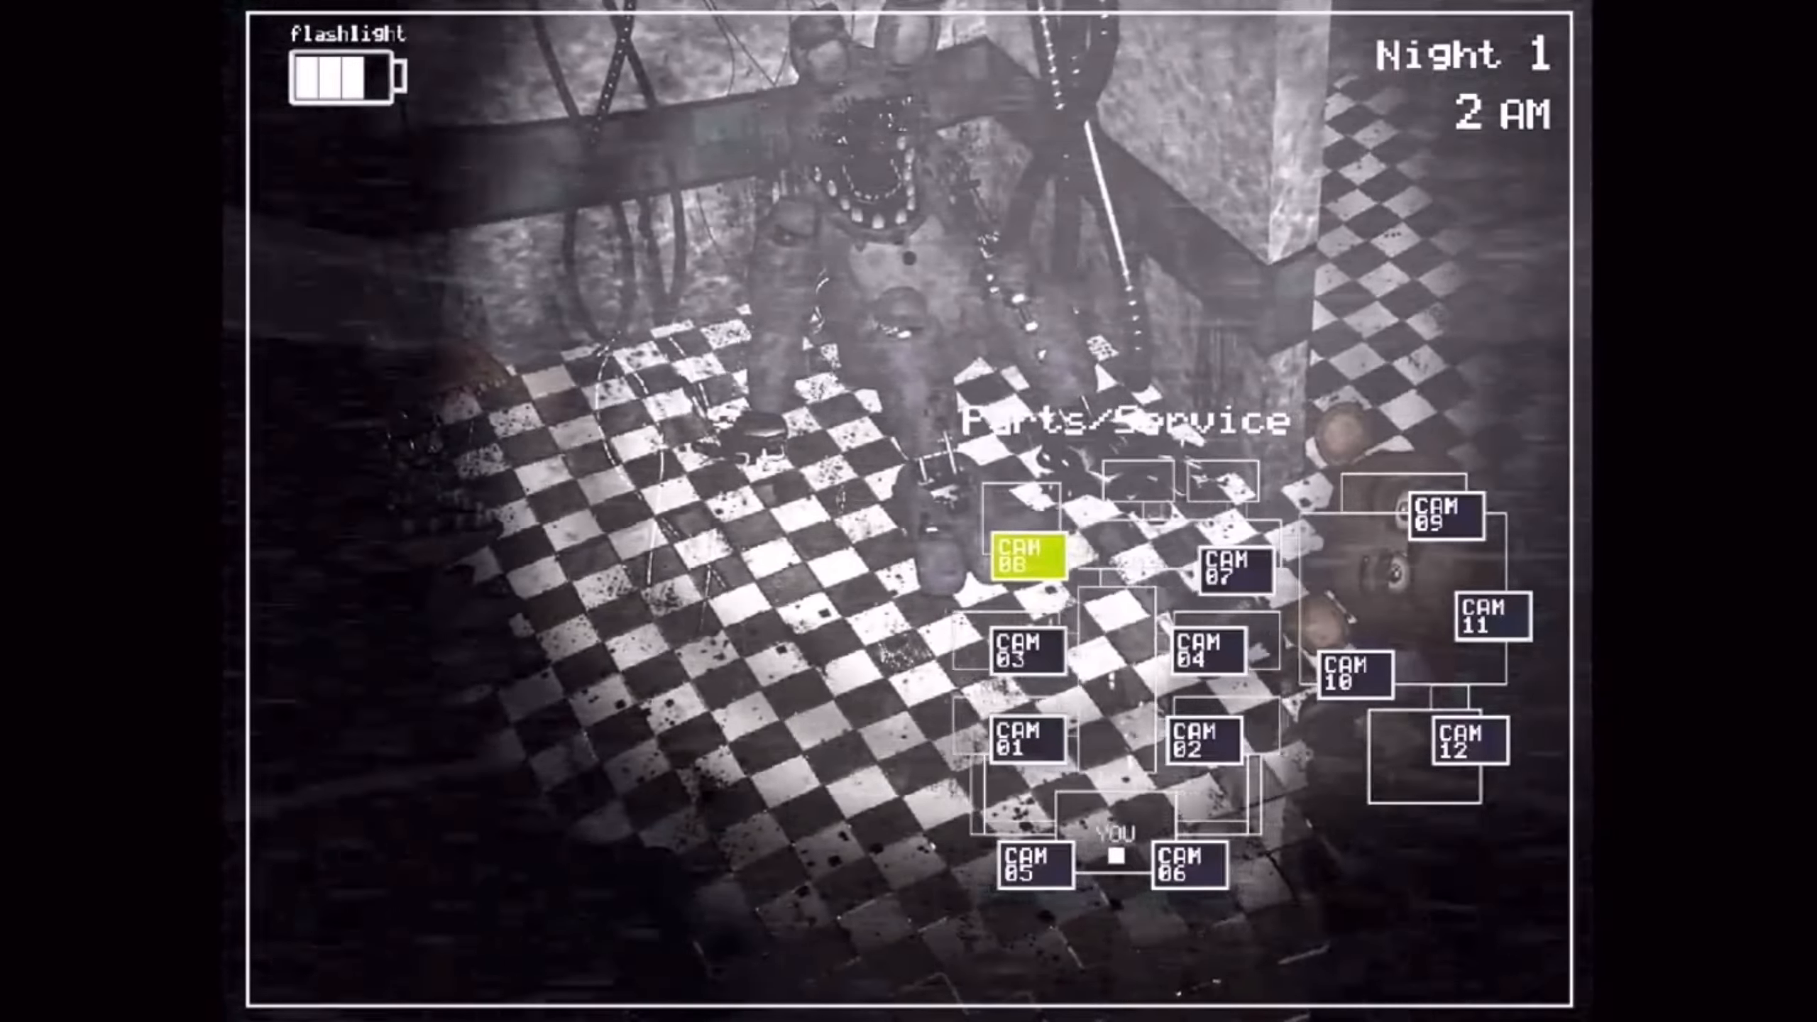
pyautogui.click(1441, 518)
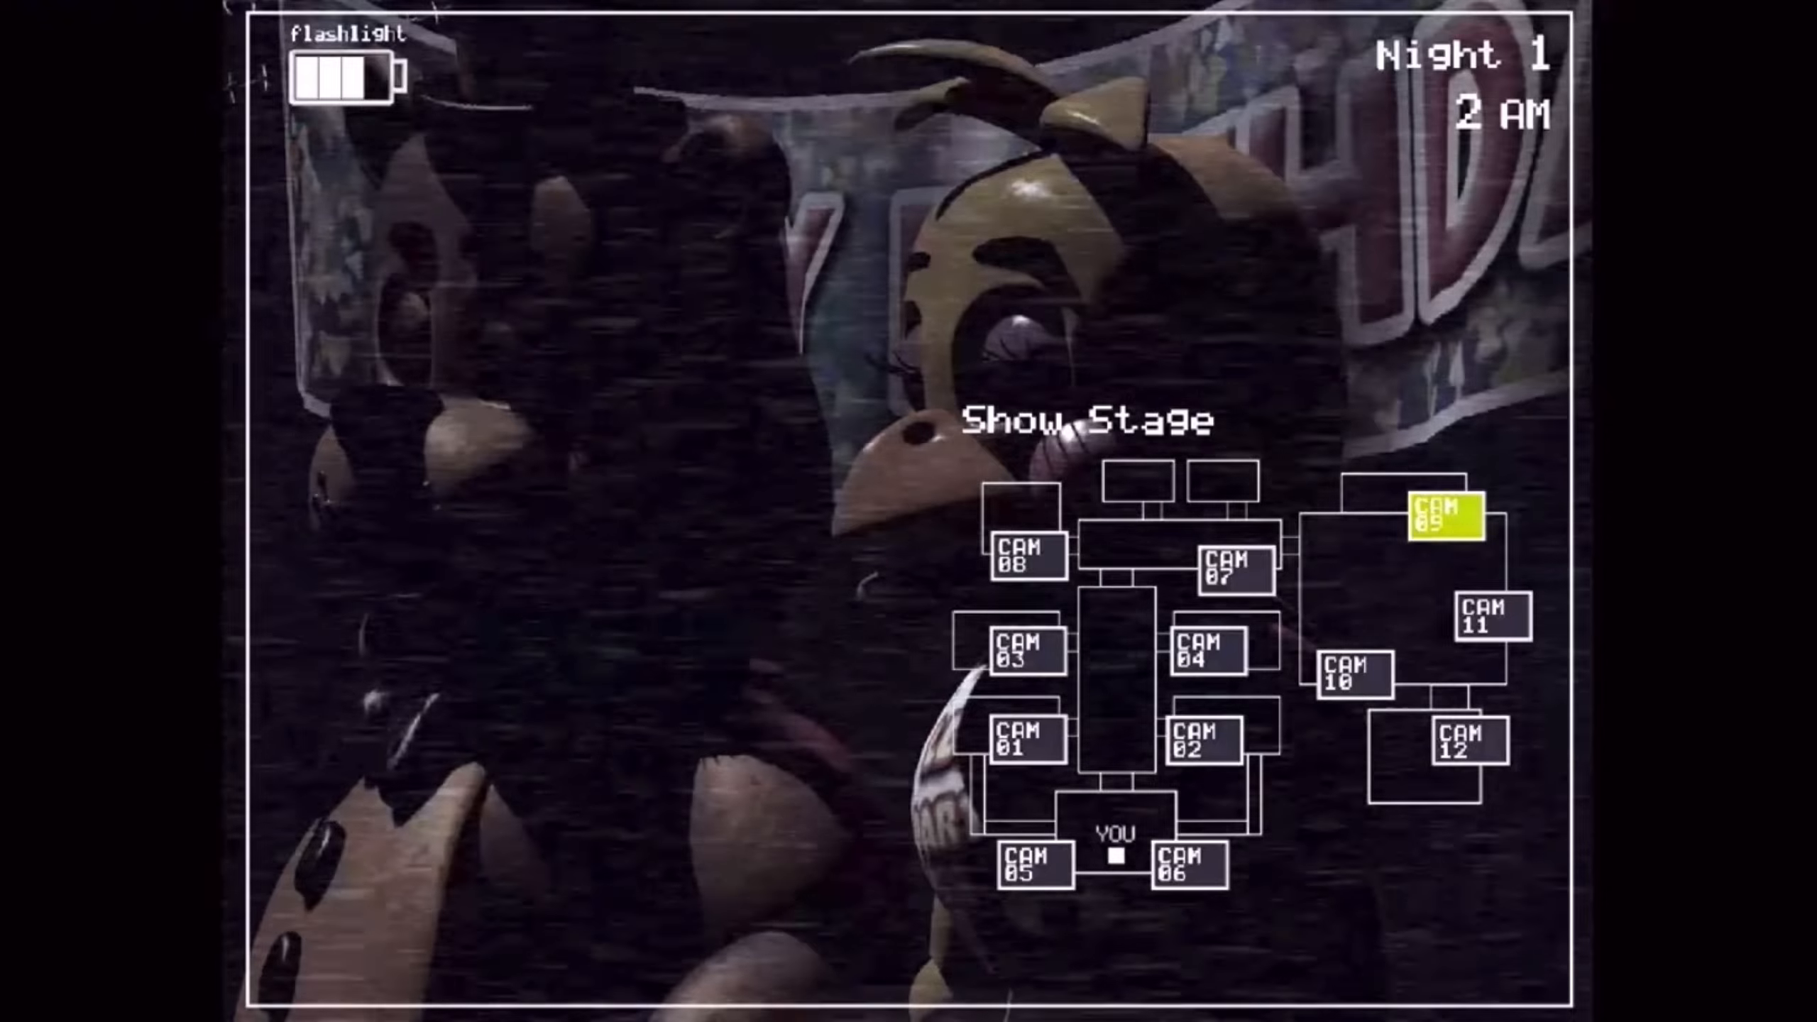
# - Watch Balloon Boy in the Game Area, check the Main Hall and Party Room 3, then stay on Party Room 2 until 3 AM
pyautogui.click(1485, 614)
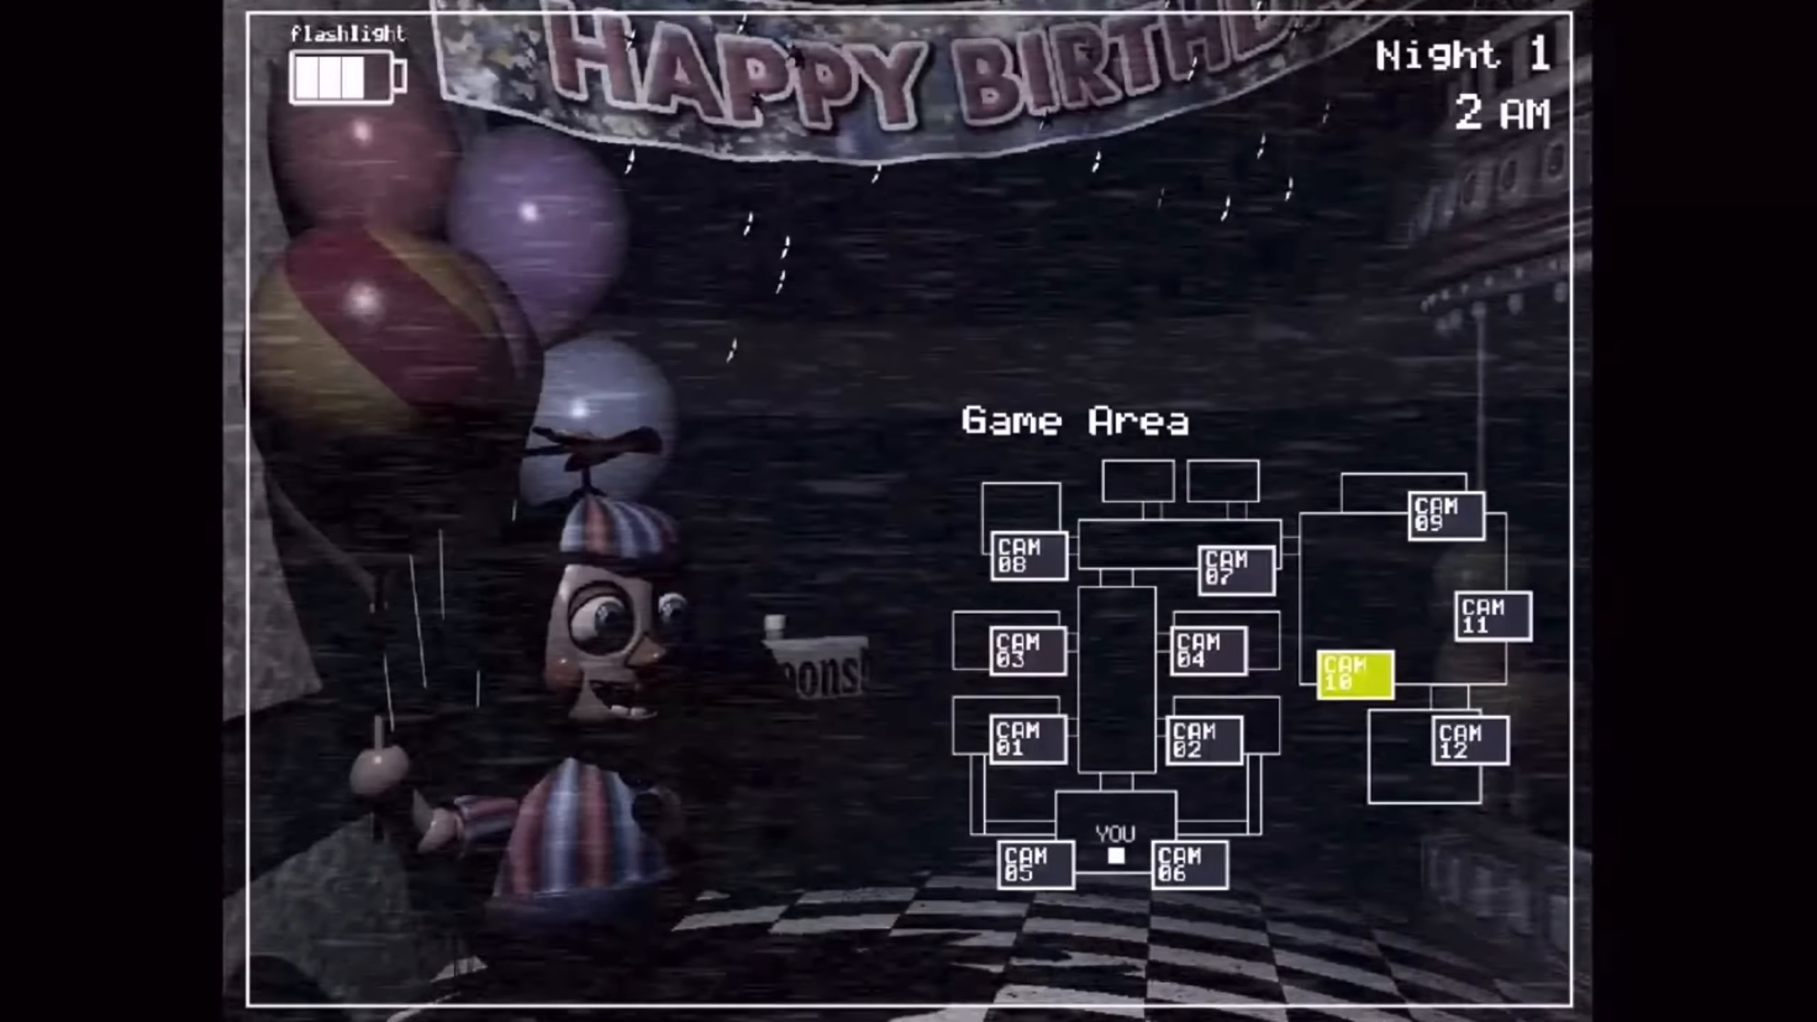
pyautogui.click(1228, 565)
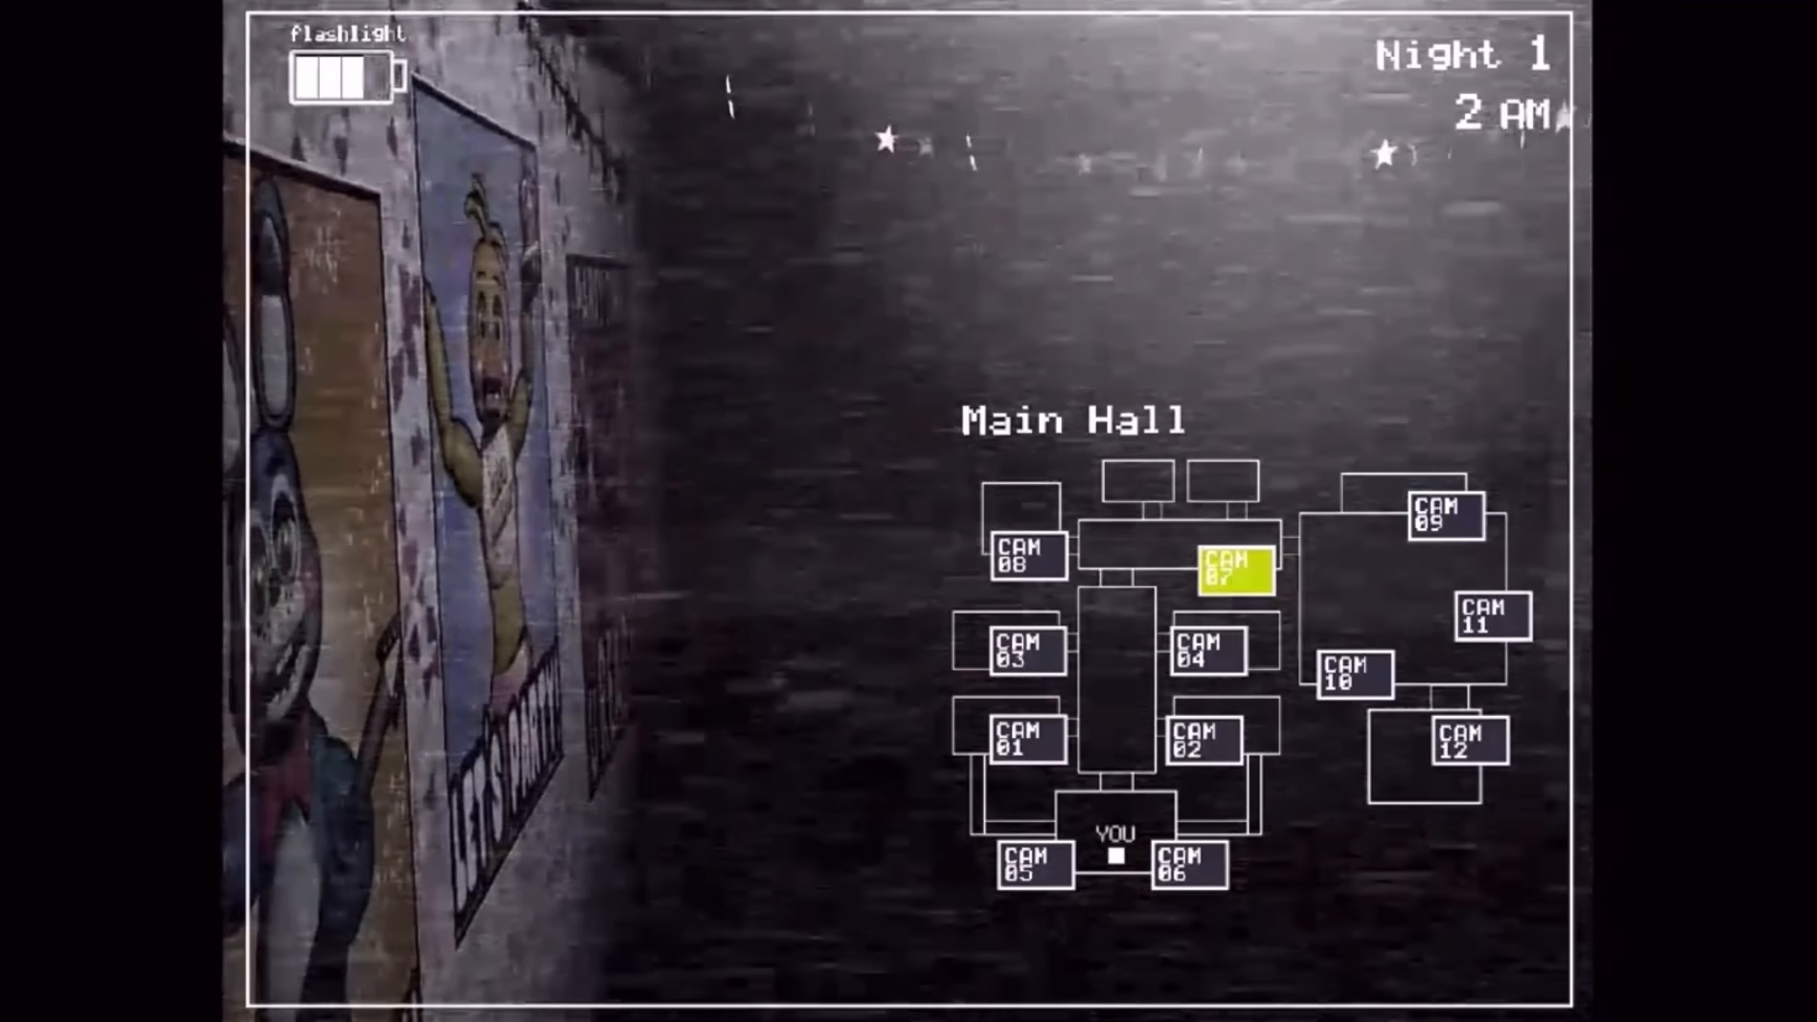
pyautogui.click(1025, 649)
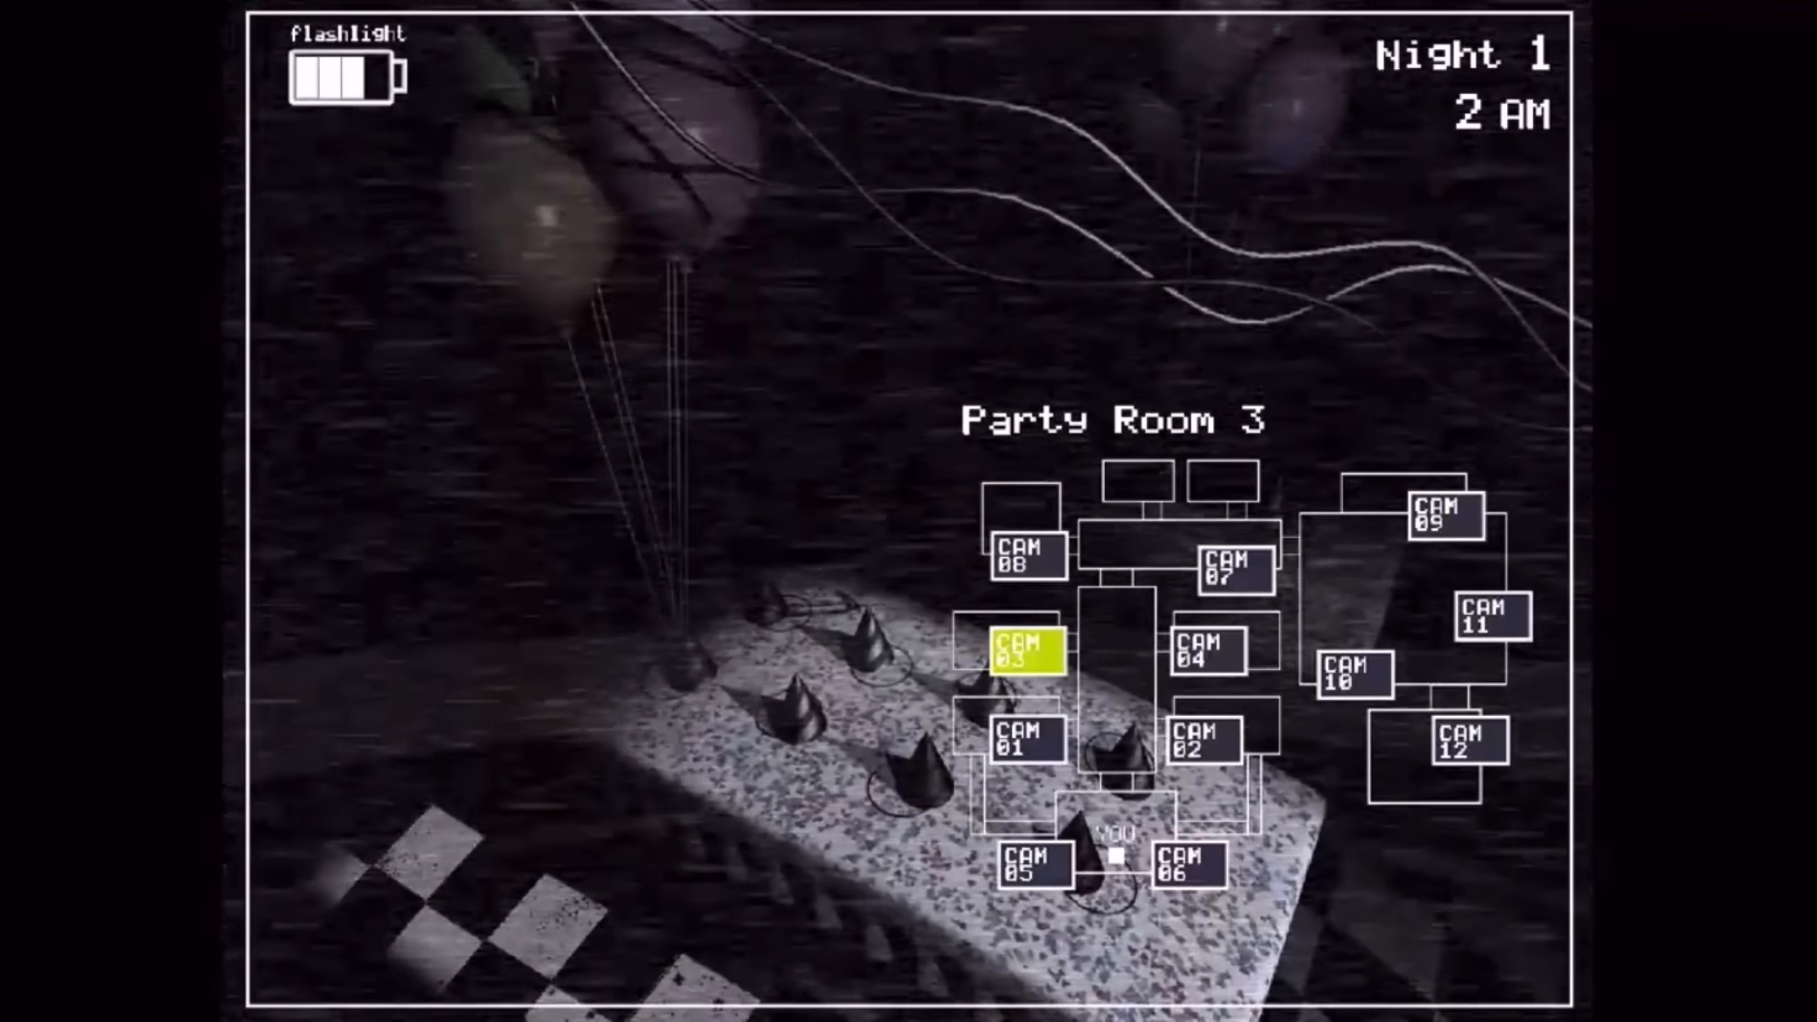
pyautogui.click(1227, 566)
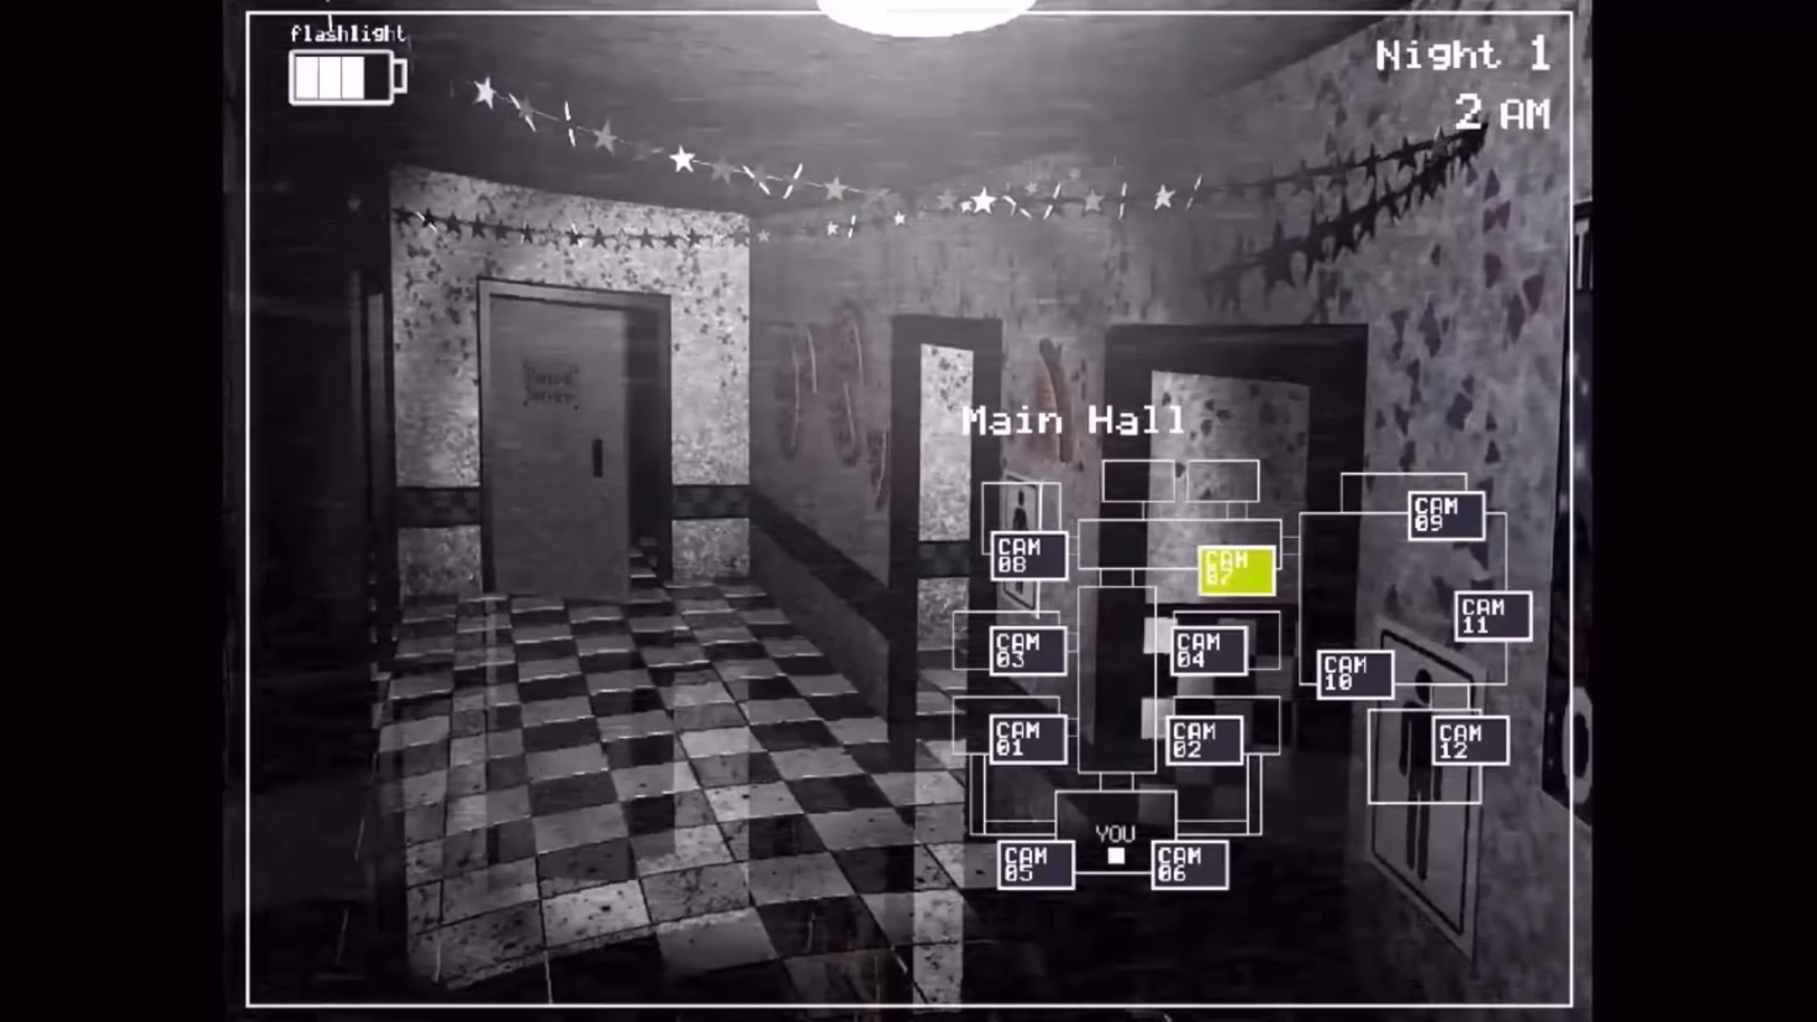
pyautogui.click(1196, 744)
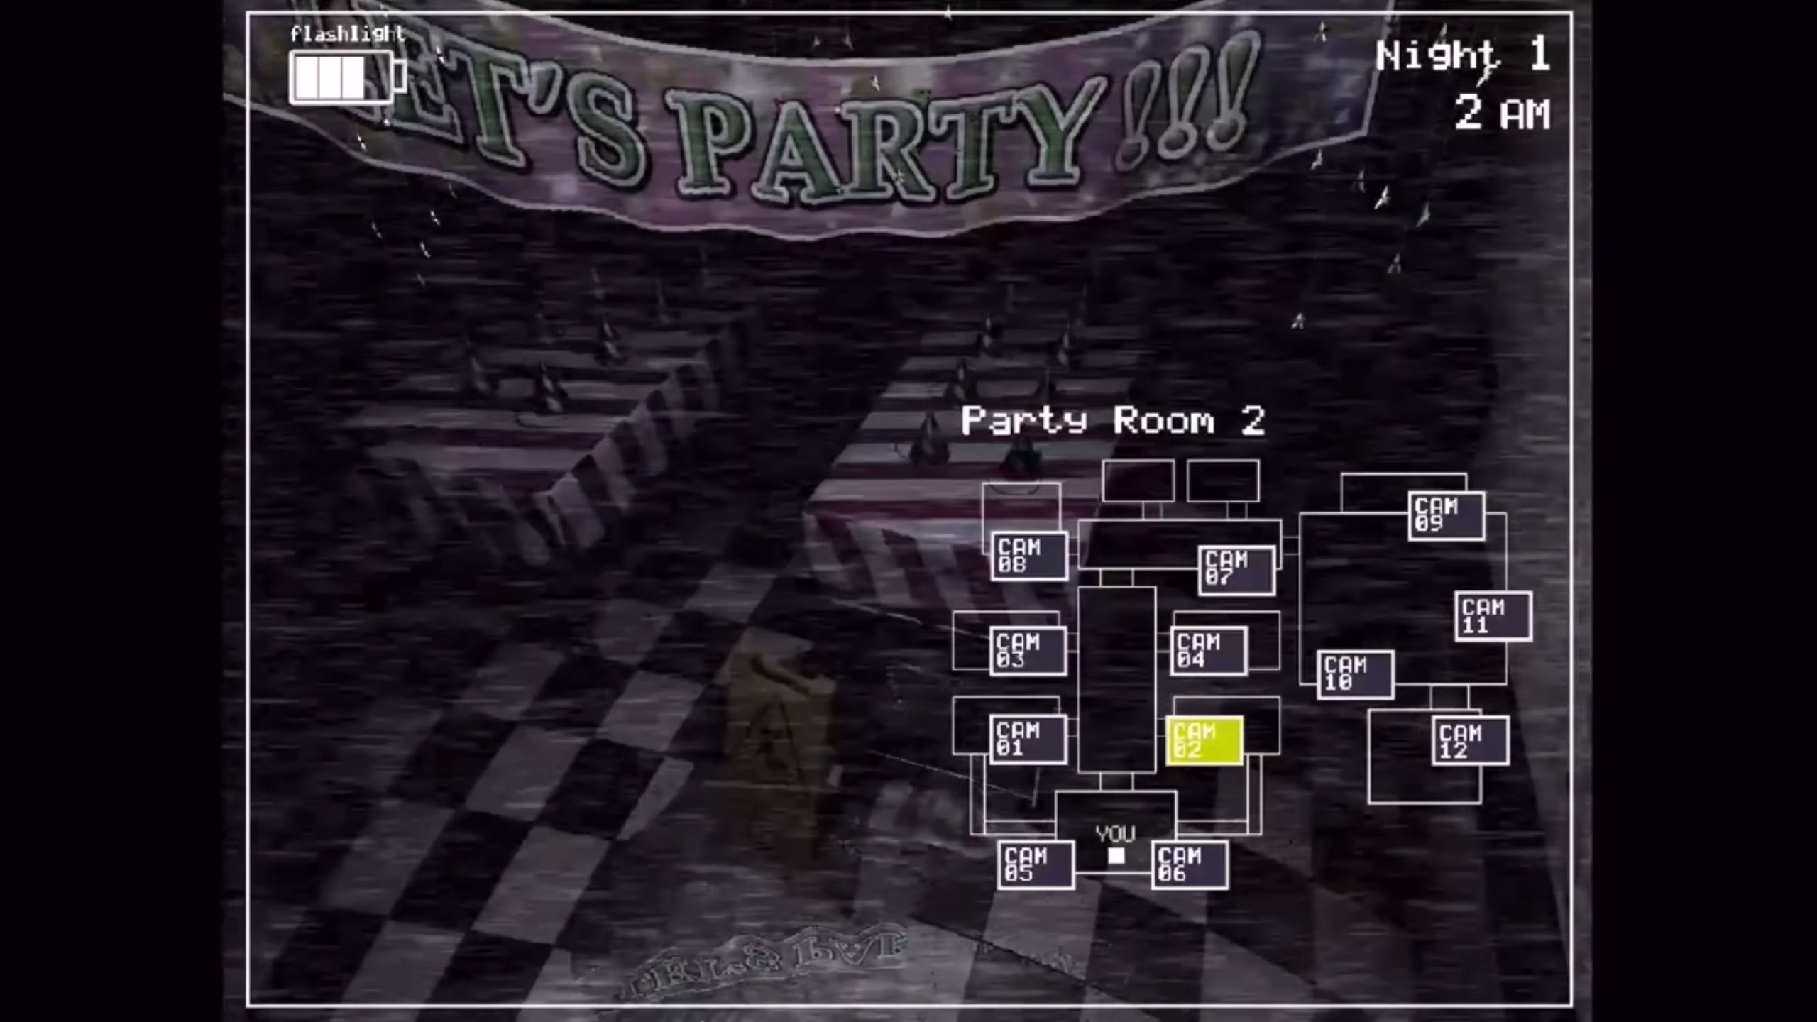
pyautogui.click(1212, 649)
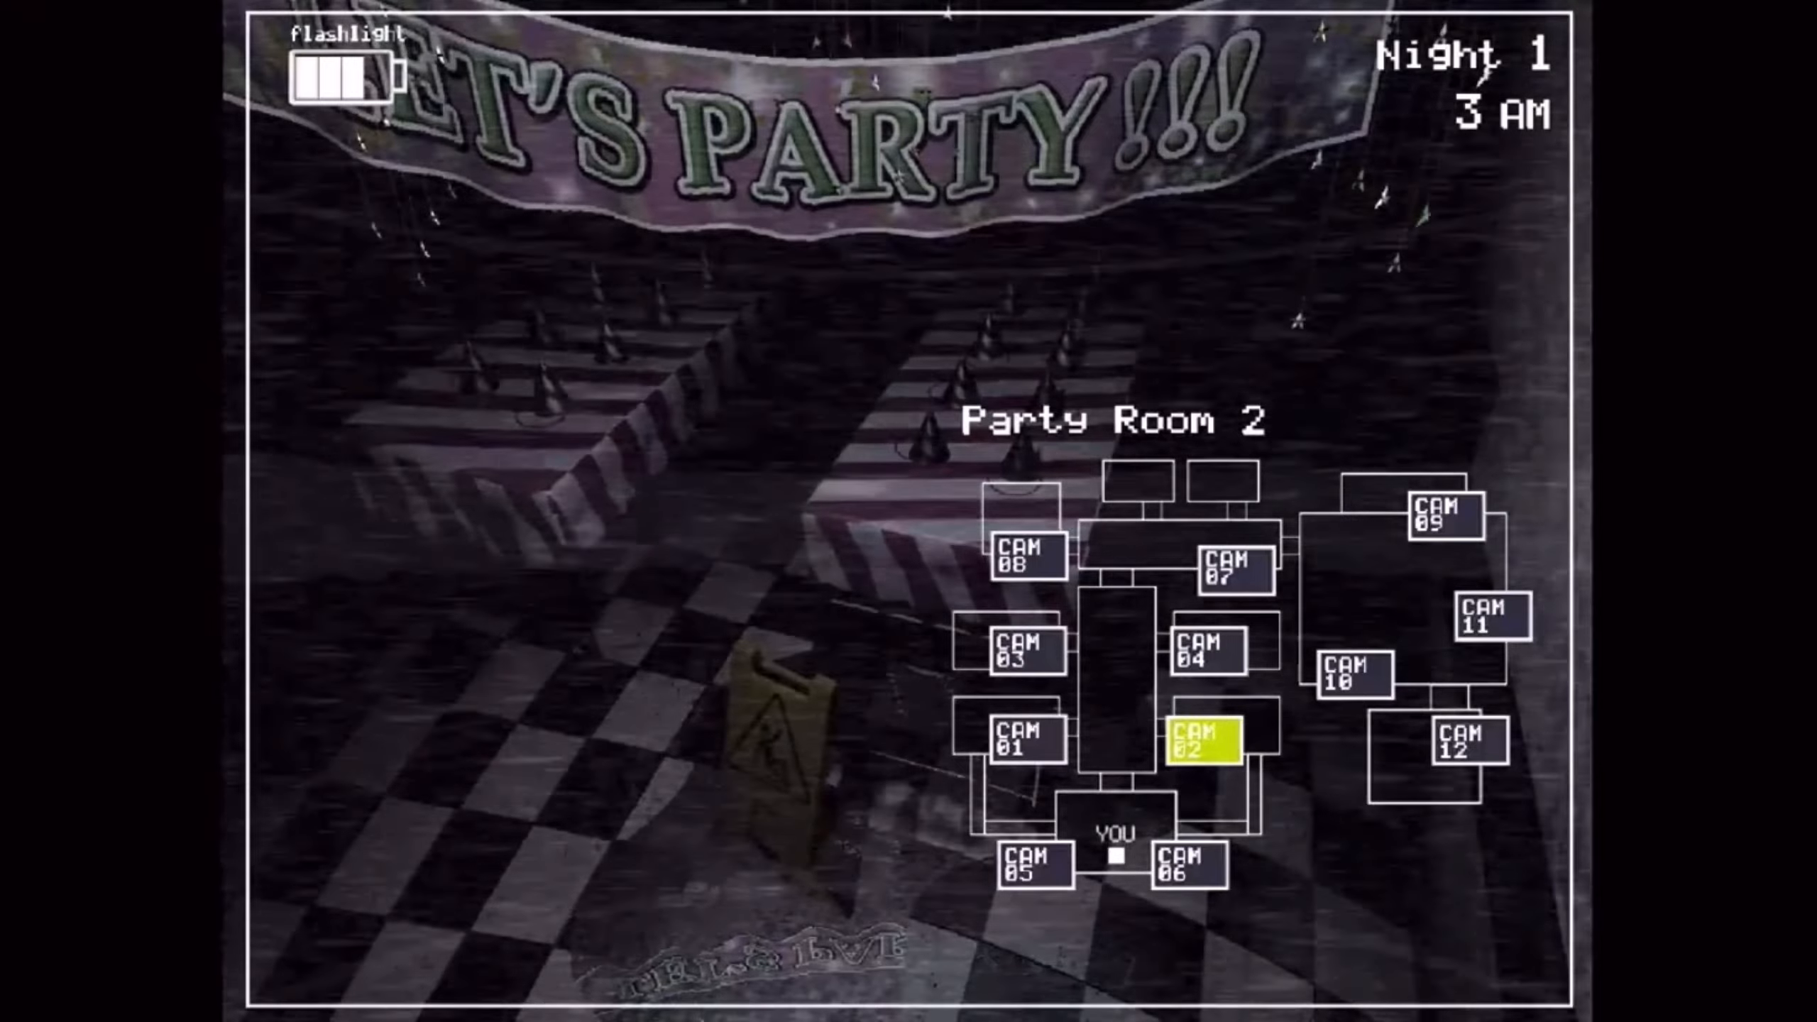
# - Check Balloon Boy in the Game Area, then catch Toy Bonnie crawling through the Right Air Vent at 4 AM
pyautogui.click(1347, 676)
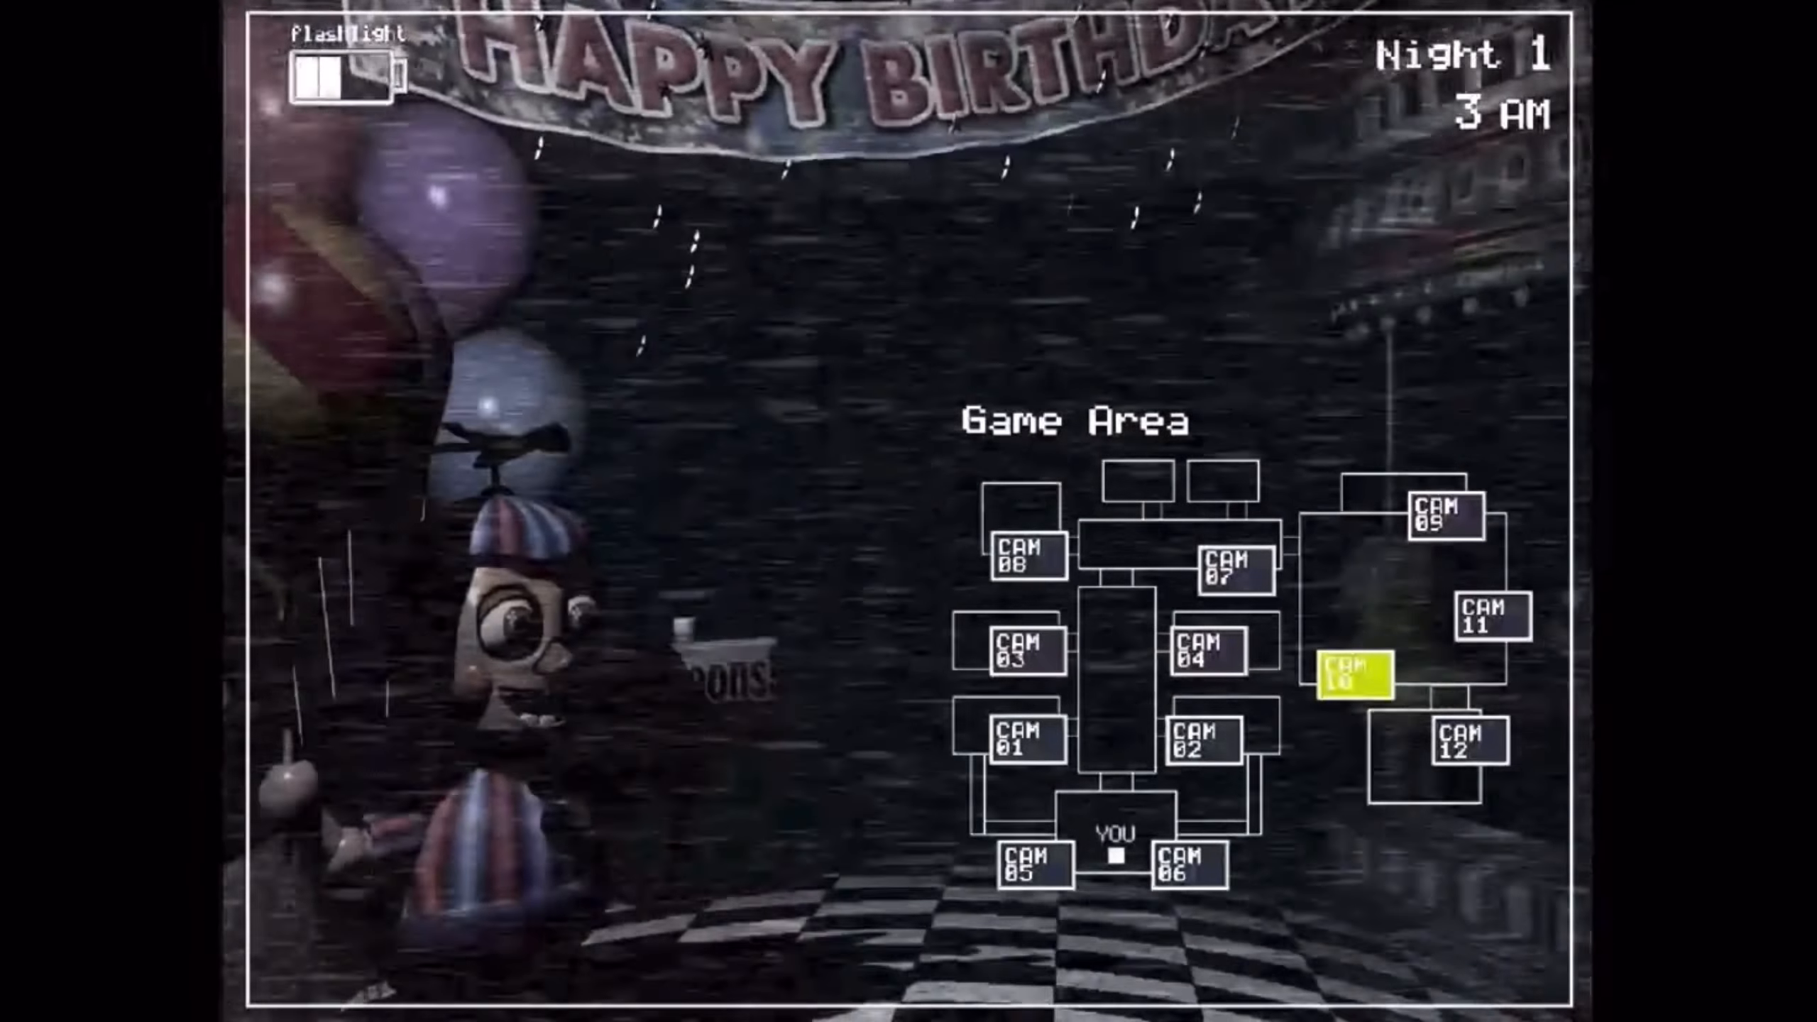
pyautogui.click(1186, 863)
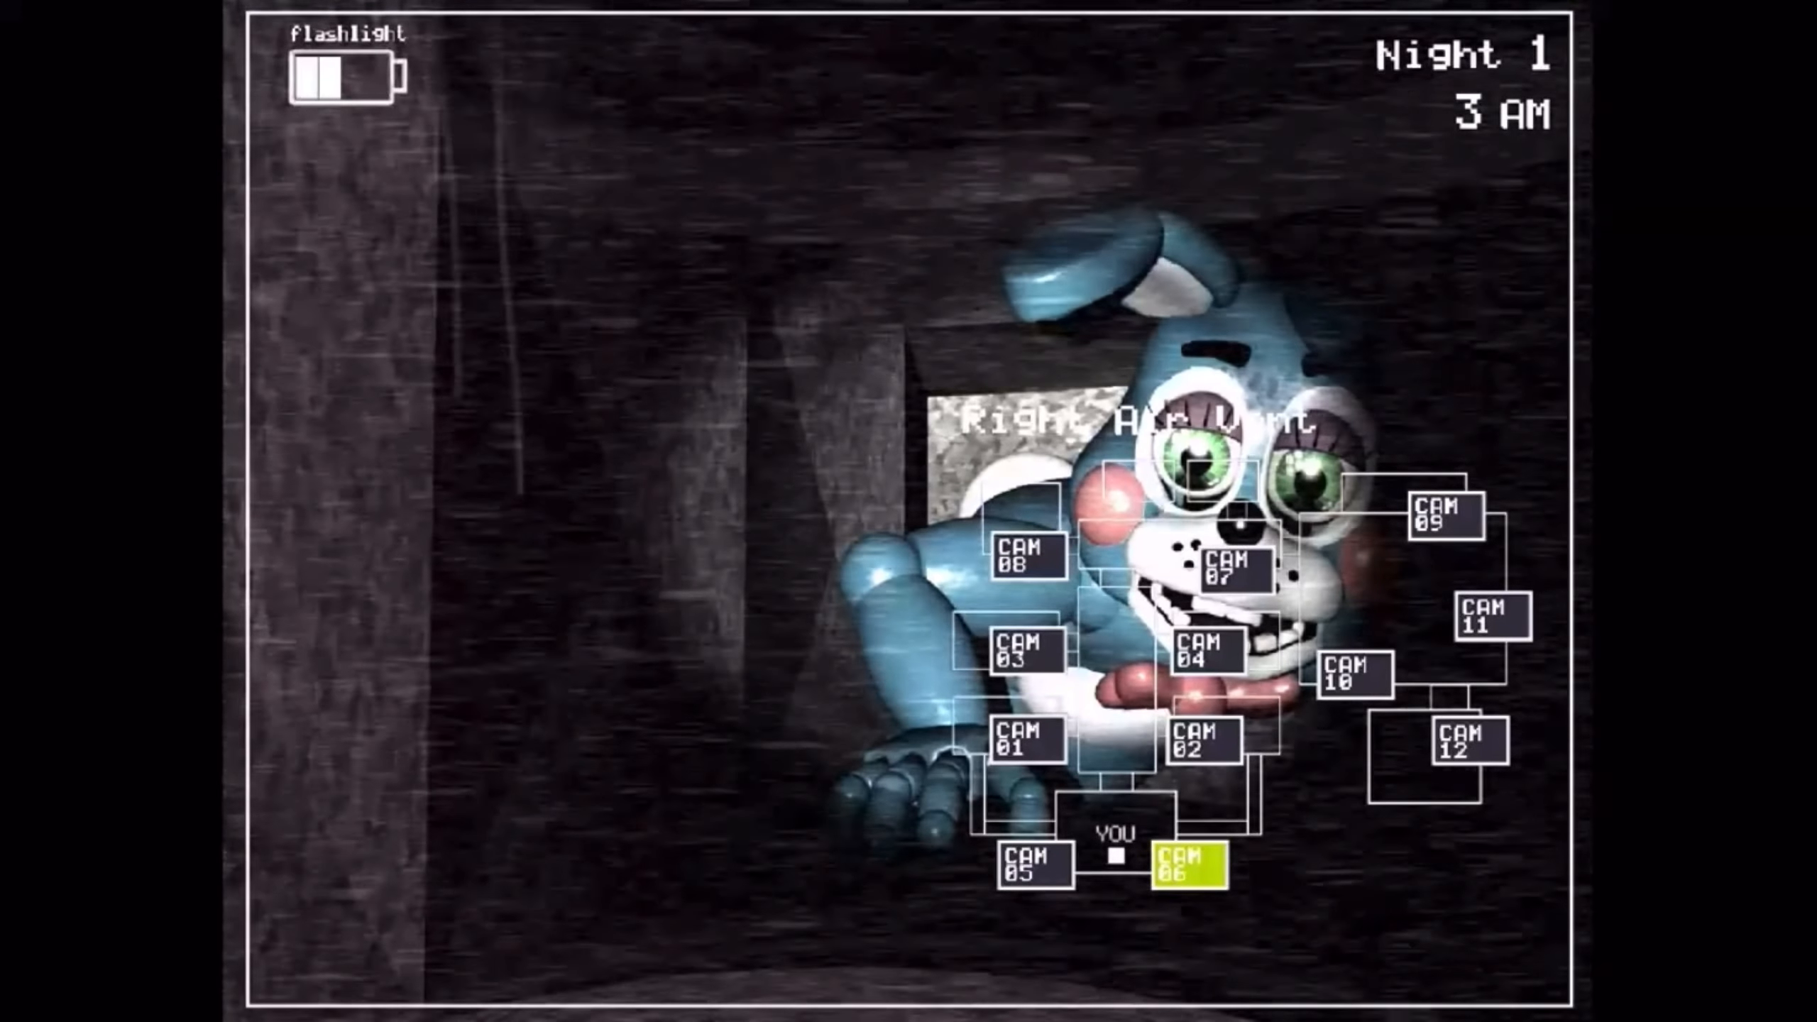
pyautogui.click(1187, 863)
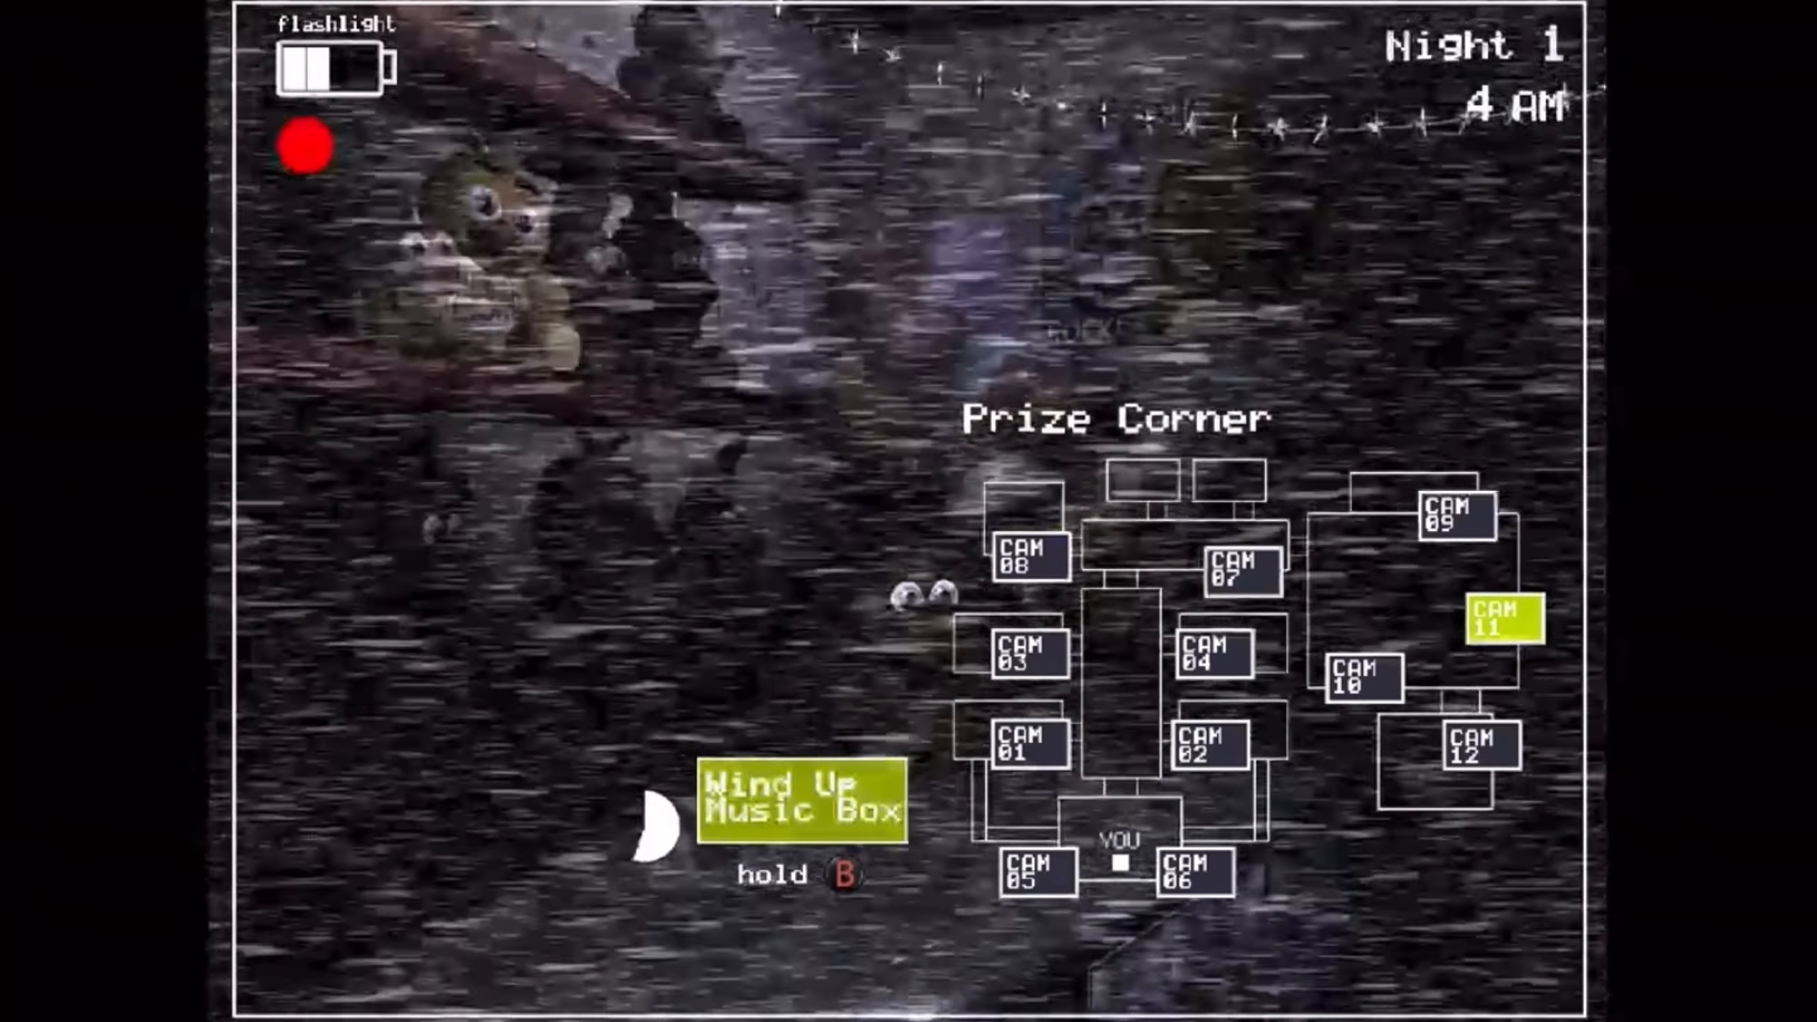
# - View Party Room 2, then lower the monitor to light the right vent where Toy Bonnie stands
pyautogui.click(1456, 520)
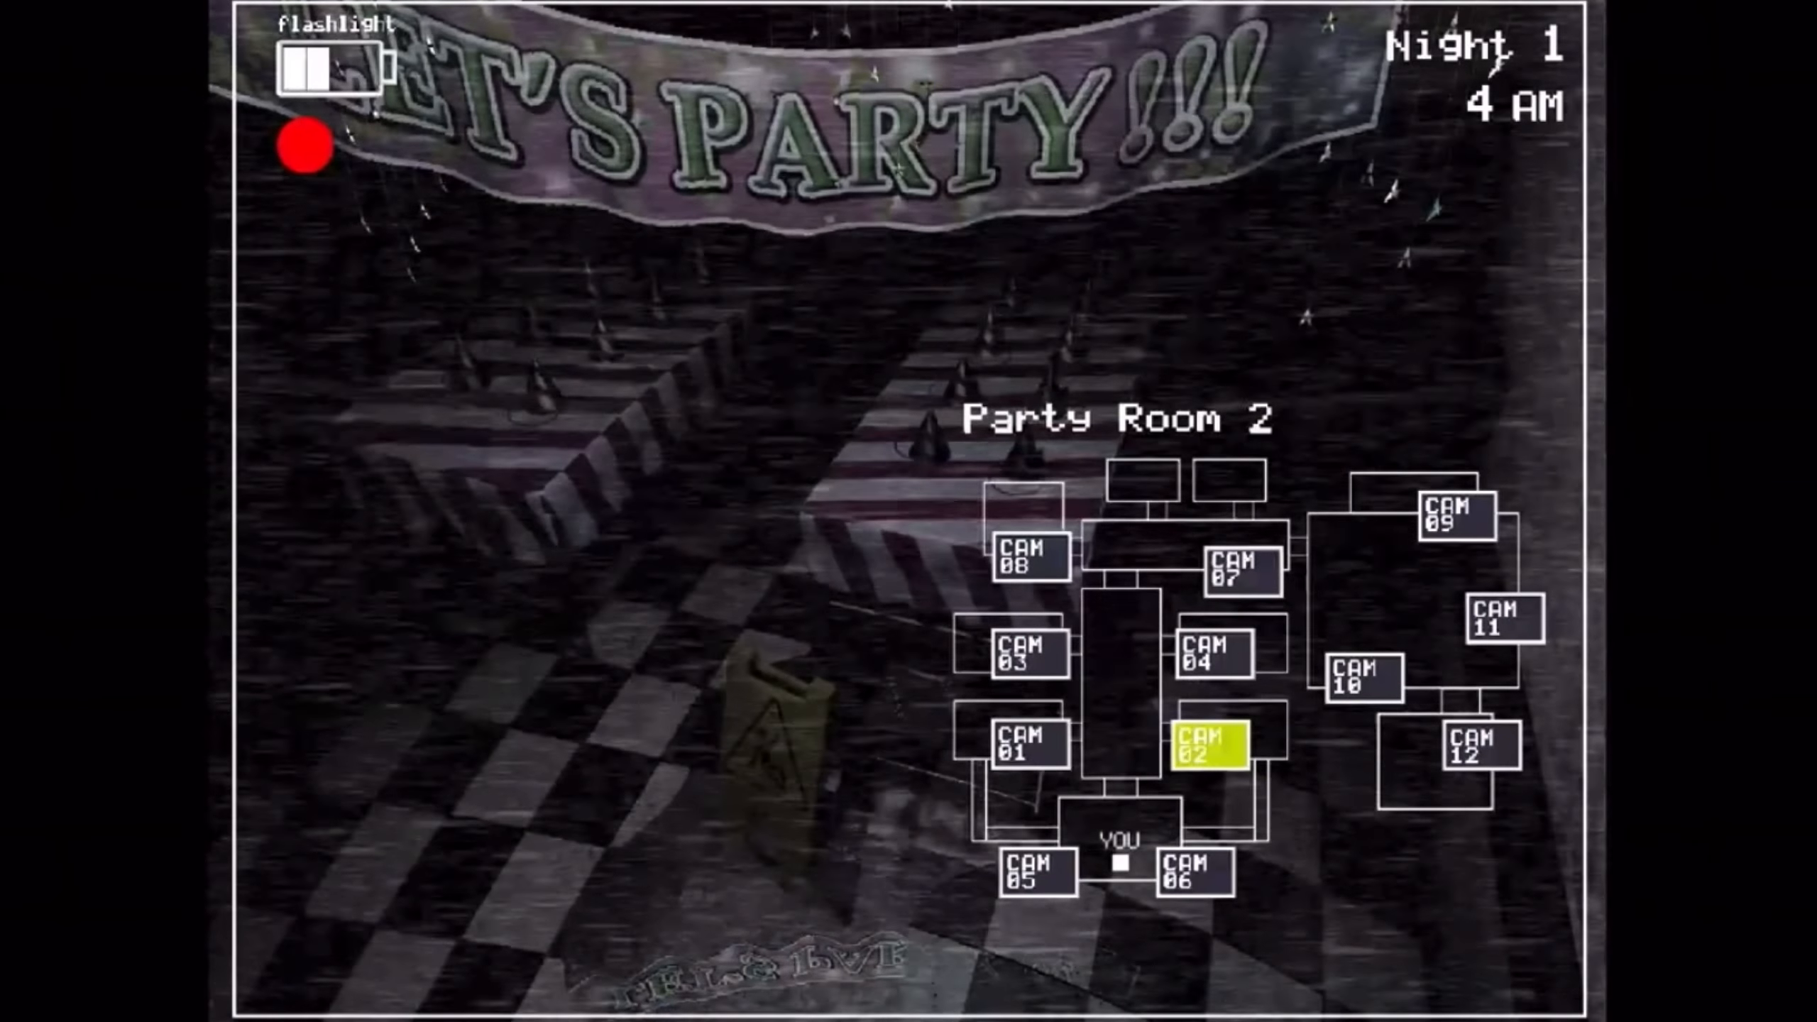
pyautogui.click(1187, 877)
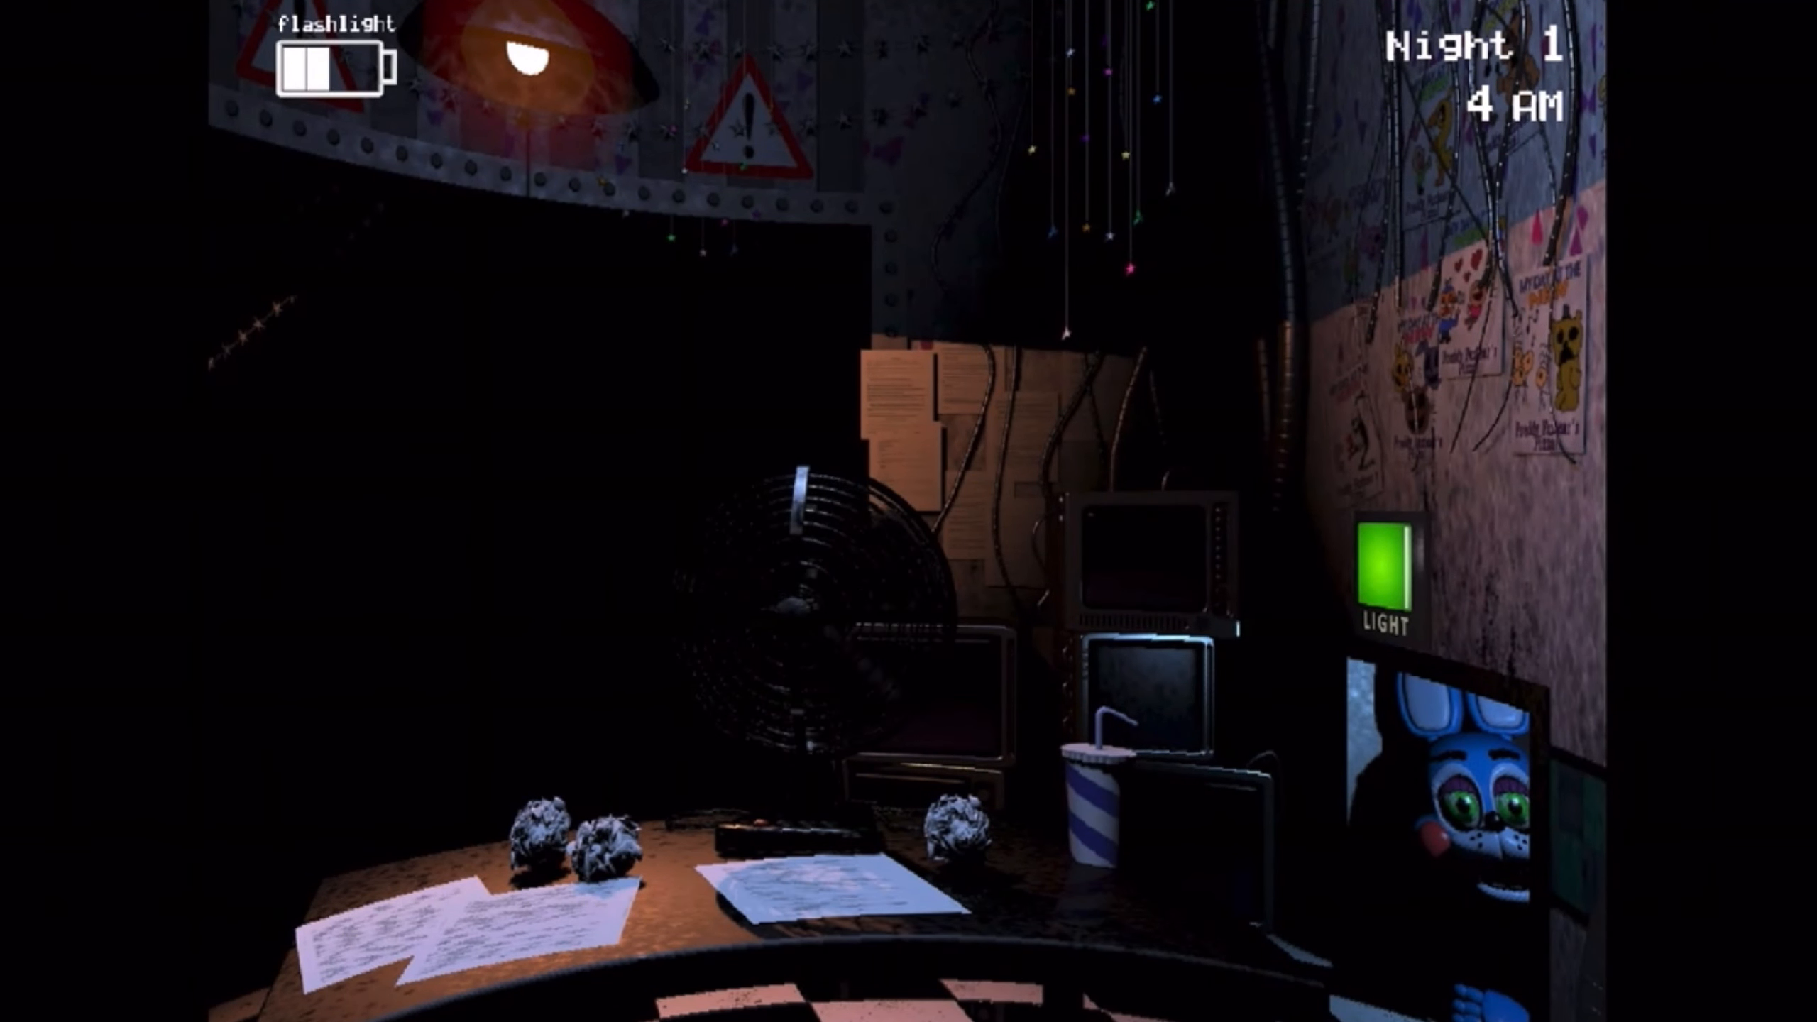
# - Flash the right vent light on and off over Toy Bonnie several times before returning to the Party Room 3 feed
pyautogui.click(1392, 565)
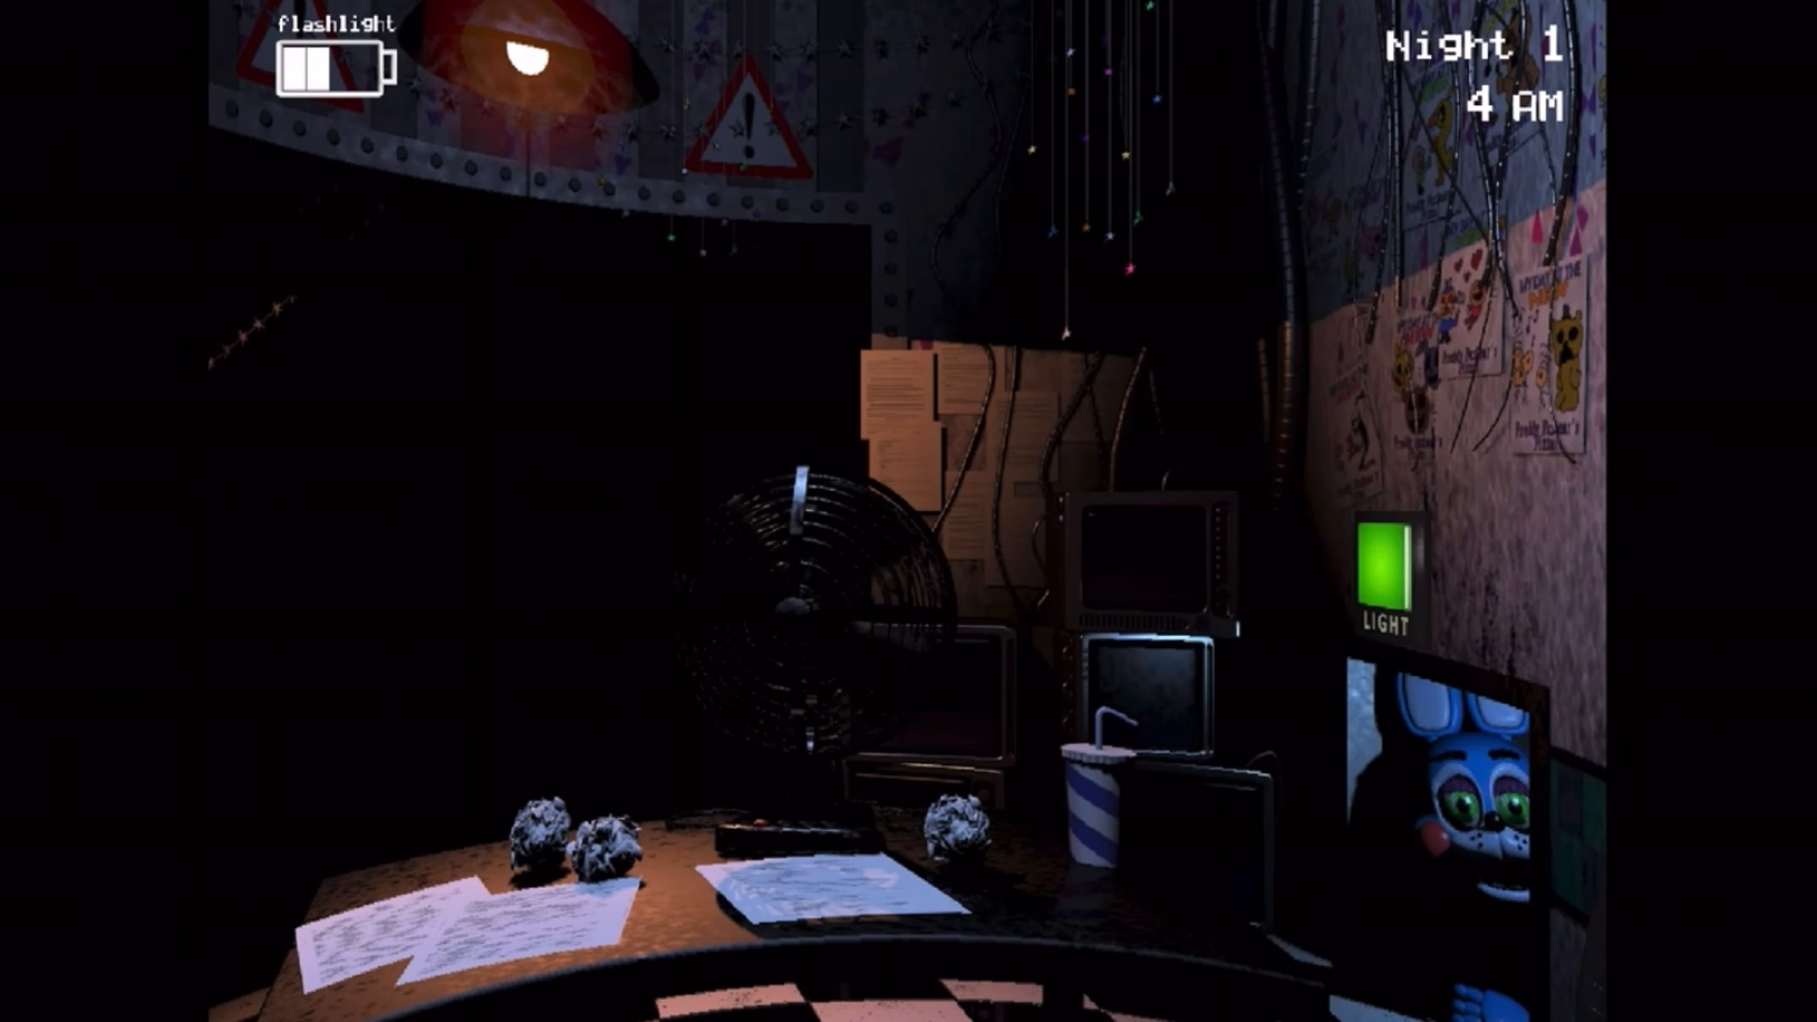
pyautogui.click(1385, 562)
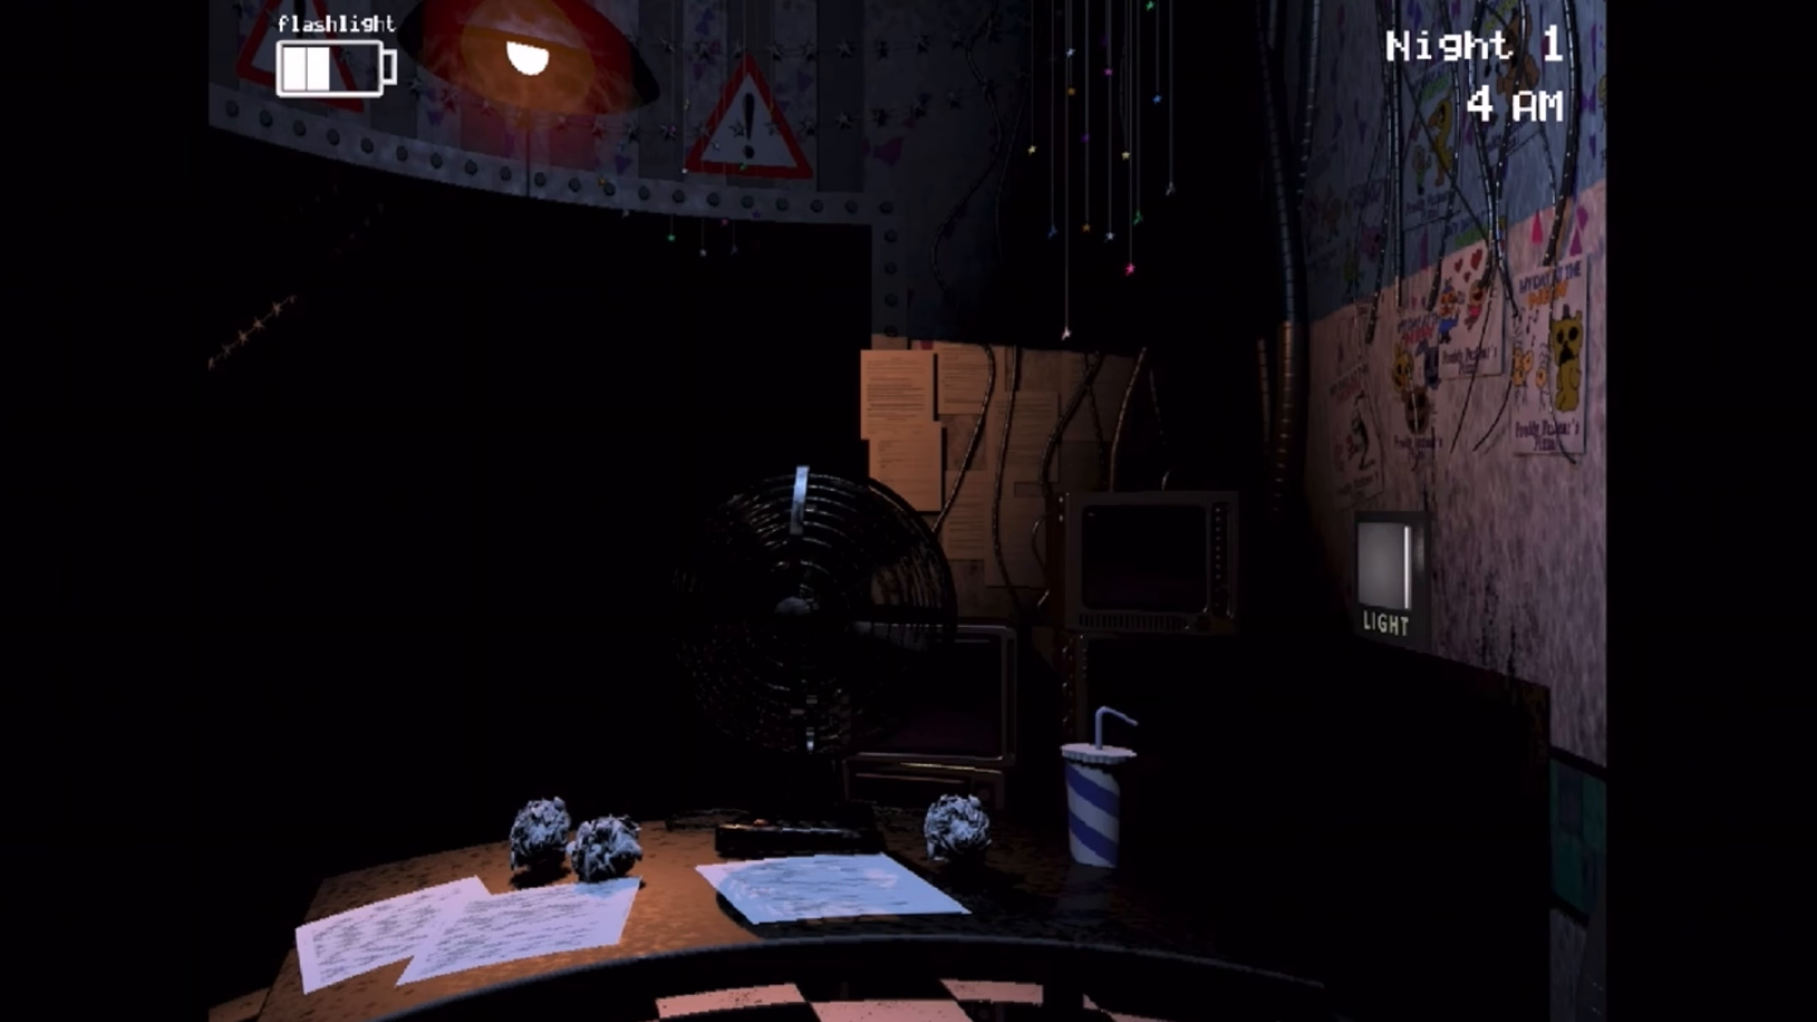
pyautogui.click(1385, 570)
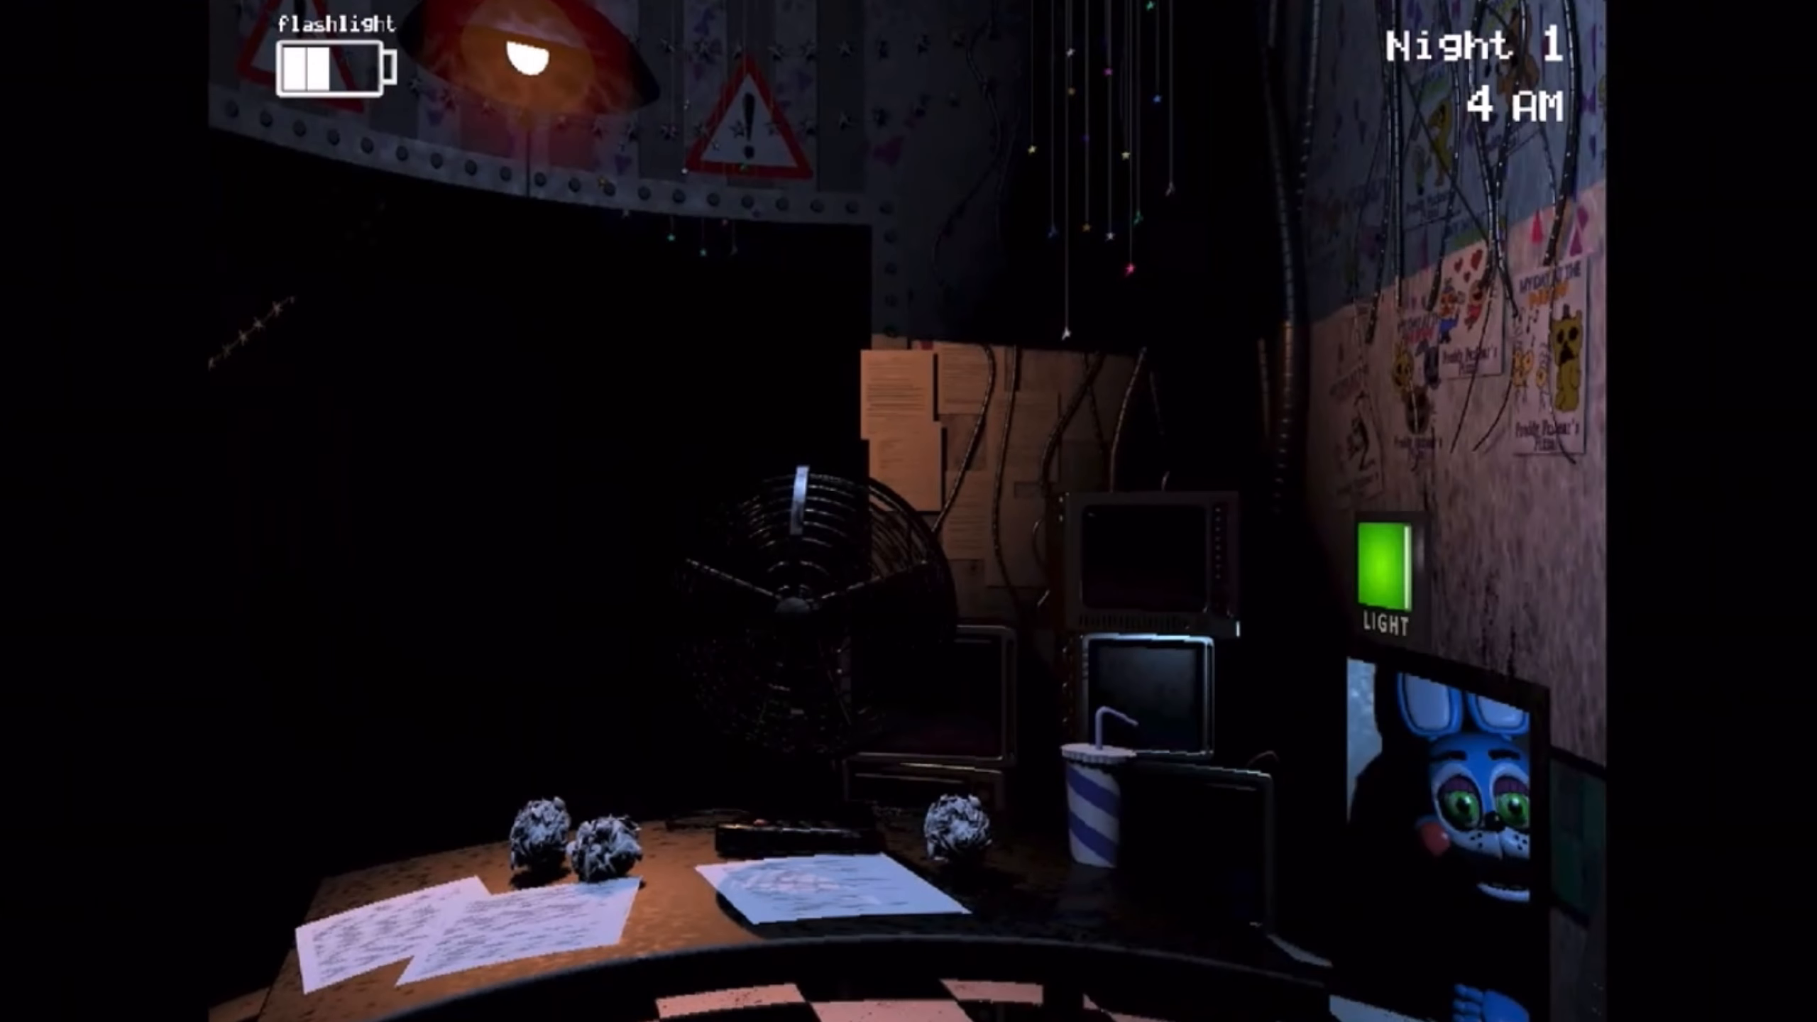
pyautogui.click(1378, 562)
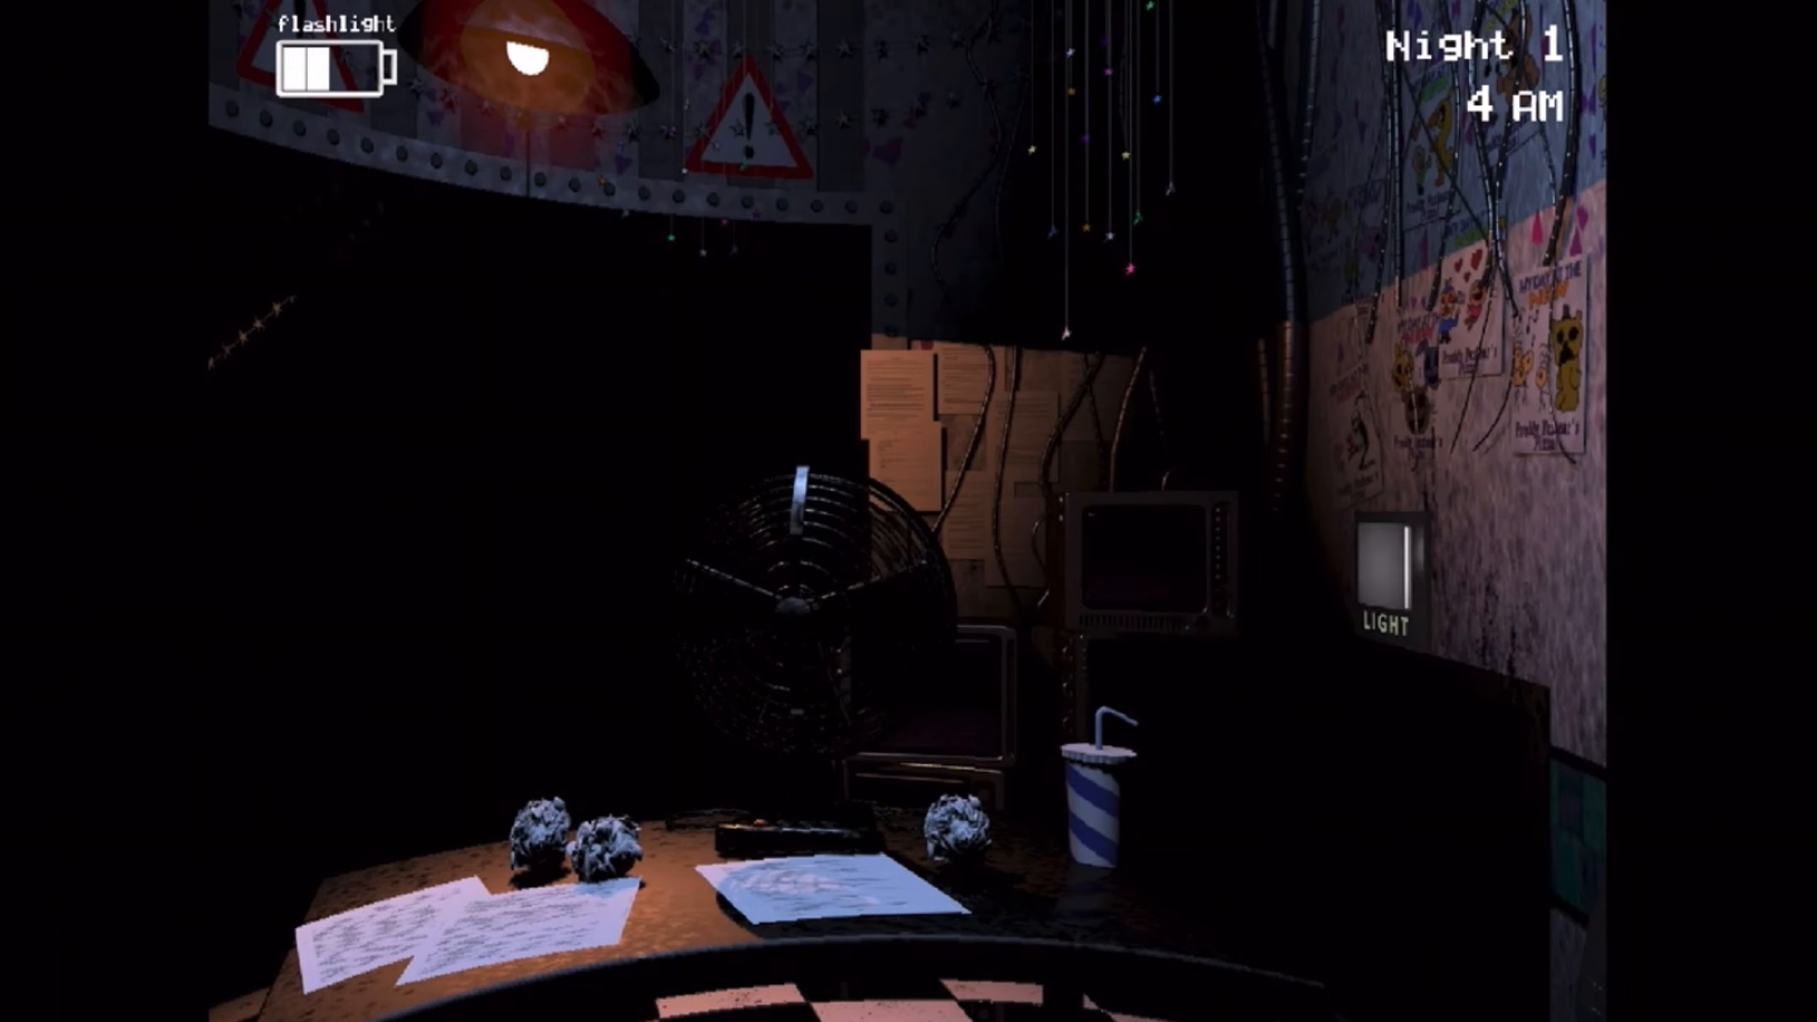
pyautogui.click(1385, 559)
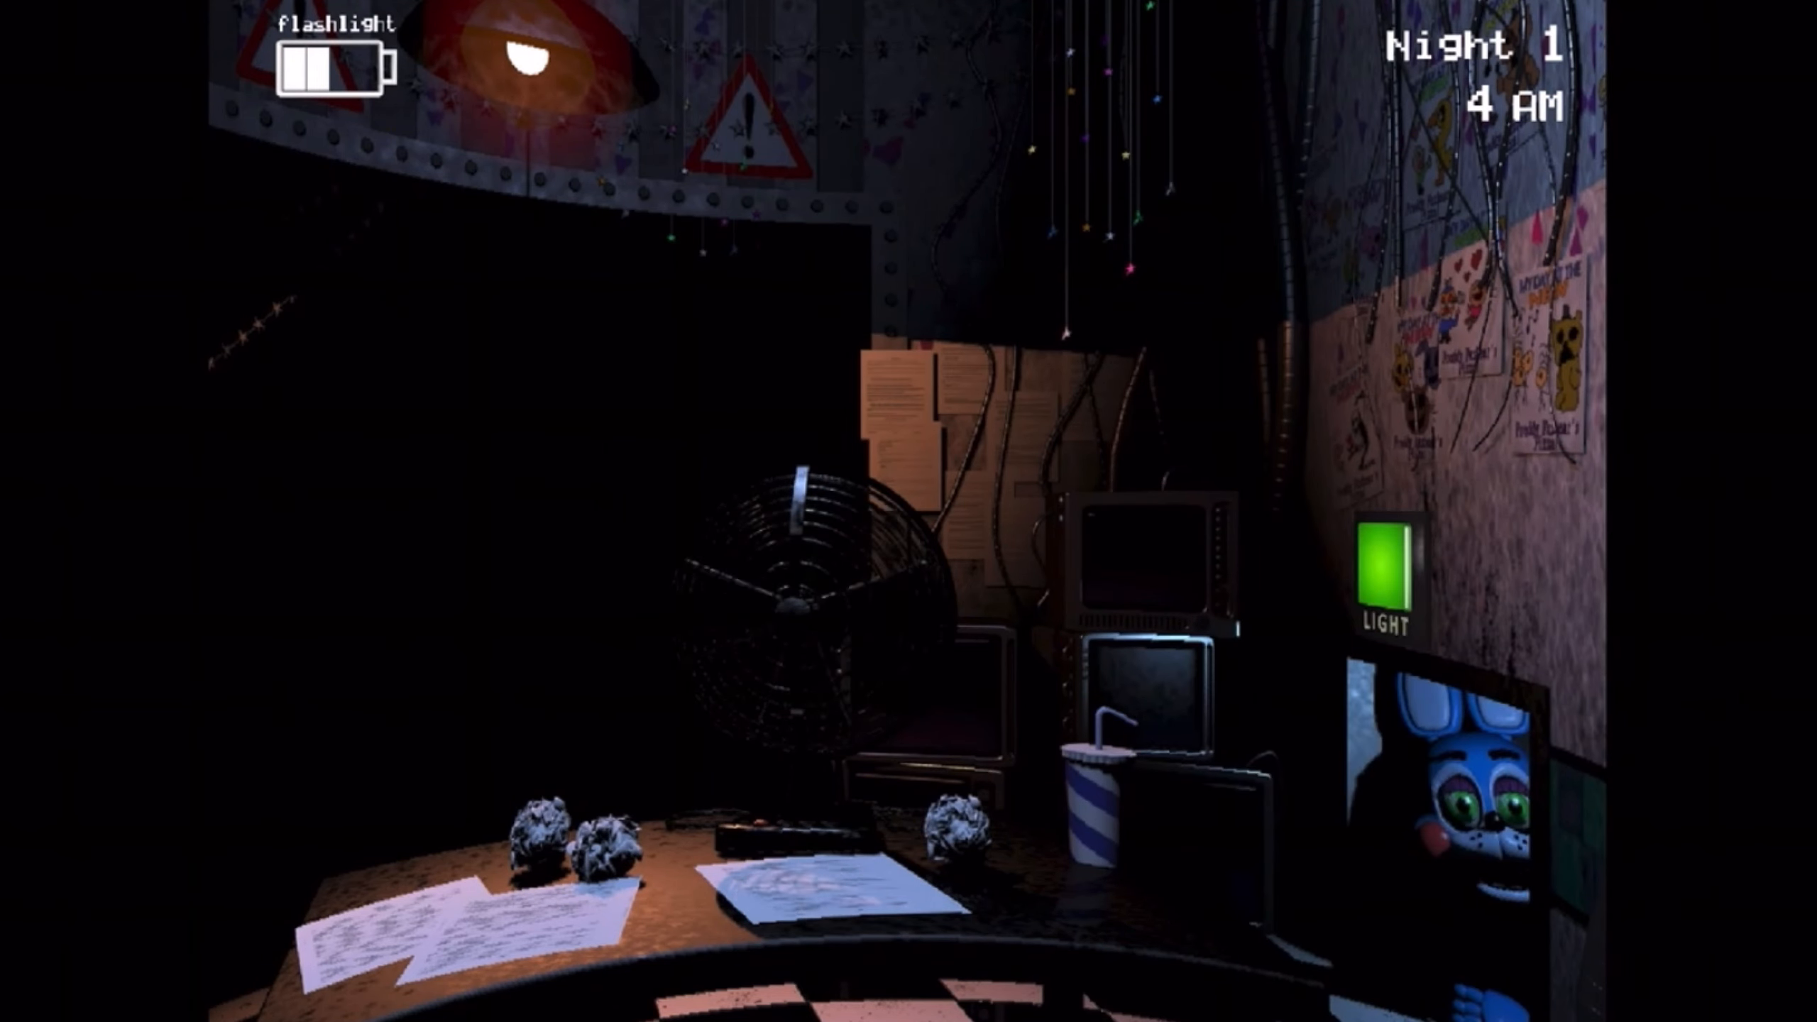
pyautogui.click(1386, 562)
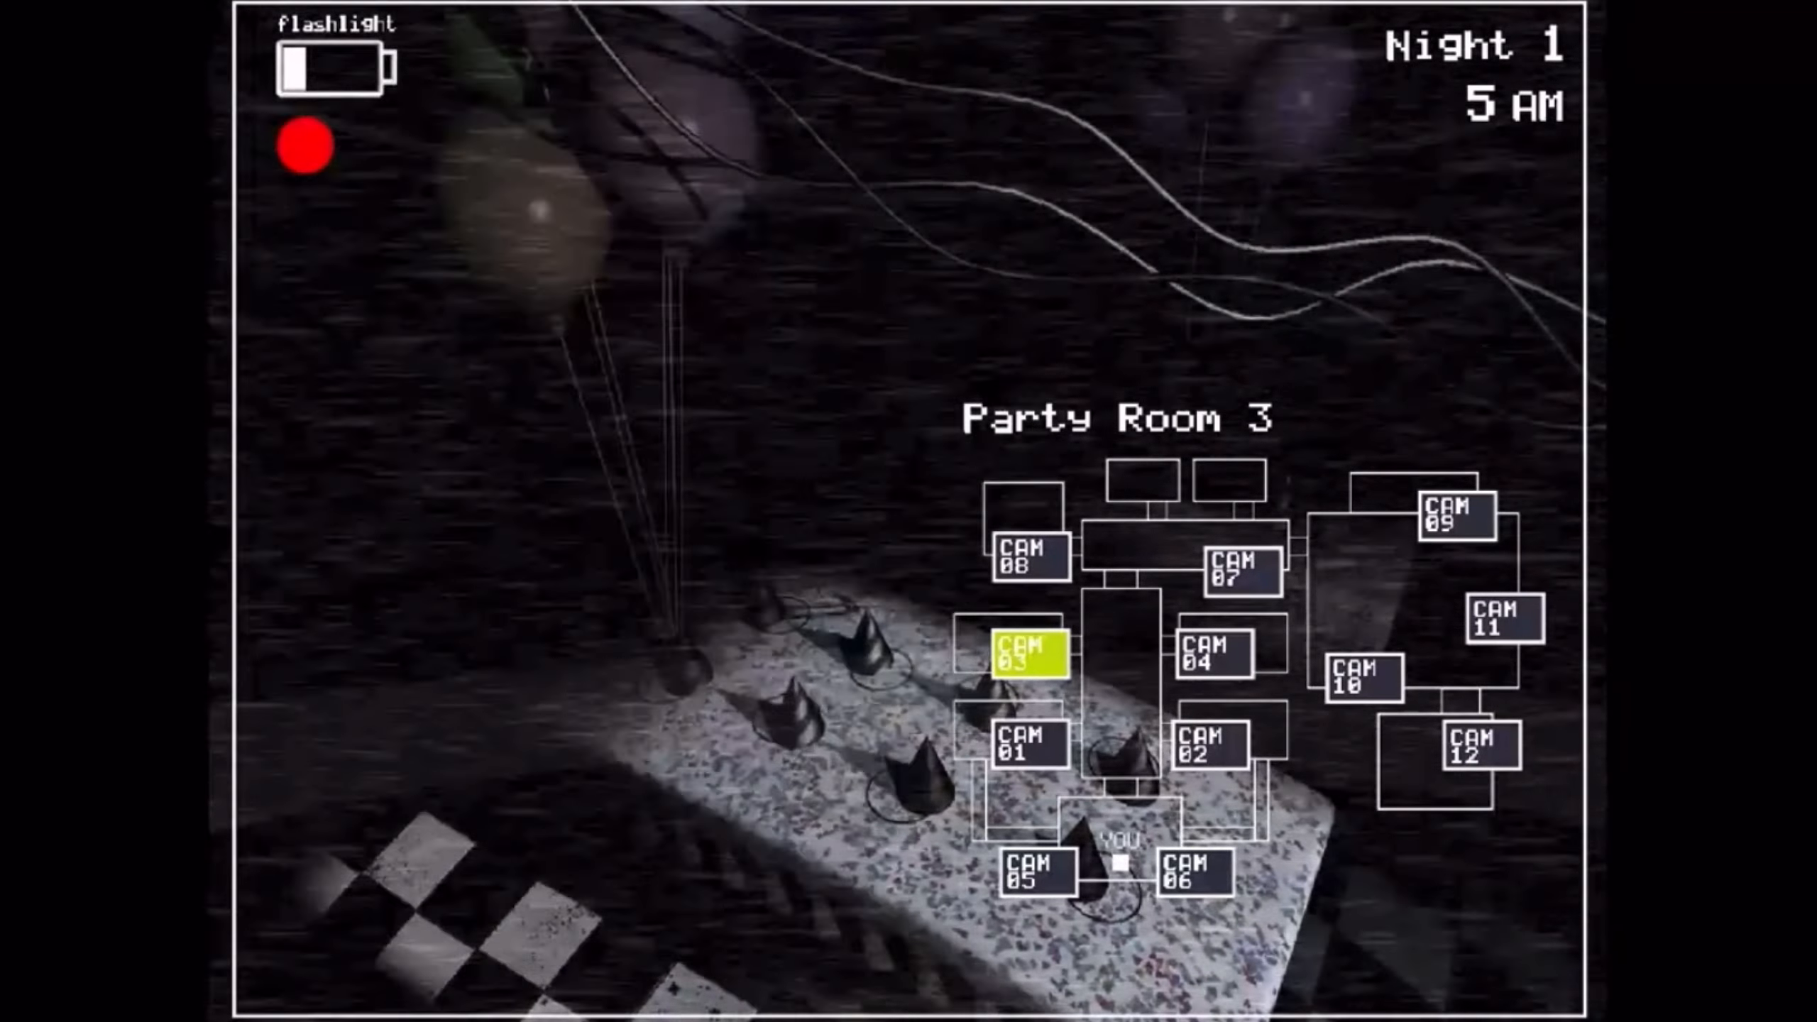
# - Spot Toy Chica in Party Room 1, check Kid's Cove, and end on the empty Right Air Vent feed
pyautogui.click(1033, 748)
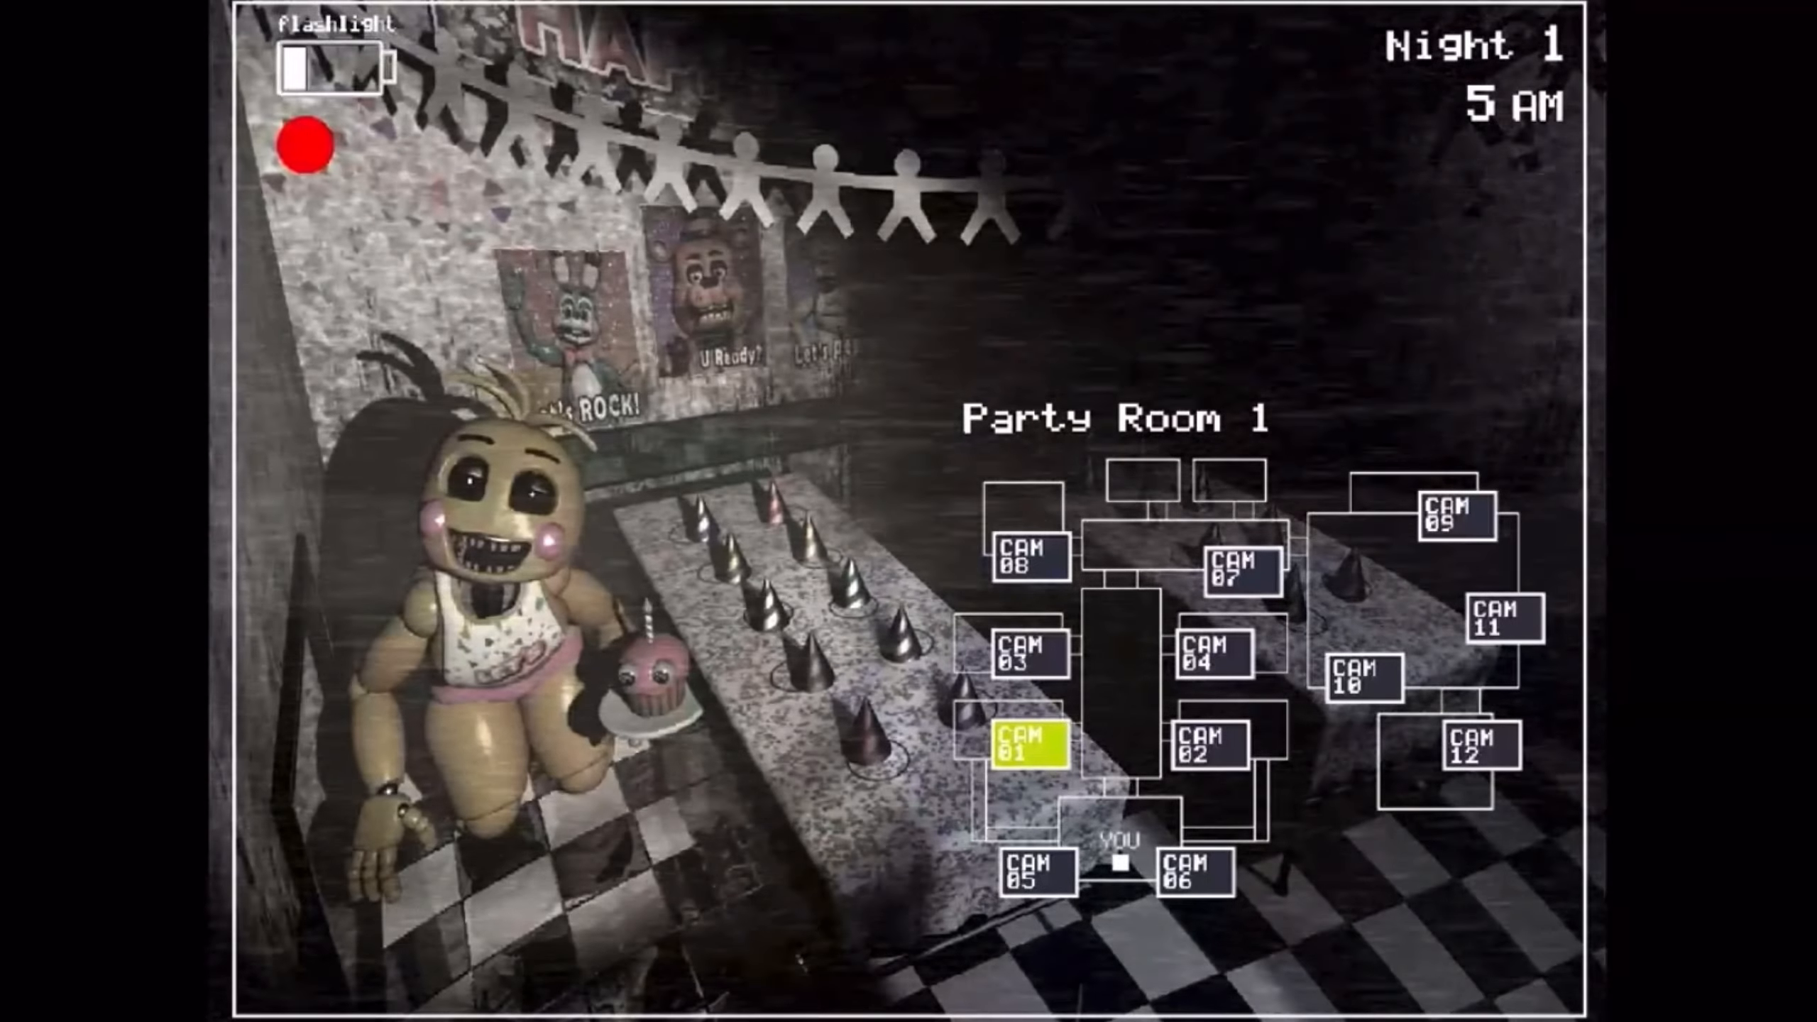
pyautogui.click(1473, 748)
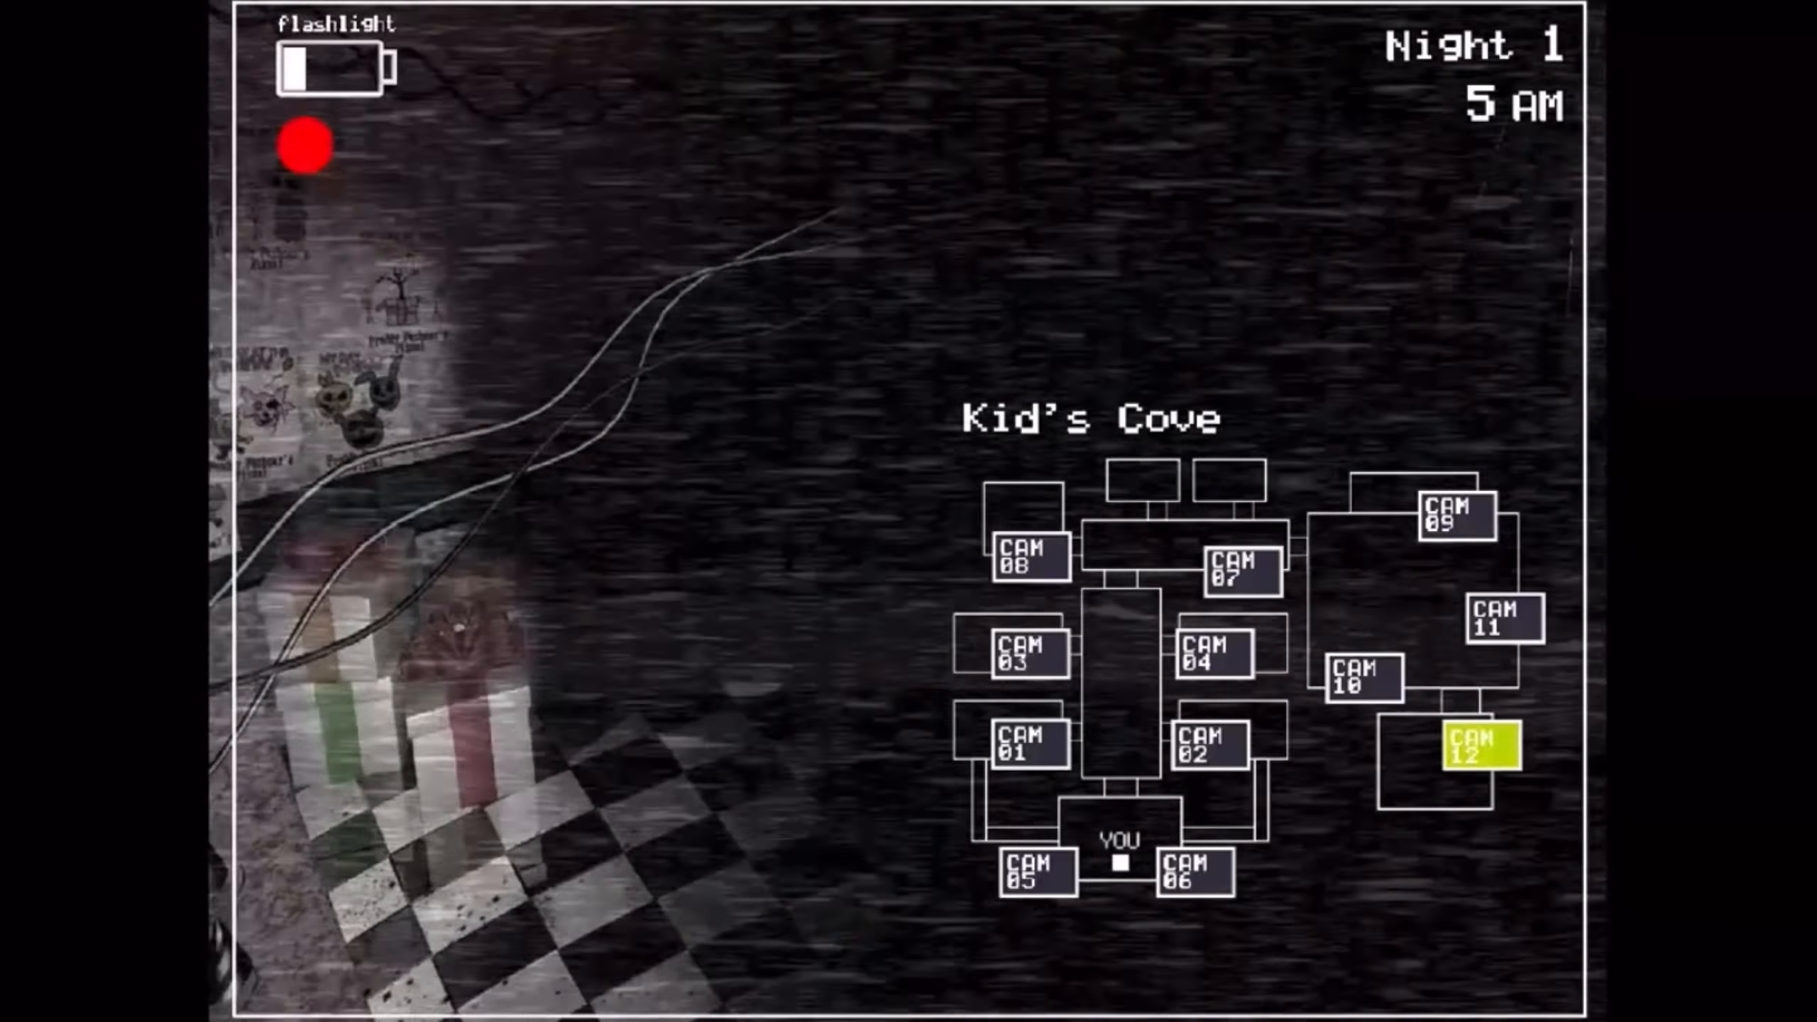
pyautogui.click(1501, 622)
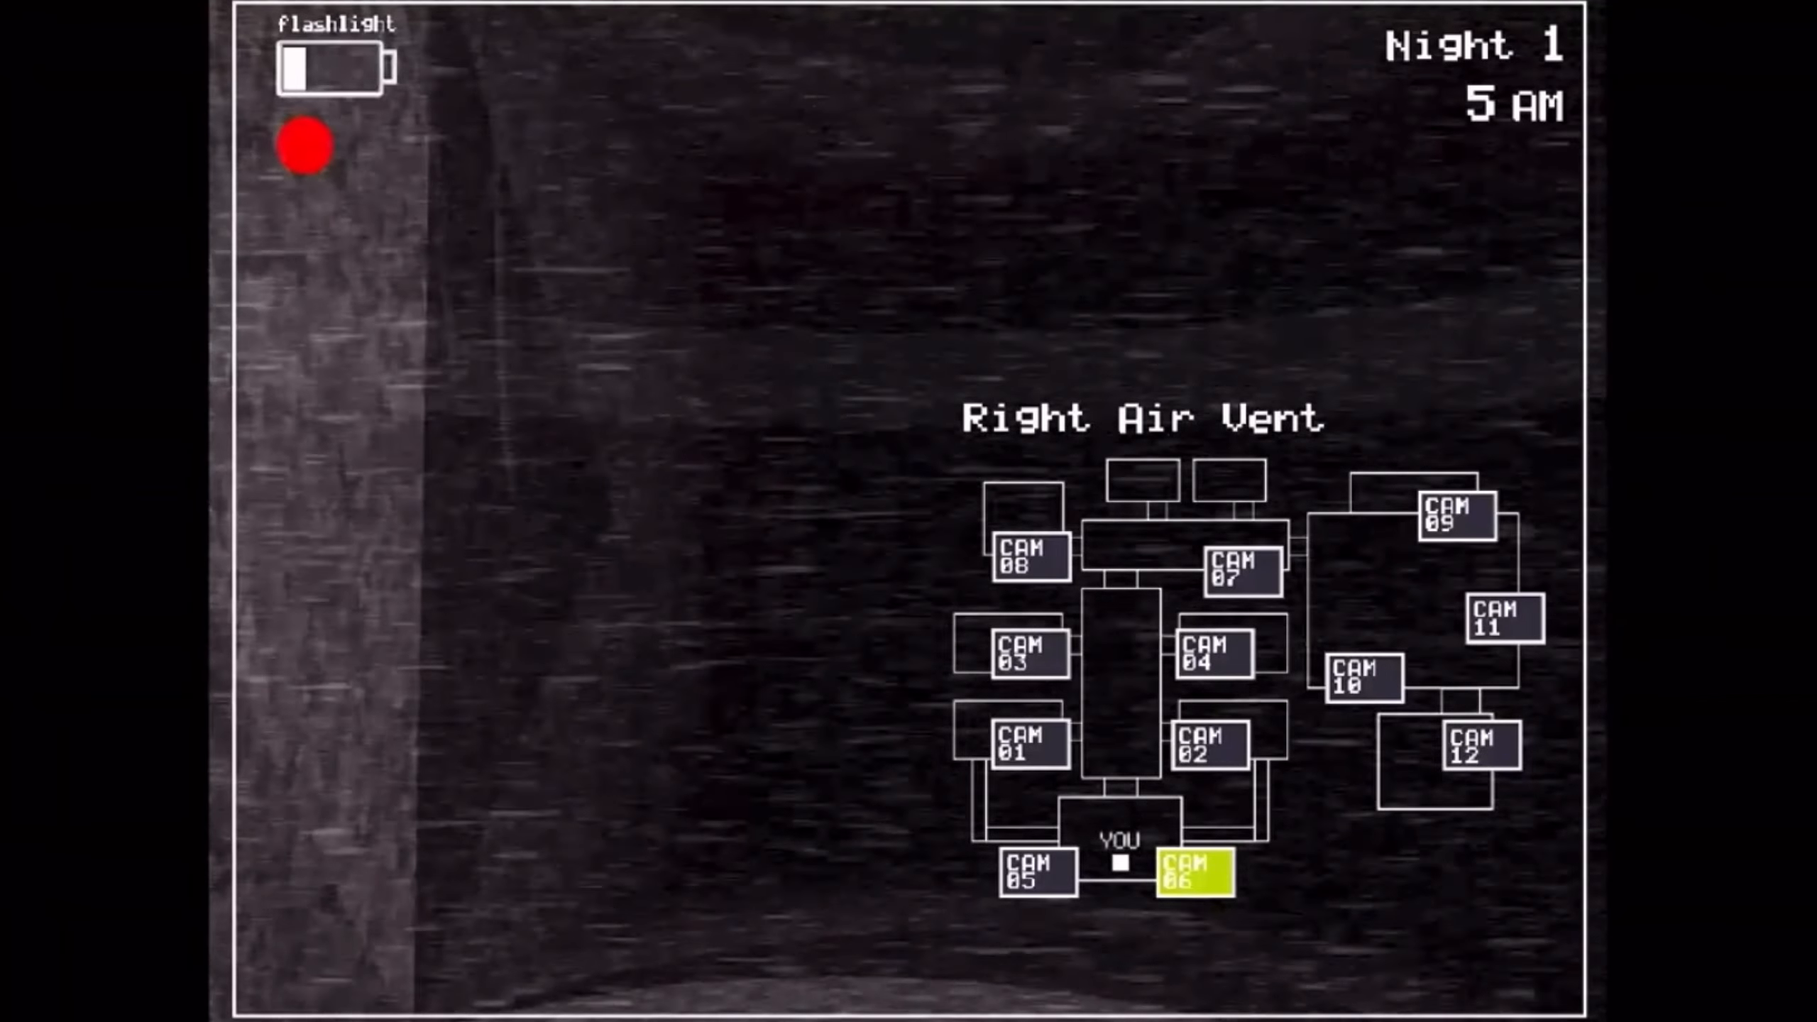
# - Survive to 6 AM, continue into Night 2 and watch the Show Stage feed at 12 AM
pyautogui.click(1035, 875)
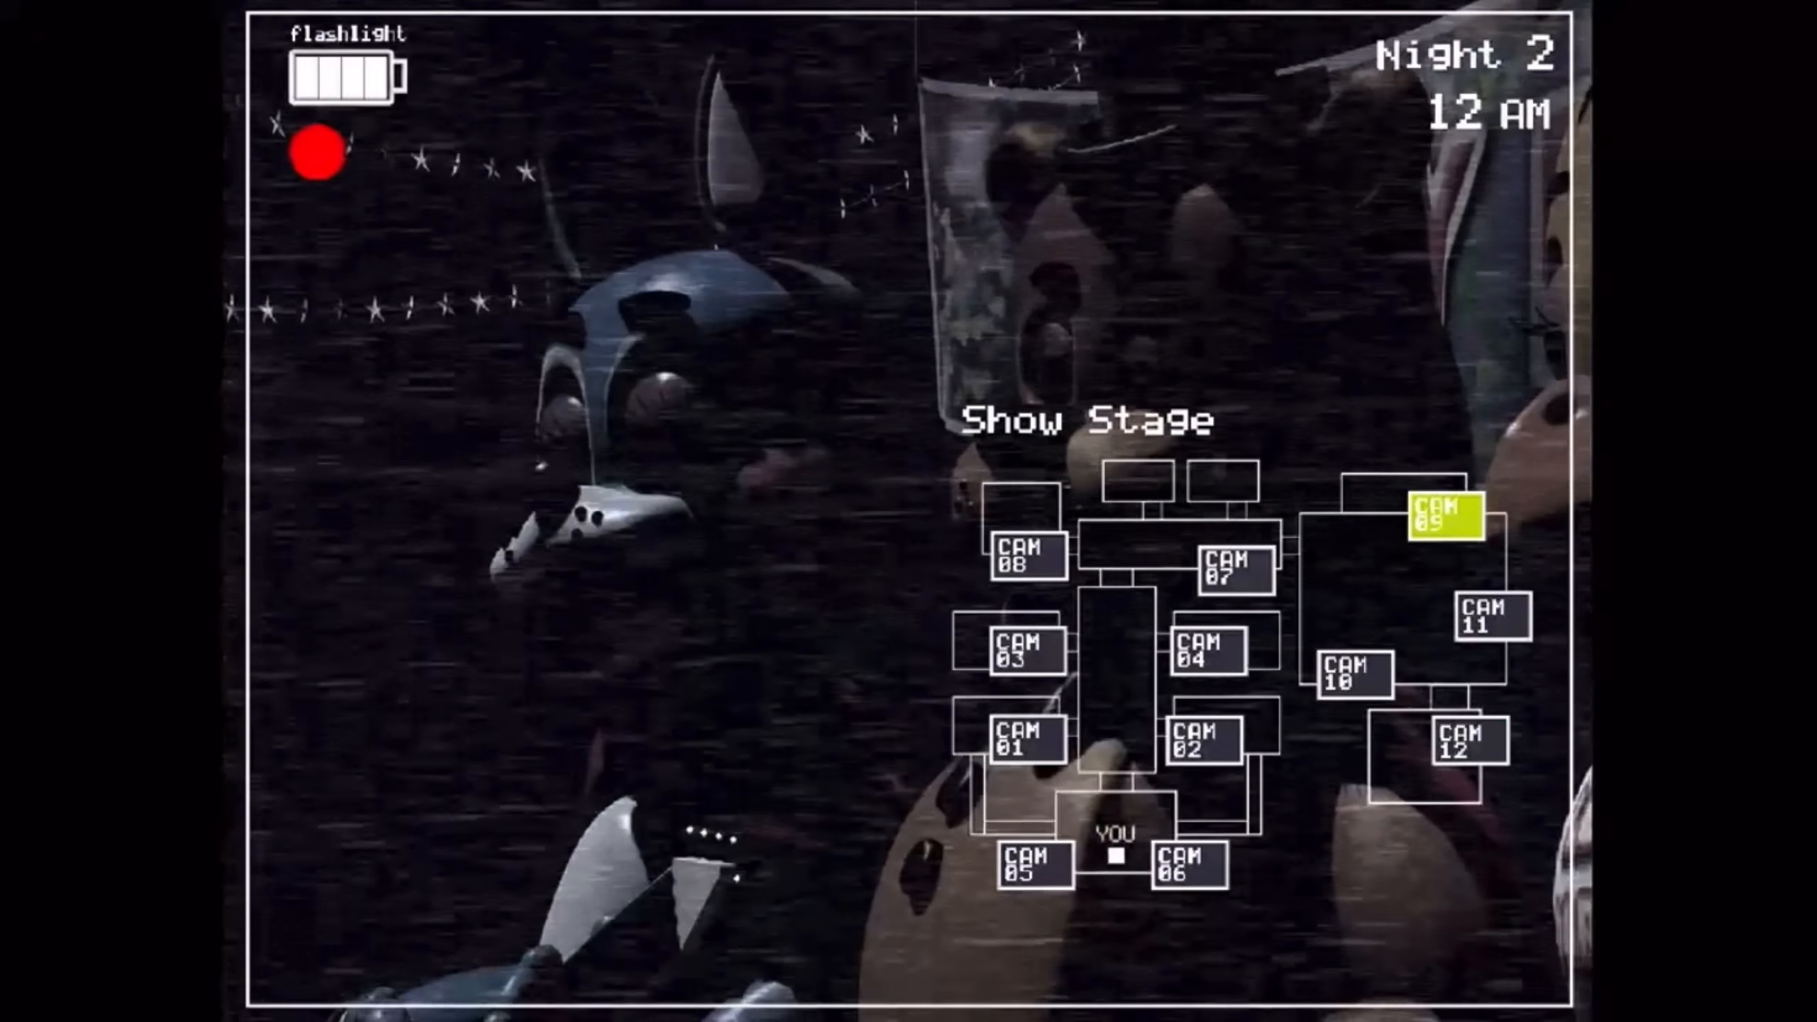
# - Watch CAM 09 Show Stage, then switch to CAM 11 Prize Corner with its music box prompt
pyautogui.click(1486, 619)
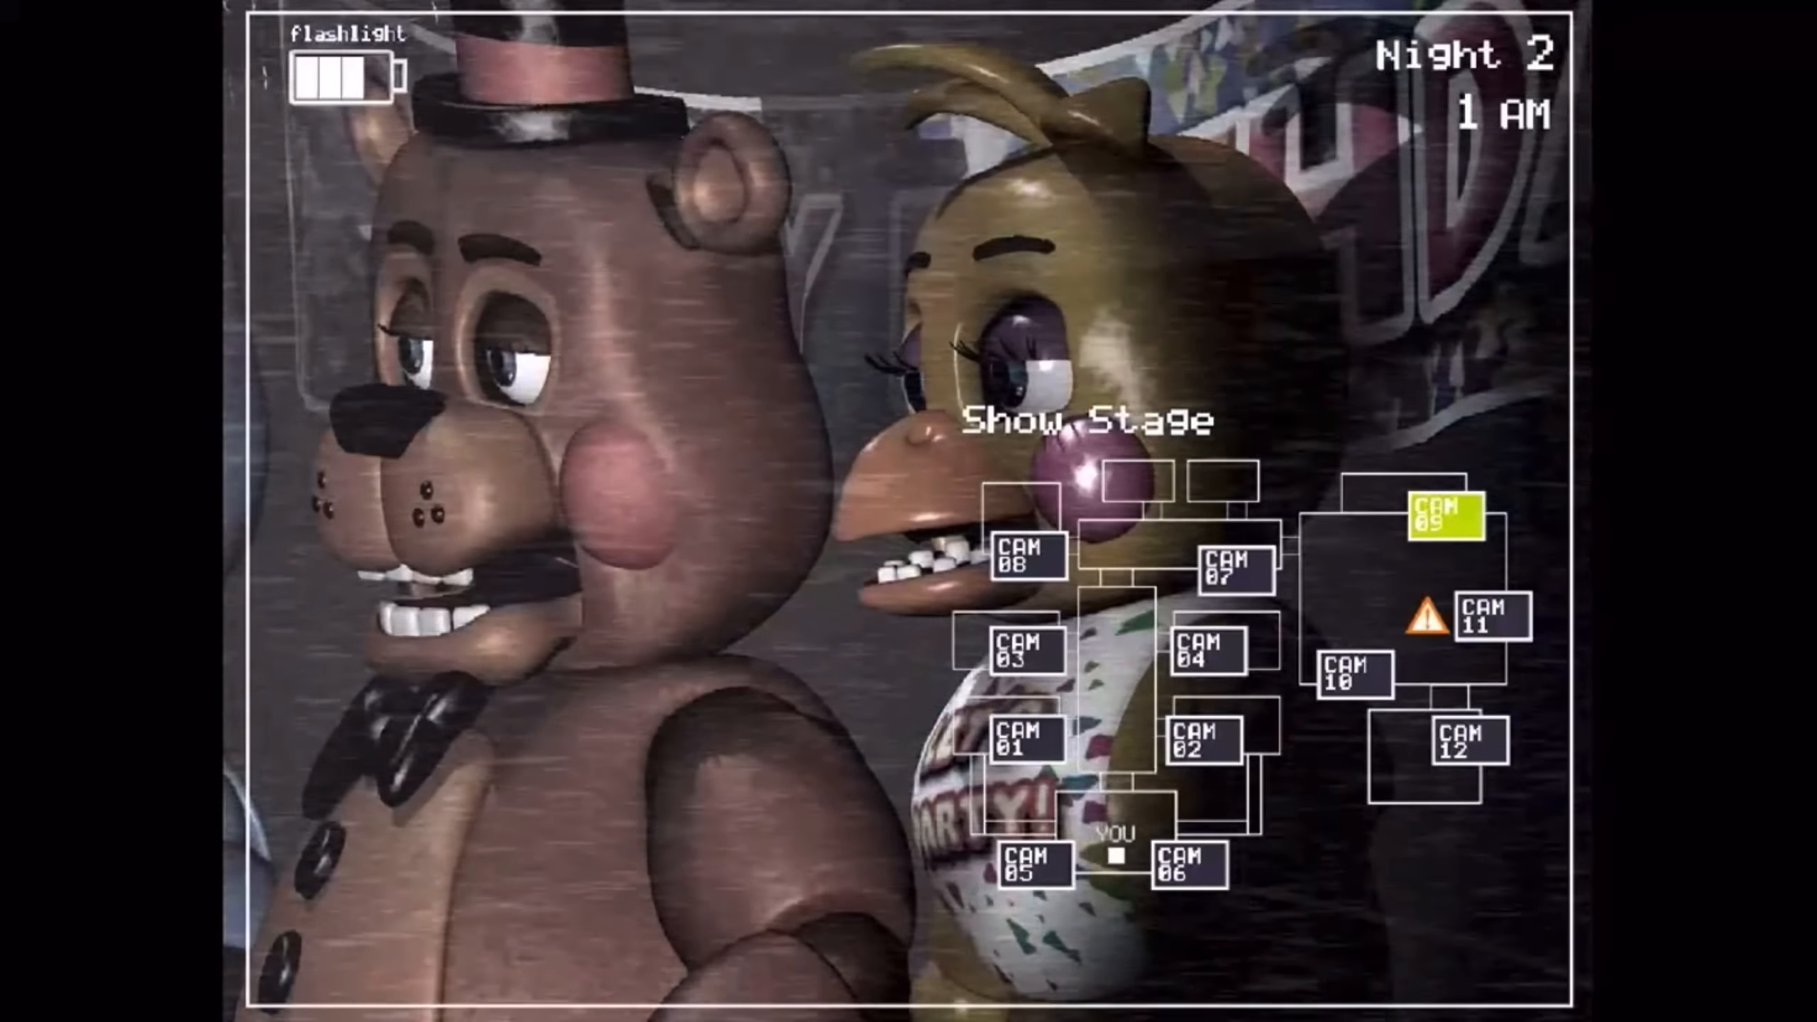
pyautogui.click(1492, 615)
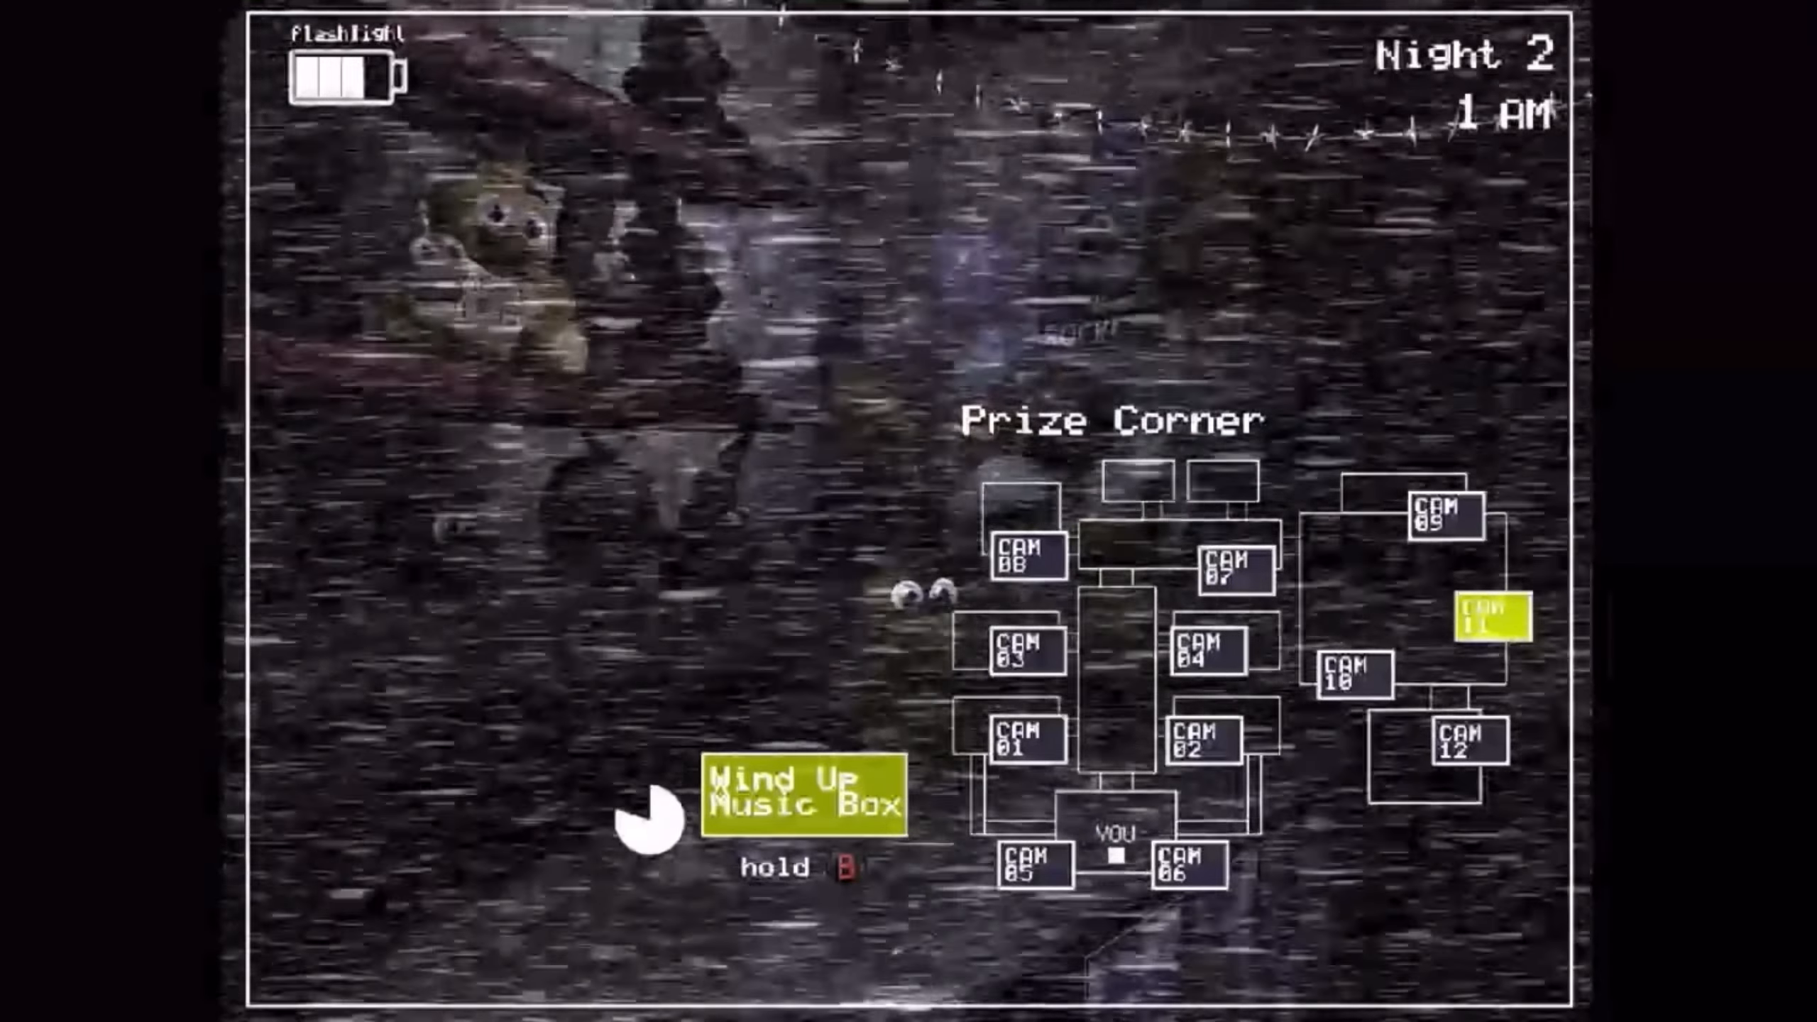
# - Check CAM 02 Party Room 2, then CAM 05 to find Balloon Boy in the left air vent
pyautogui.click(1469, 746)
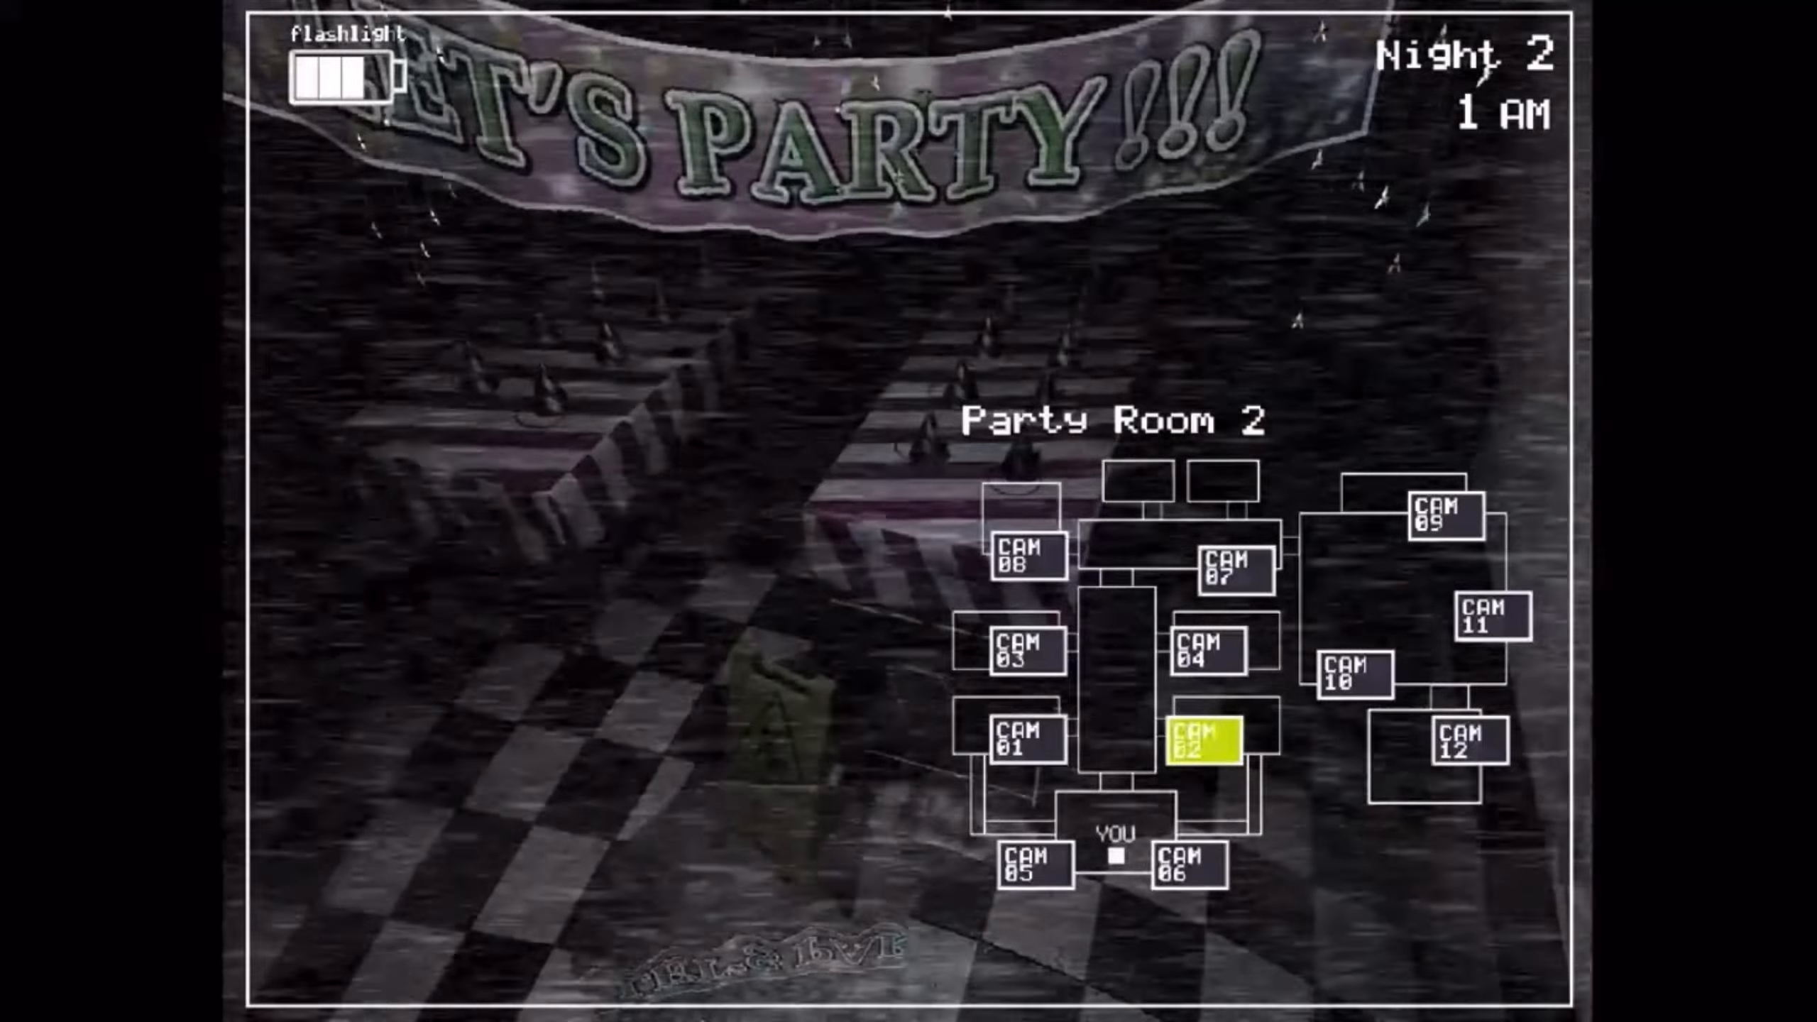
pyautogui.click(1487, 616)
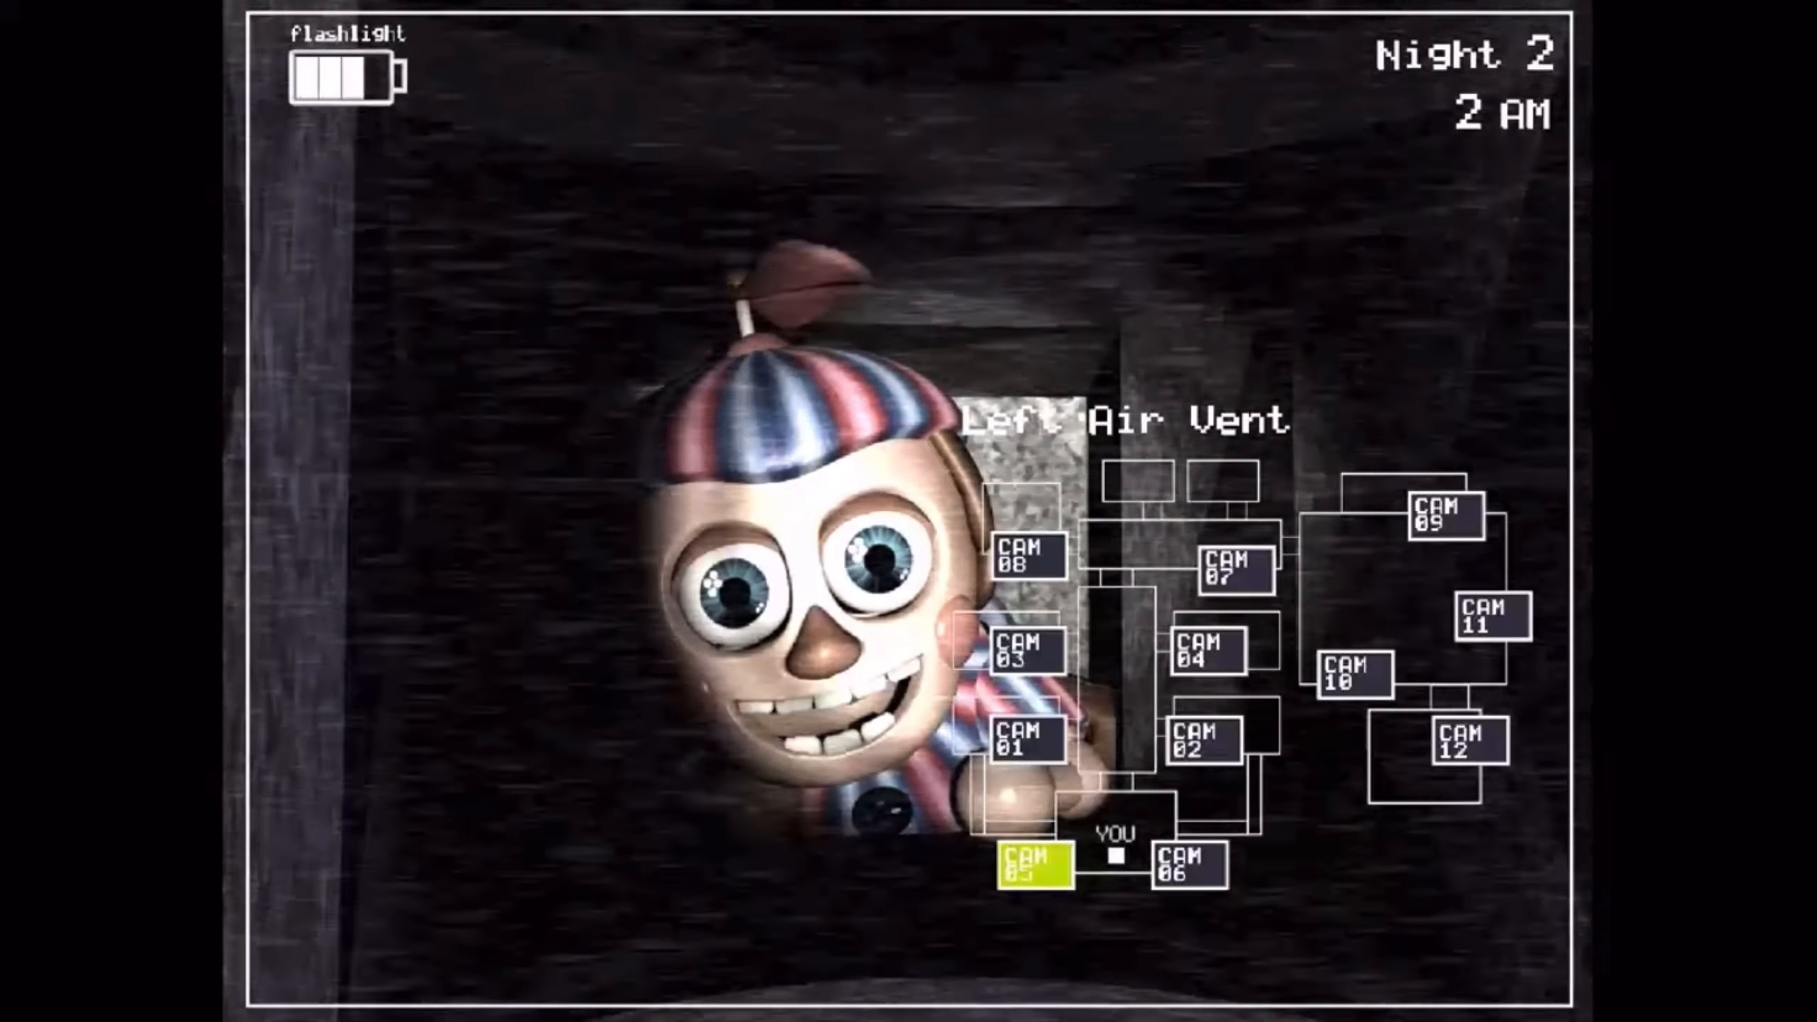
# - Cycle through Party Room 1, Party Room 2 and back to the now-empty Left Air Vent feed
pyautogui.click(1206, 741)
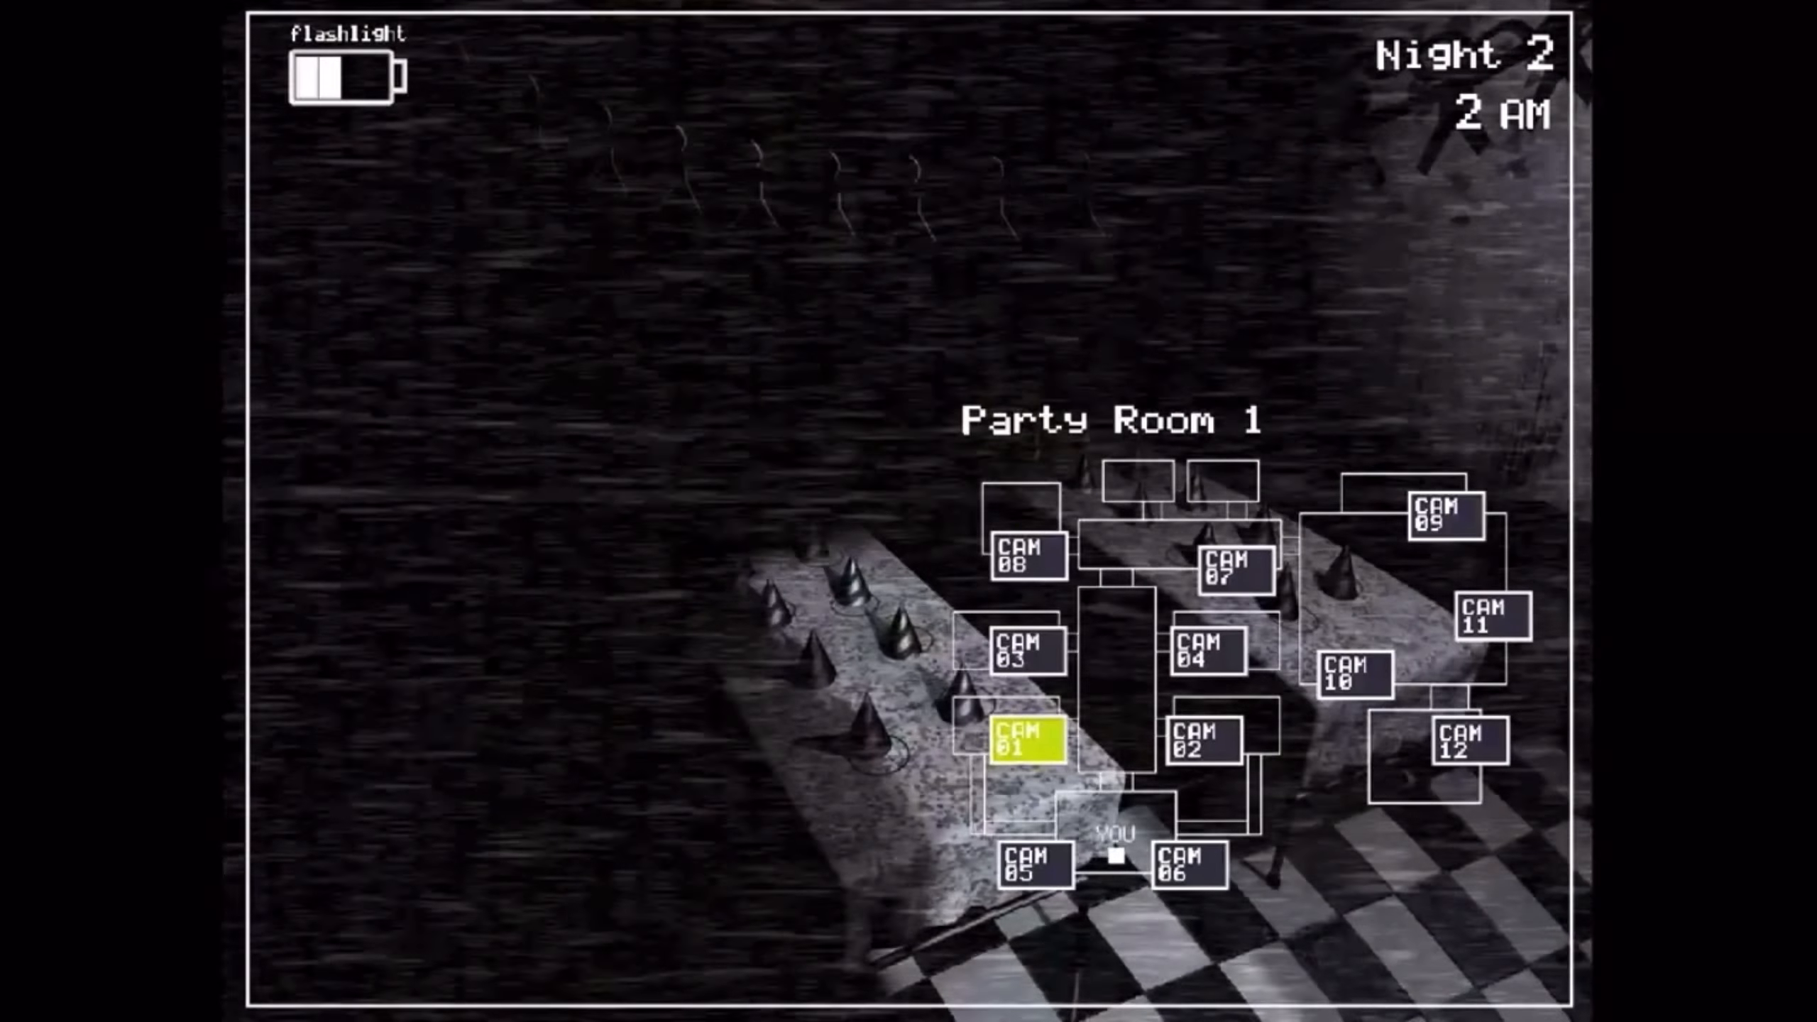
pyautogui.click(1206, 745)
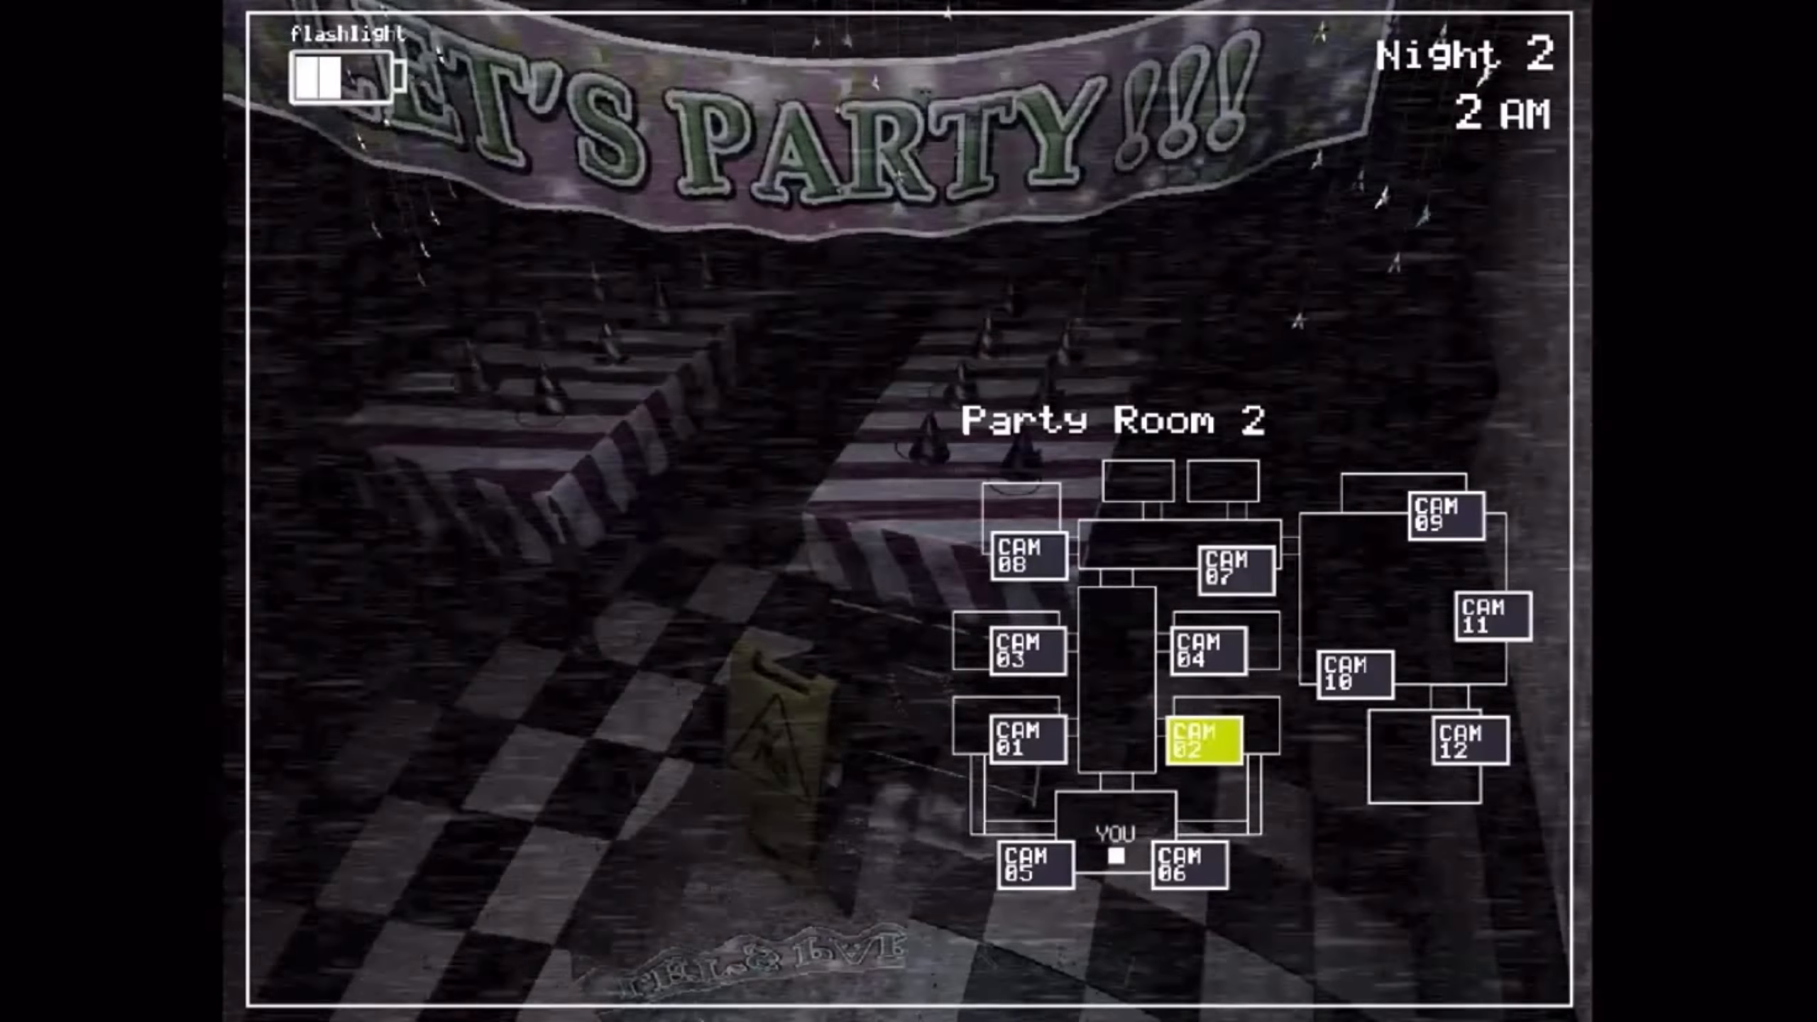
pyautogui.click(1035, 863)
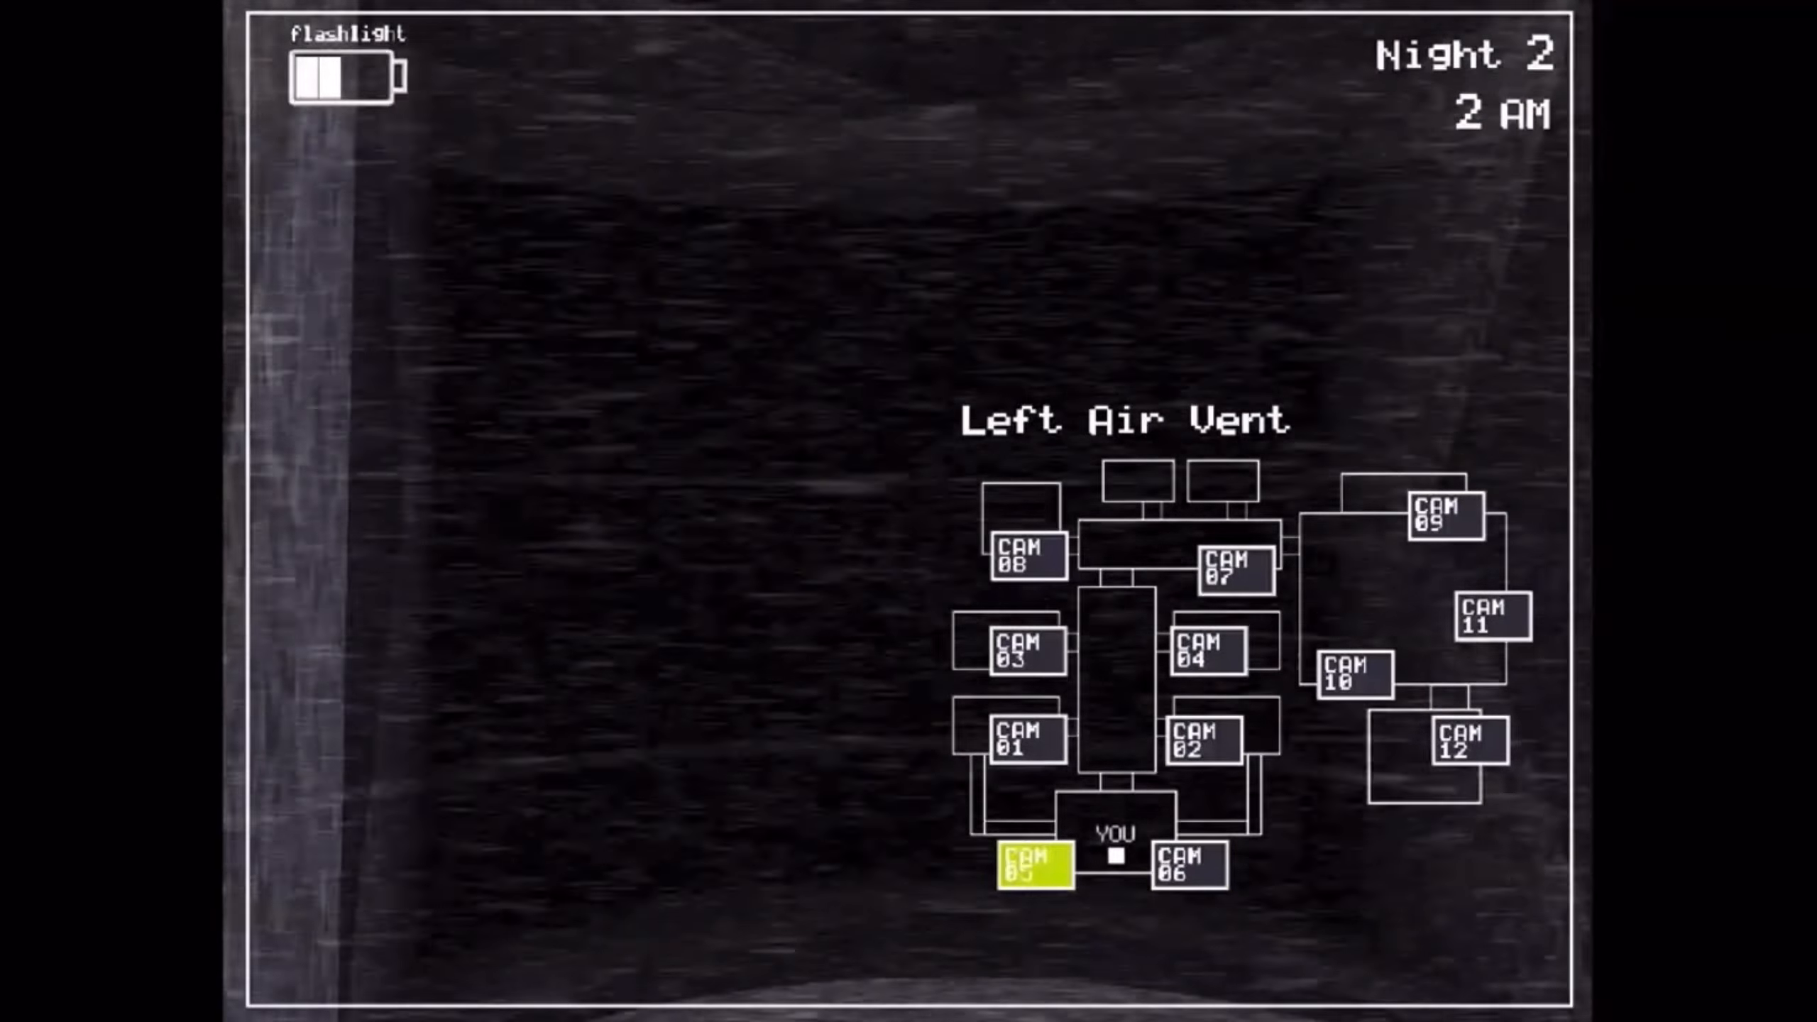